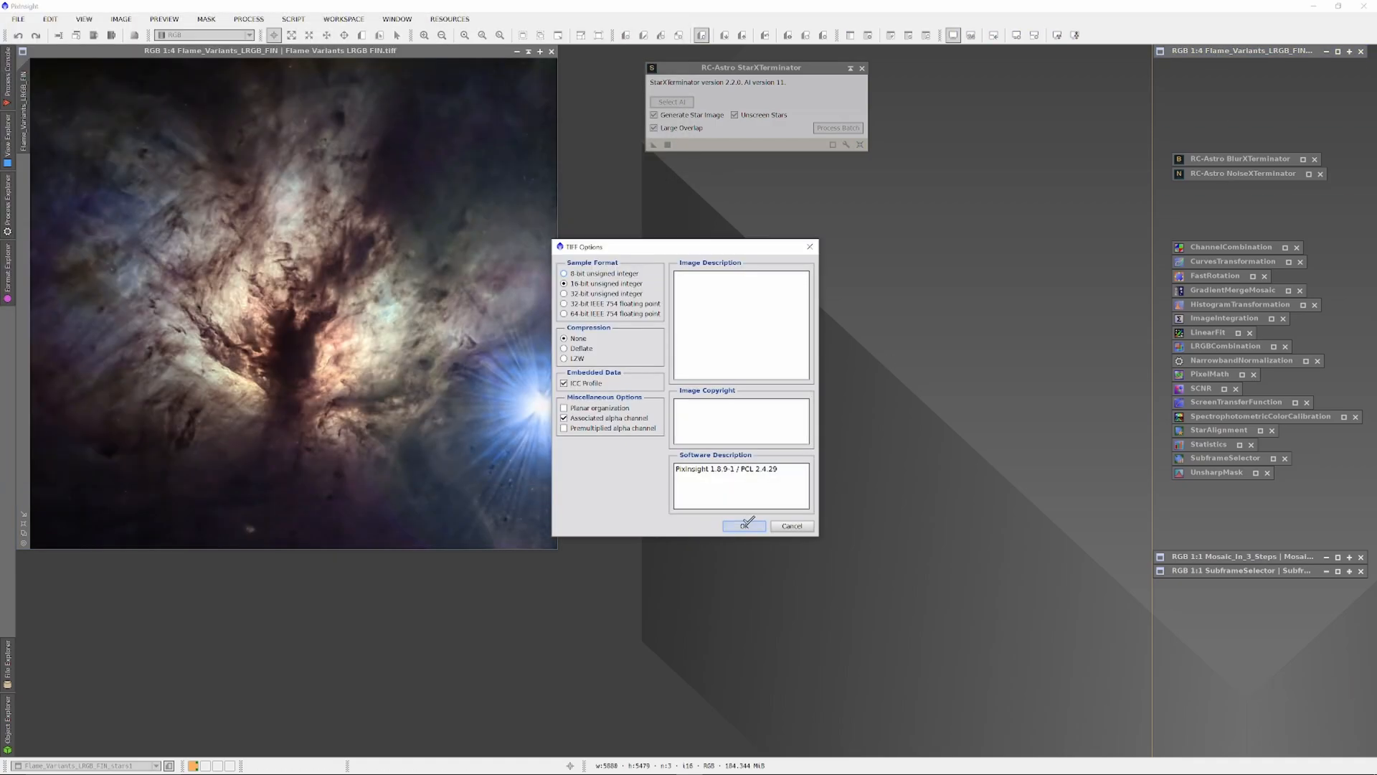
Confirm the TIFF export as 16-bit unsigned integer.
{"action": "left_click", "coordinate": [744, 526]}
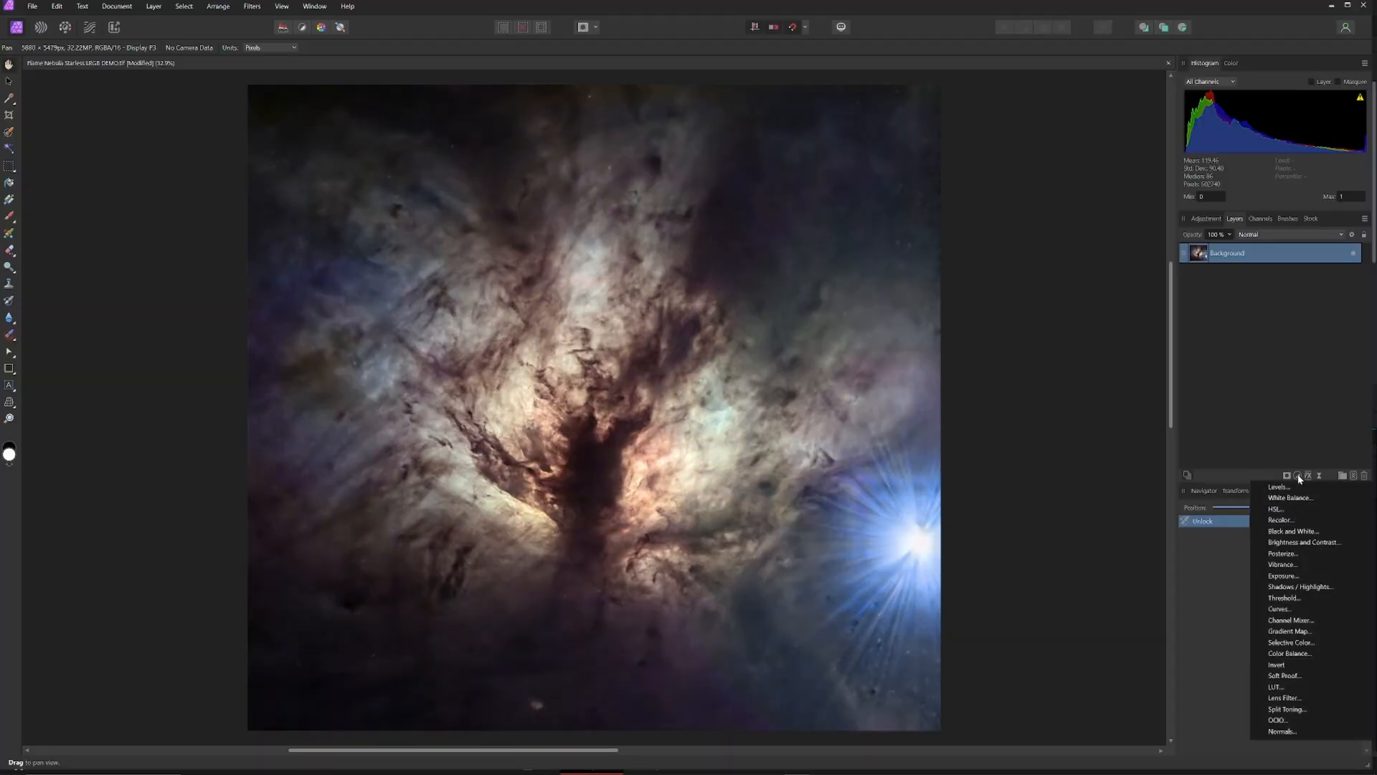
Add a Curves adjustment and raise its black point to the top, whitening the image.
{"action": "left_click", "coordinate": [1279, 608]}
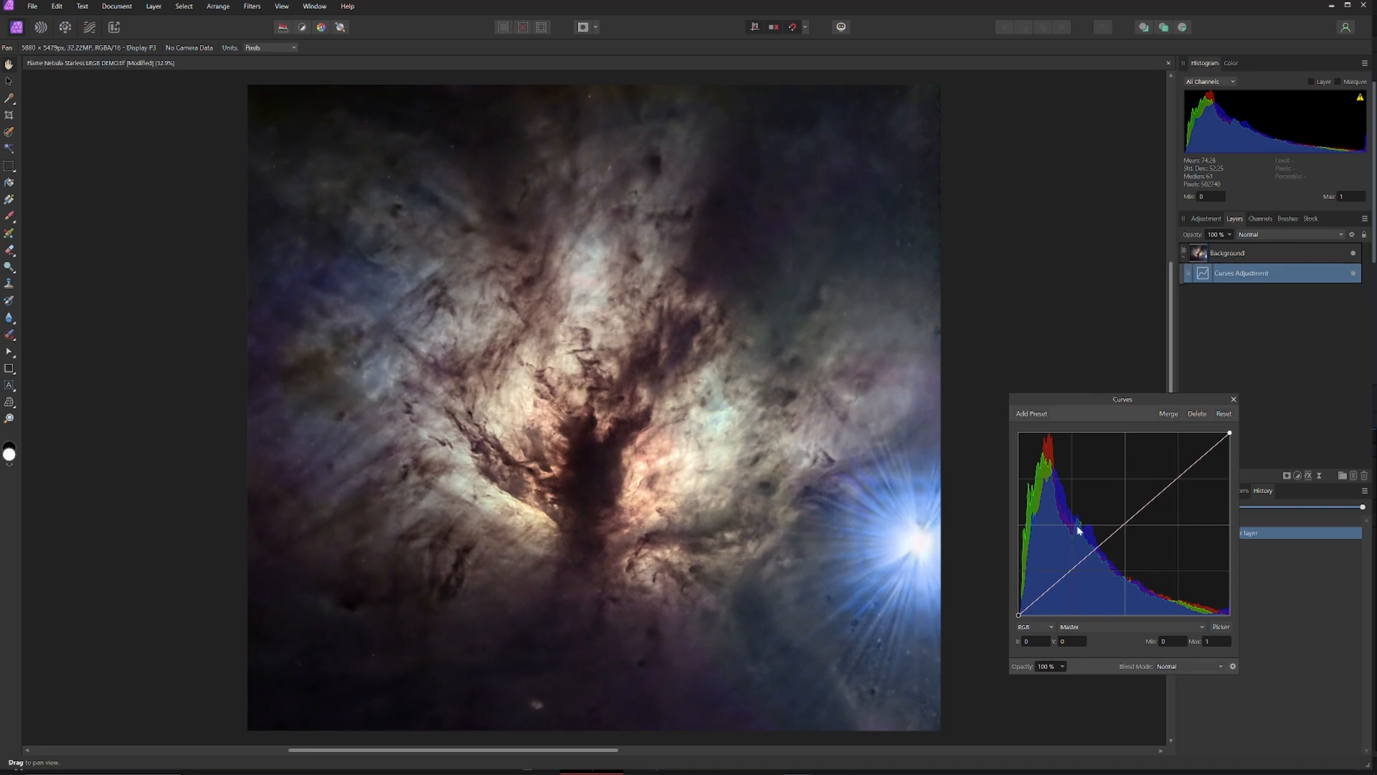
{"action": "left_click_drag", "start_coordinate": [1018, 614], "coordinate": [1018, 559]}
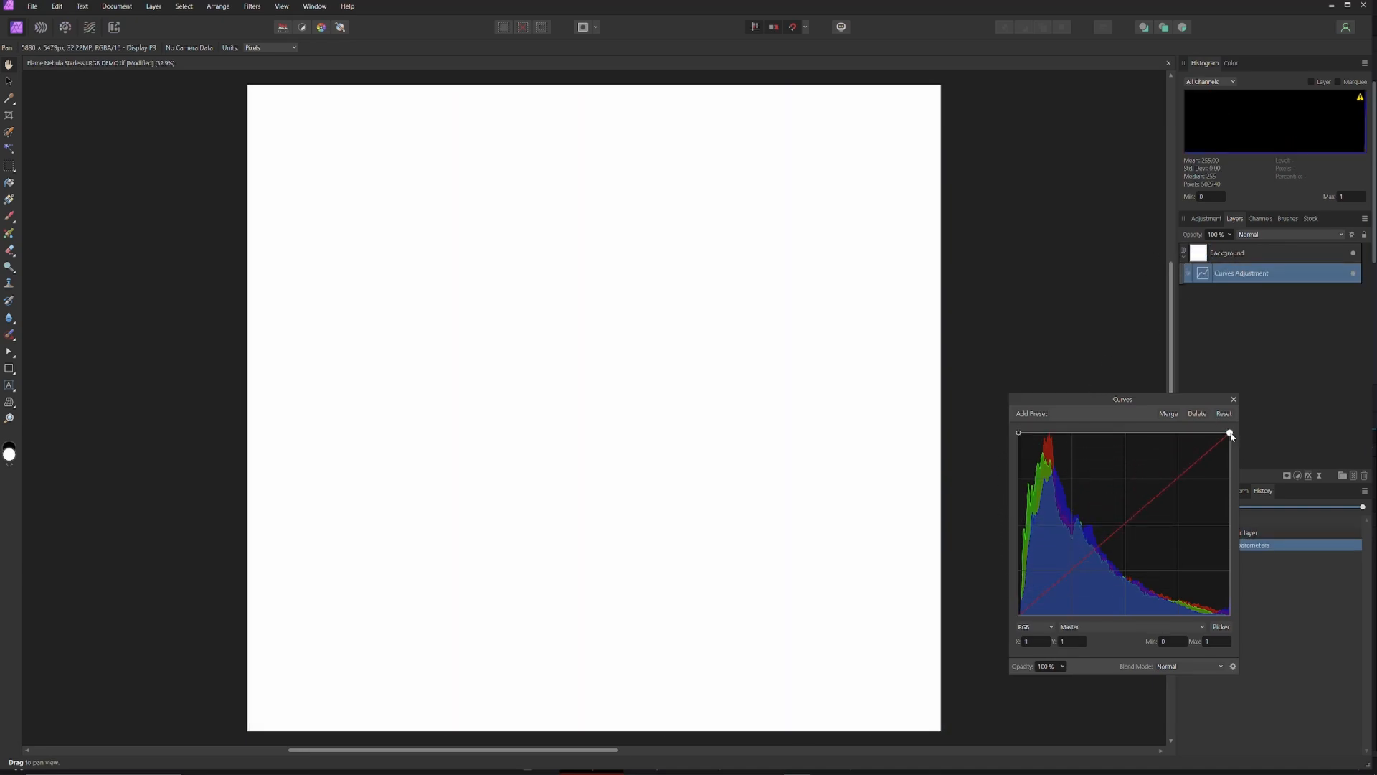
{"action": "left_click_drag", "start_coordinate": [1229, 434], "coordinate": [1228, 613]}
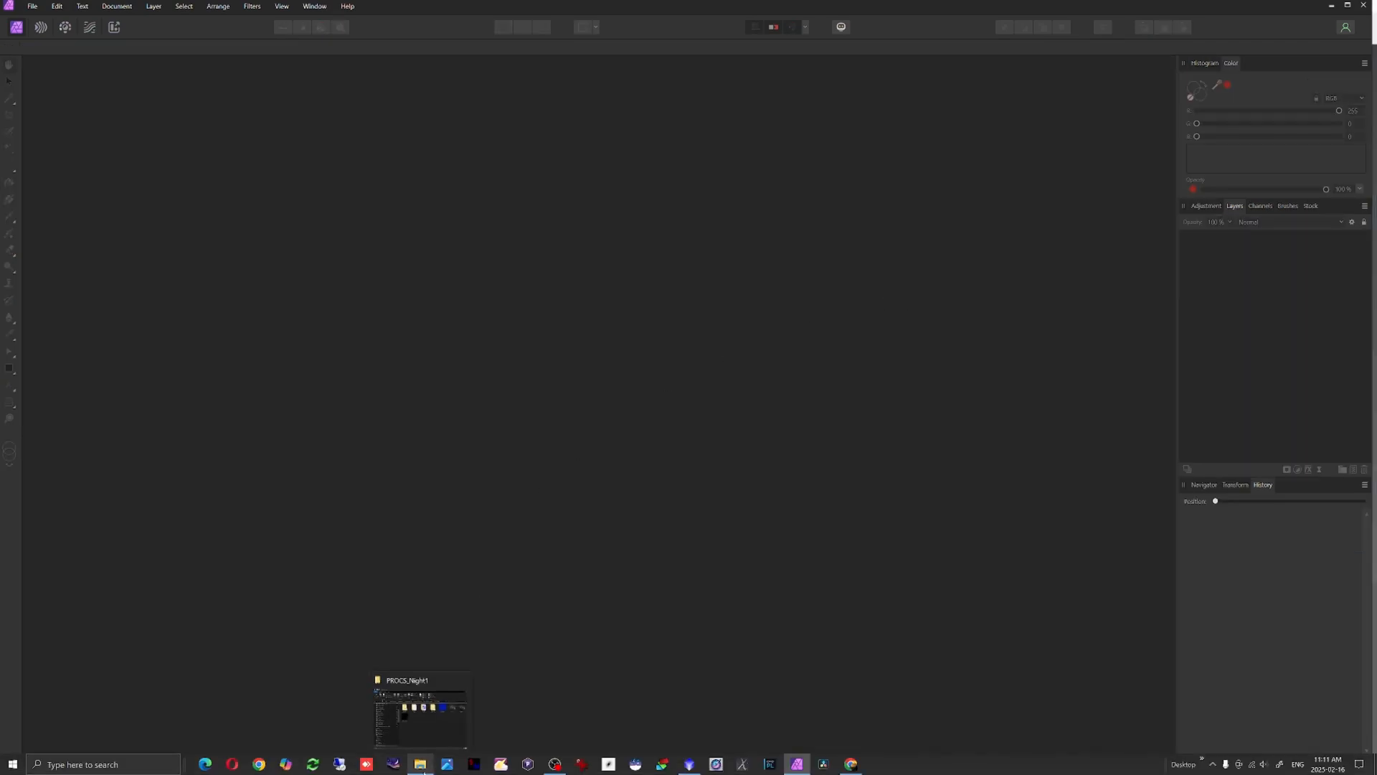
Open RGB.tif from the project folder and lock the RGB layer.
{"action": "left_click", "coordinate": [417, 764]}
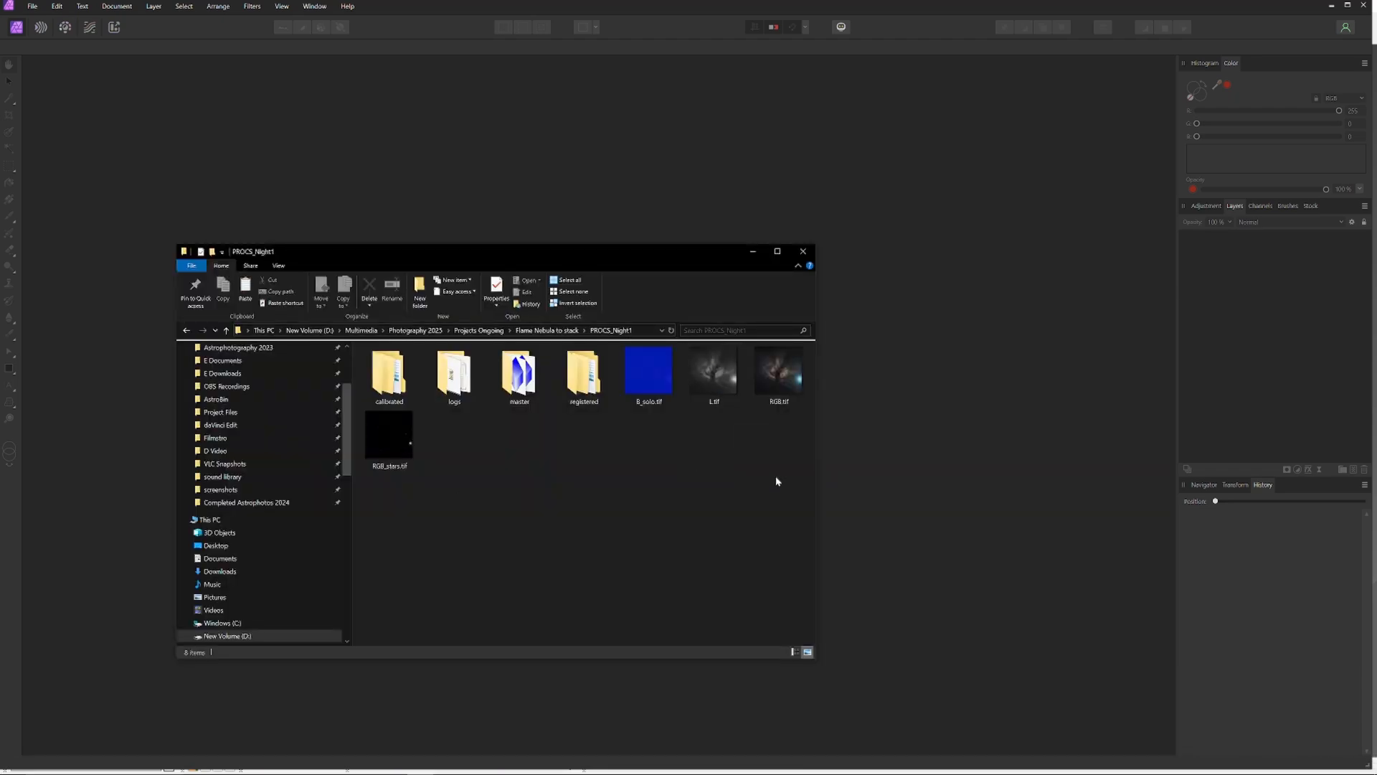
{"action": "left_click", "coordinate": [778, 372]}
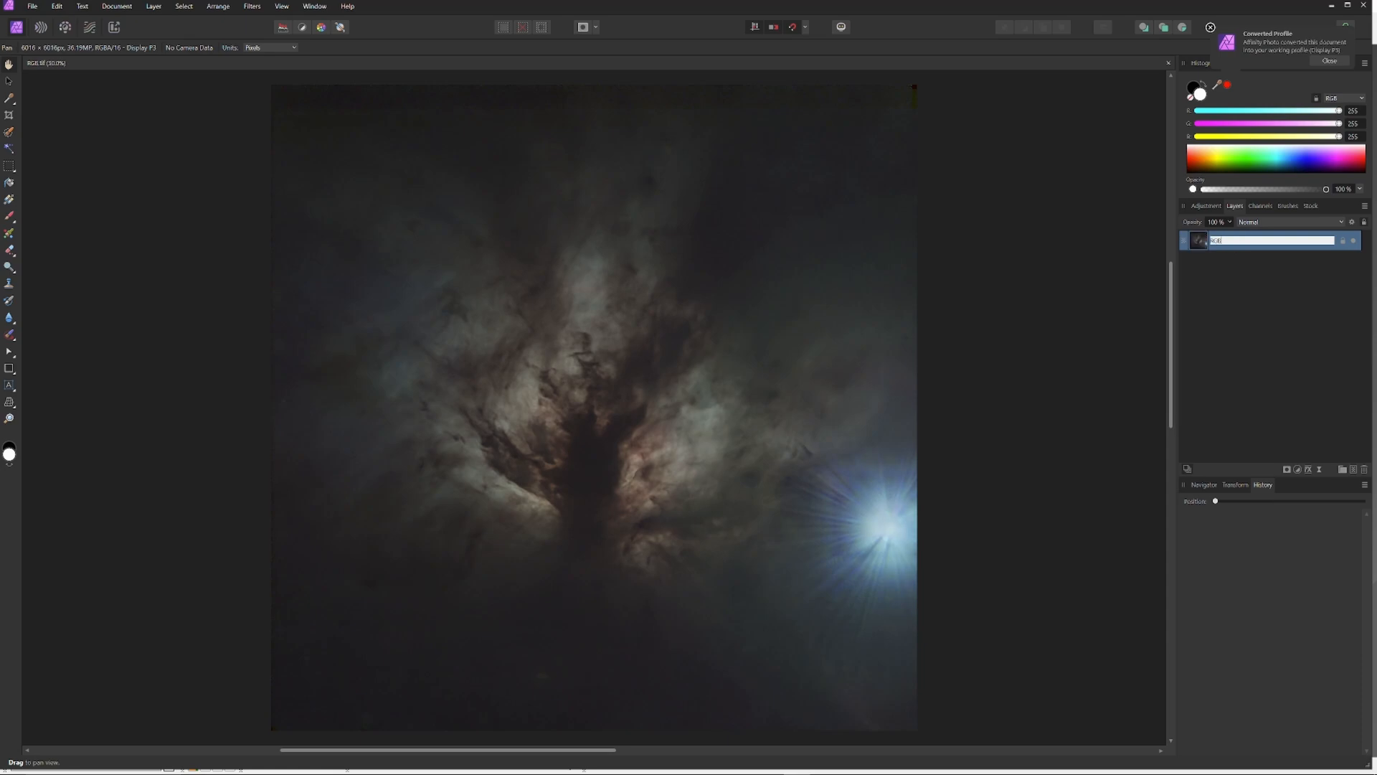
{"action": "right_click", "coordinate": [1273, 240]}
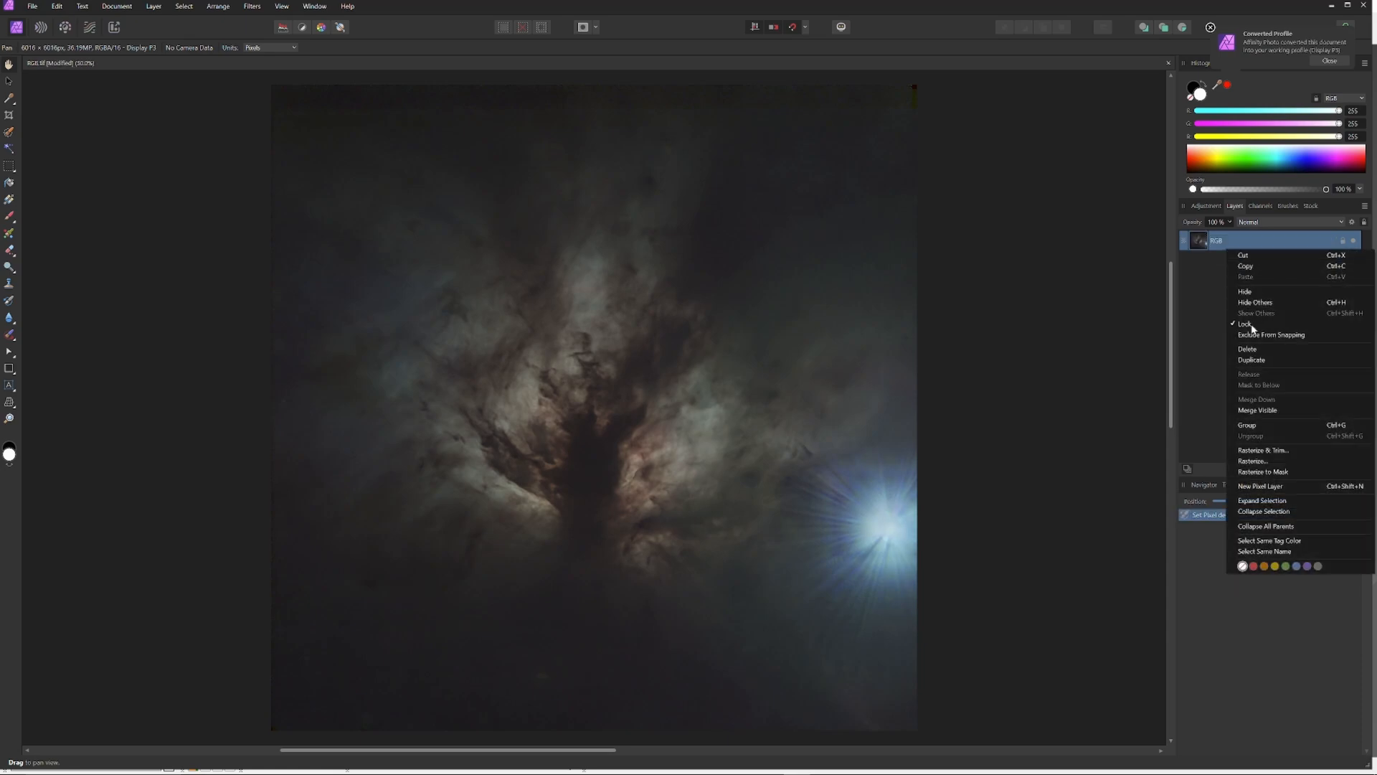
{"action": "left_click", "coordinate": [1252, 359]}
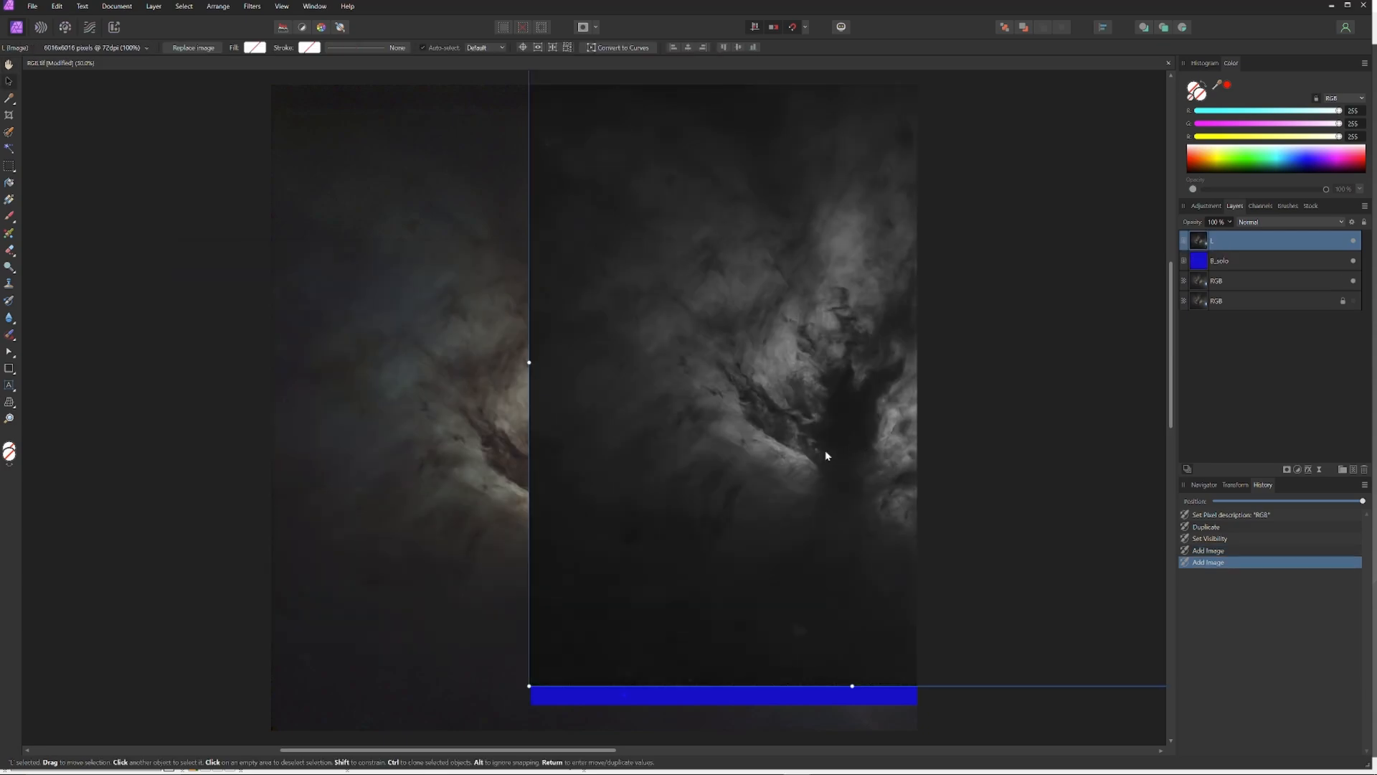
Fit the L image to the canvas and hide the B_solo layer.
{"action": "left_click", "coordinate": [1248, 260]}
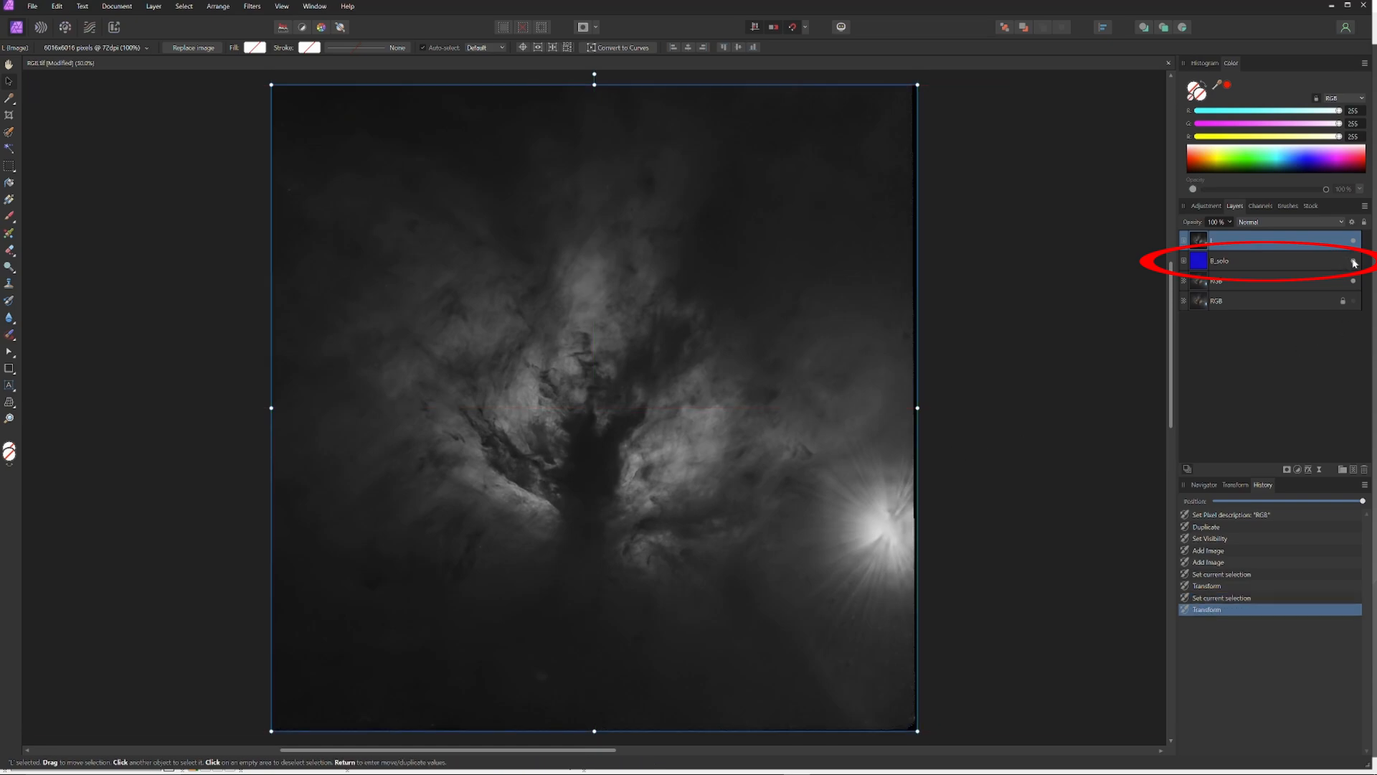
{"action": "left_click", "coordinate": [1350, 239]}
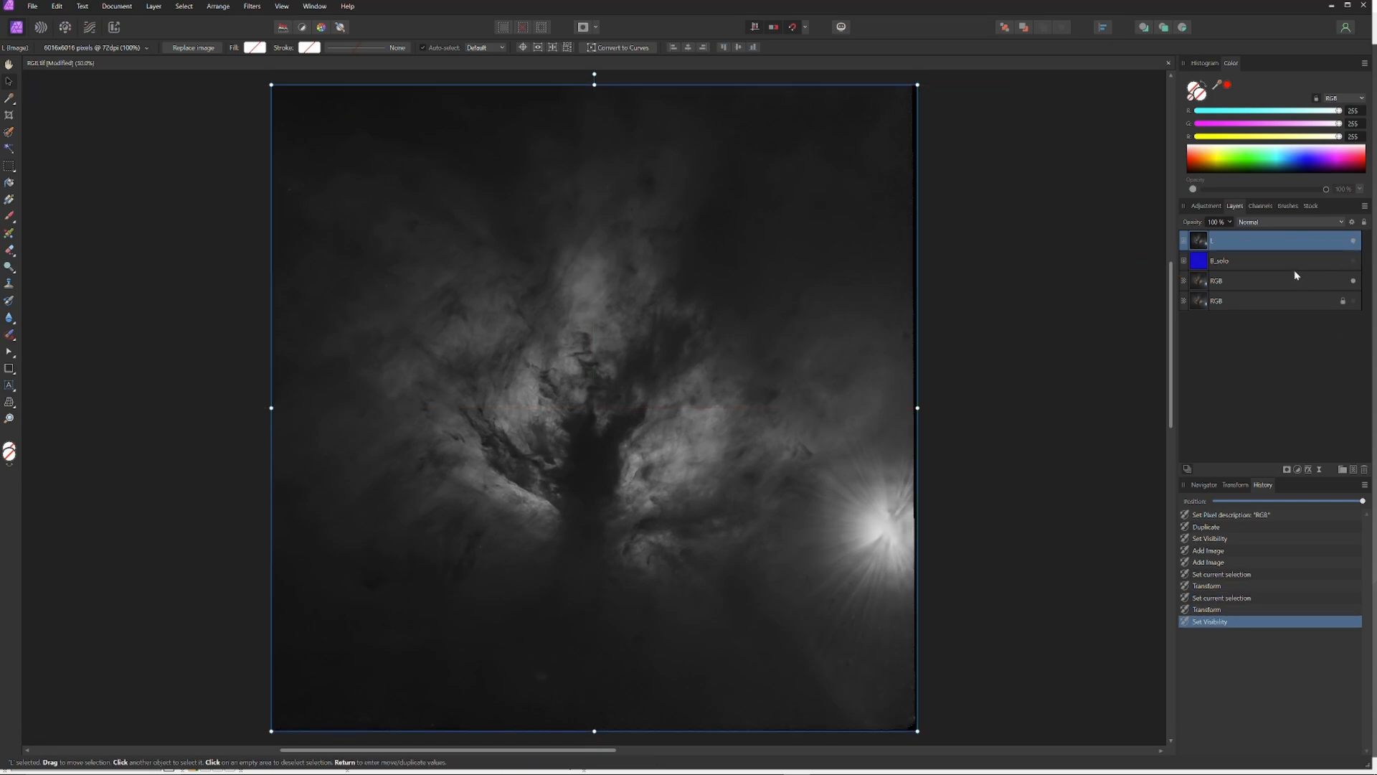
{"action": "left_click", "coordinate": [1350, 241]}
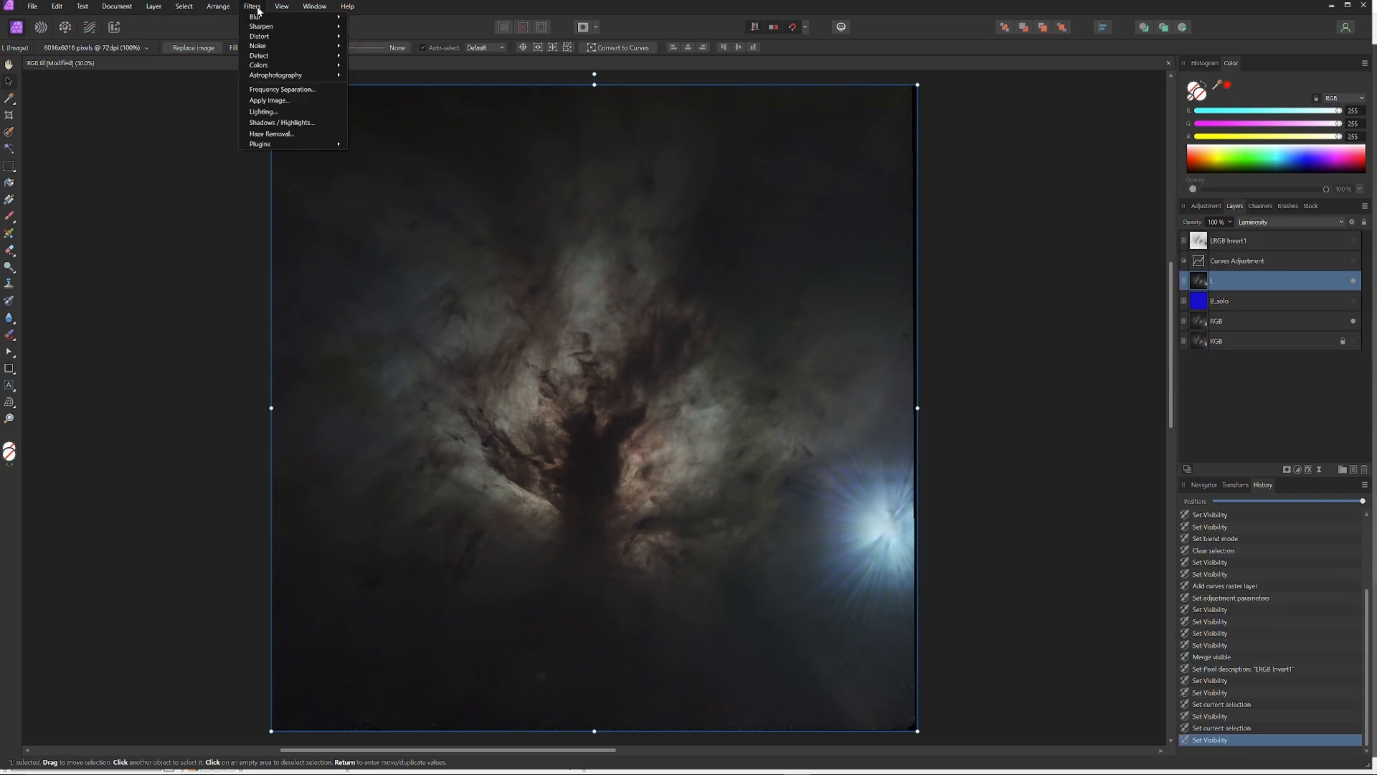
Apply Frequency Separation to L and rename the high-frequency layer.
{"action": "left_click", "coordinate": [282, 89]}
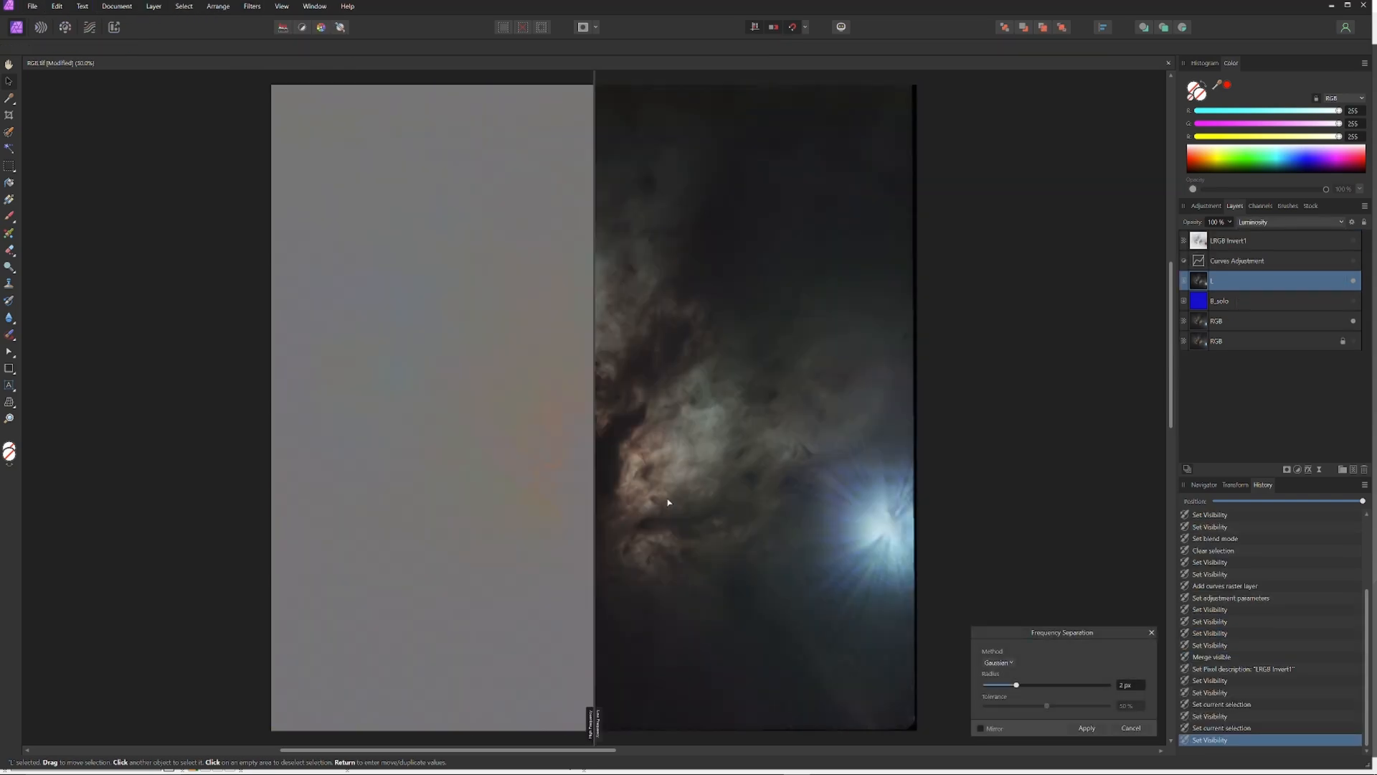
{"action": "left_click_drag", "start_coordinate": [1016, 684], "coordinate": [1107, 684]}
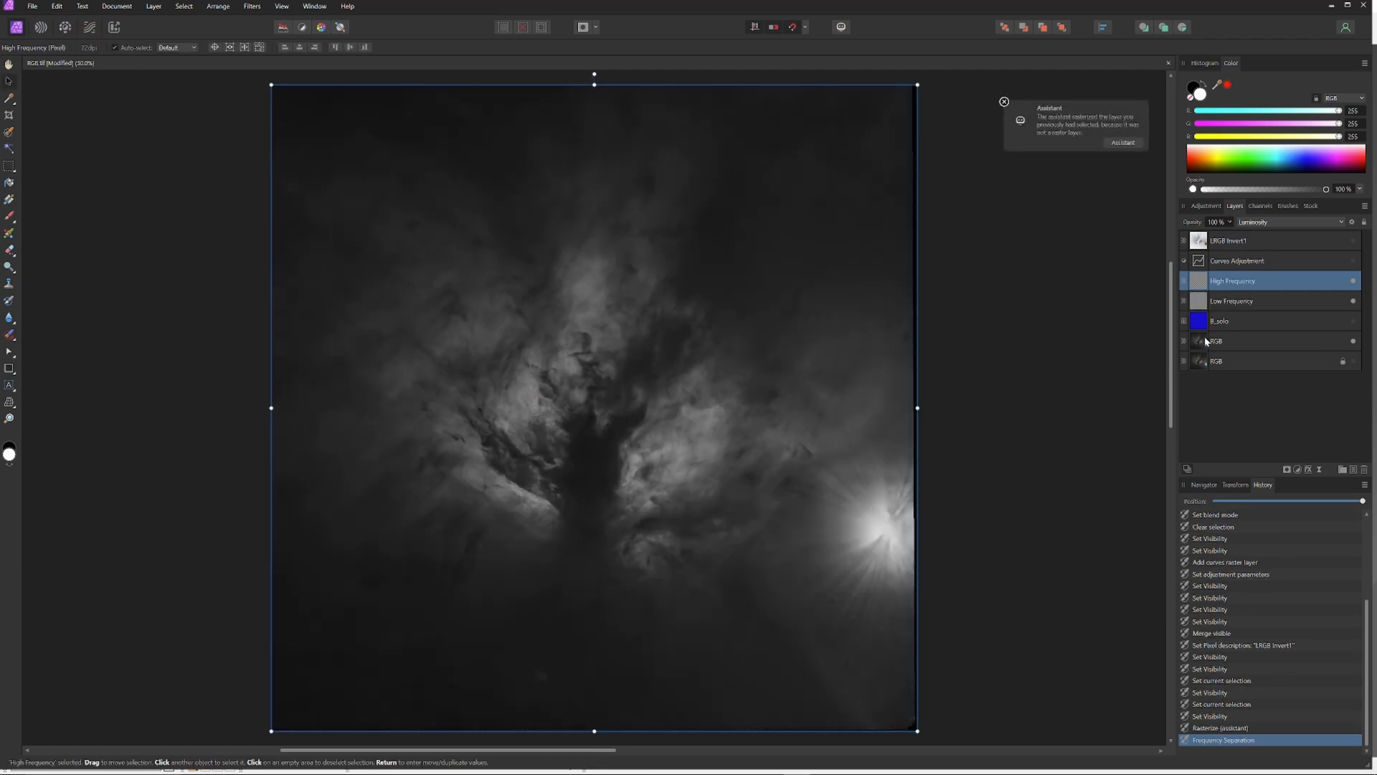
{"action": "double_click", "coordinate": [1232, 280]}
{"action": "type", "text": "L HF"}
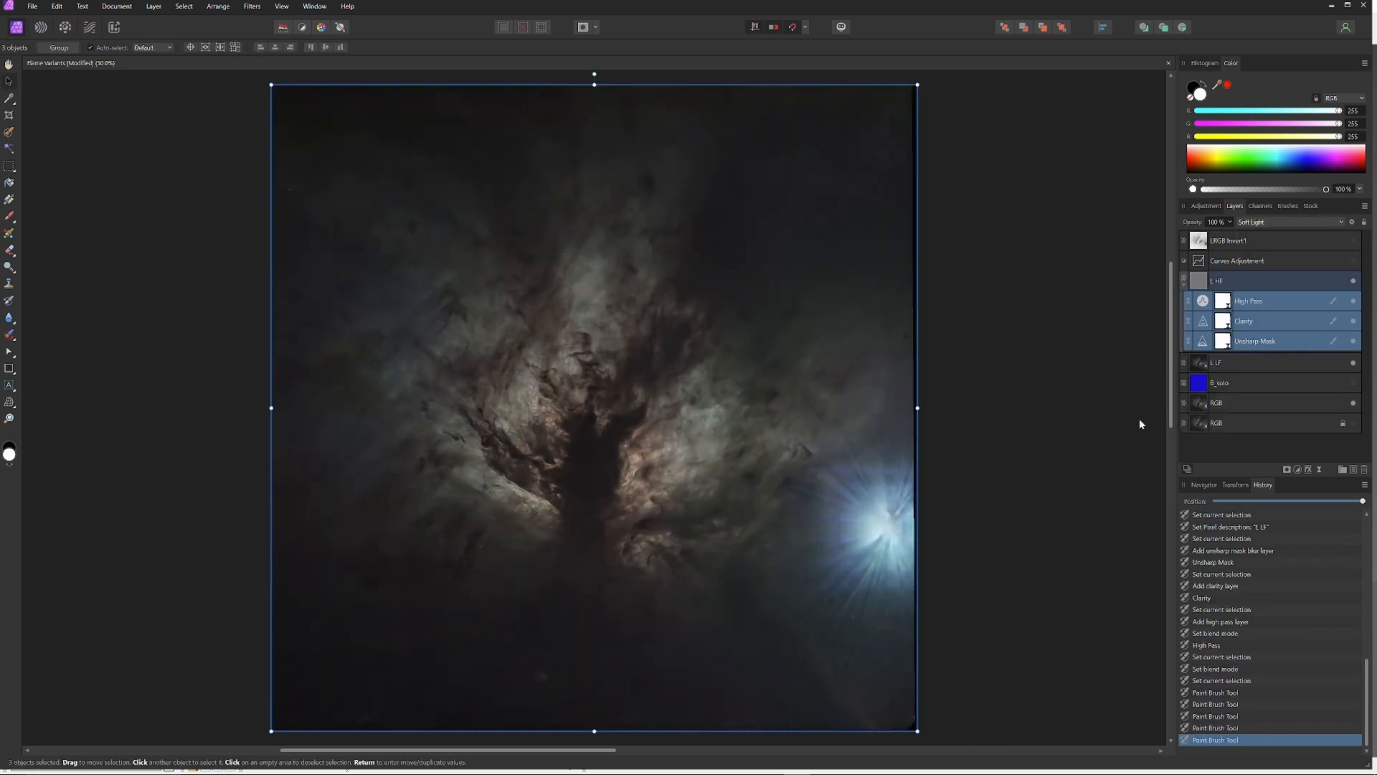
Select the RGB layer and apply Frequency Separation to it.
{"action": "left_click", "coordinate": [1216, 402]}
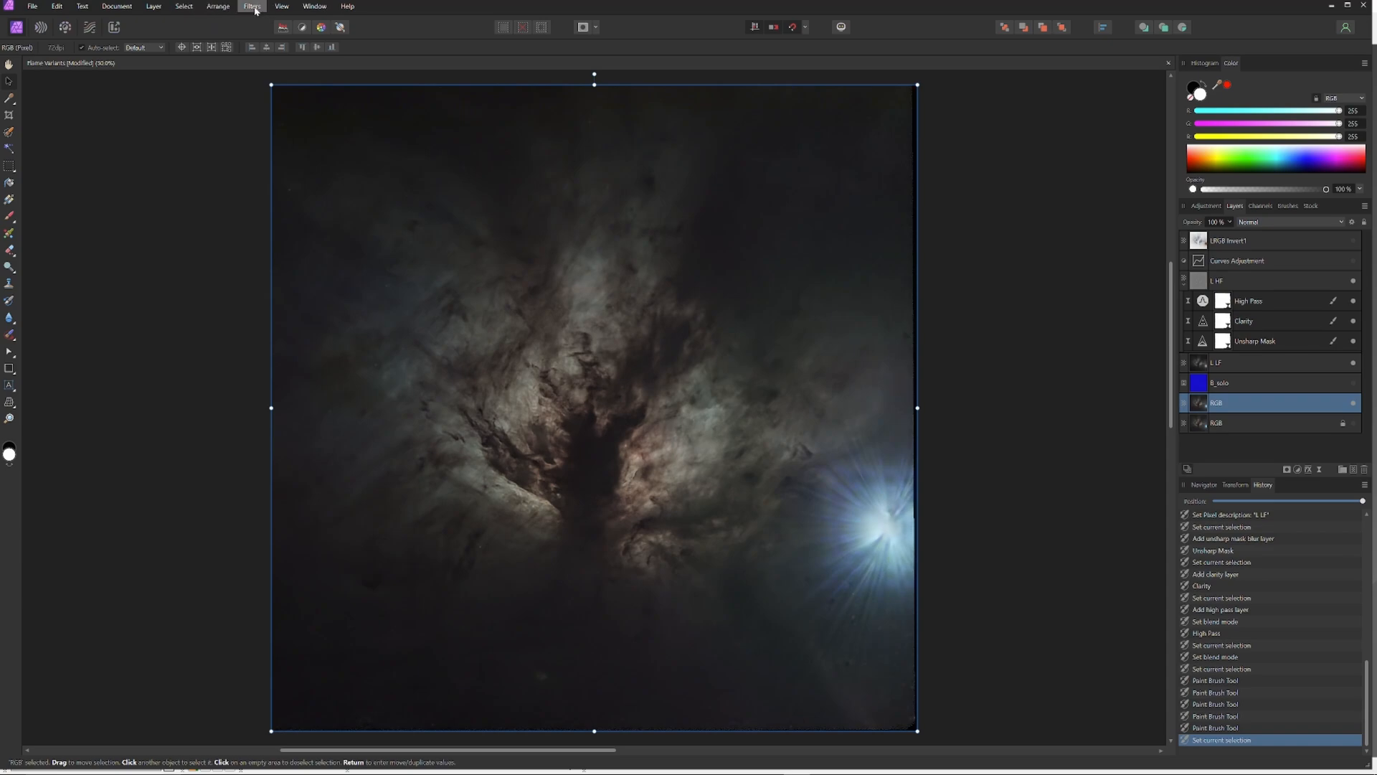
{"action": "left_click", "coordinate": [251, 5]}
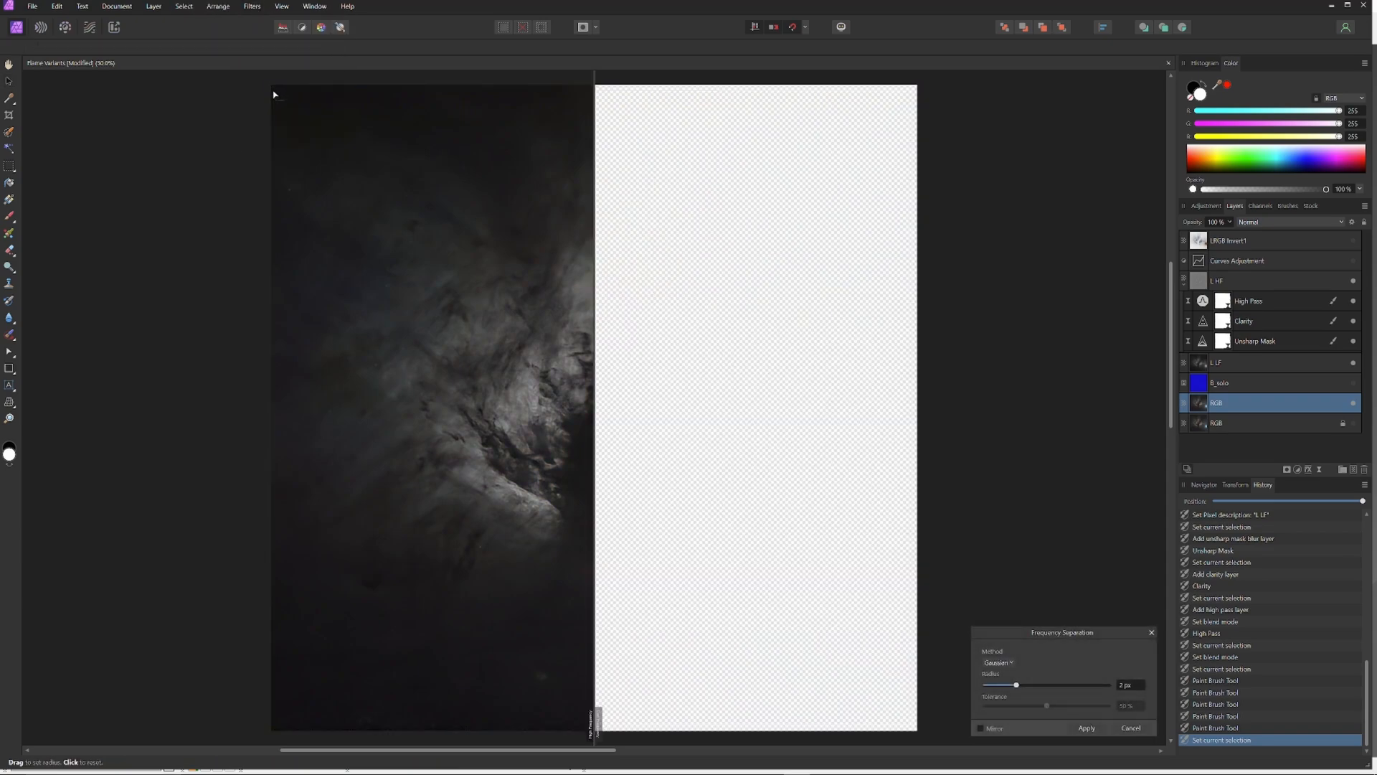
{"action": "left_click", "coordinate": [1086, 728]}
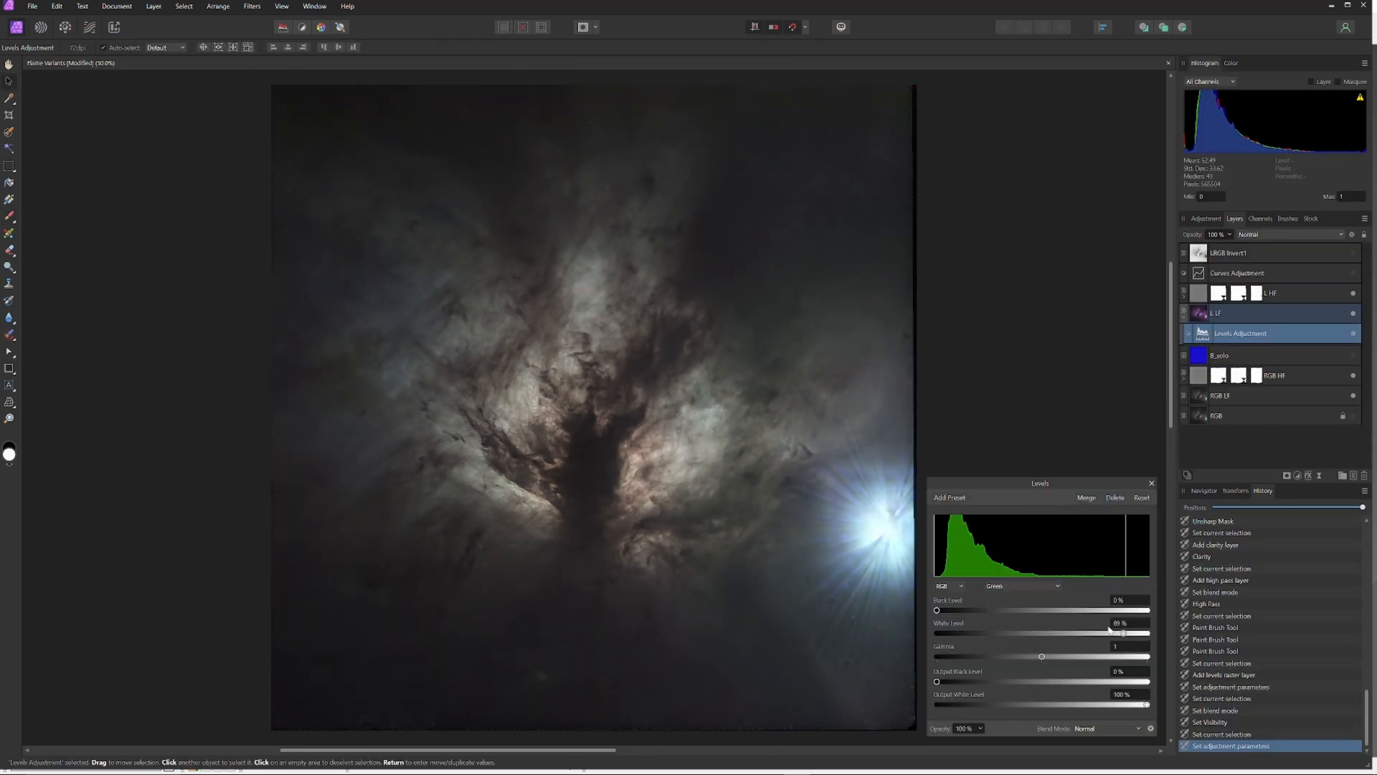
Lower the green, blue and red channel white levels in the Levels adjustments.
{"action": "left_click", "coordinate": [1022, 586]}
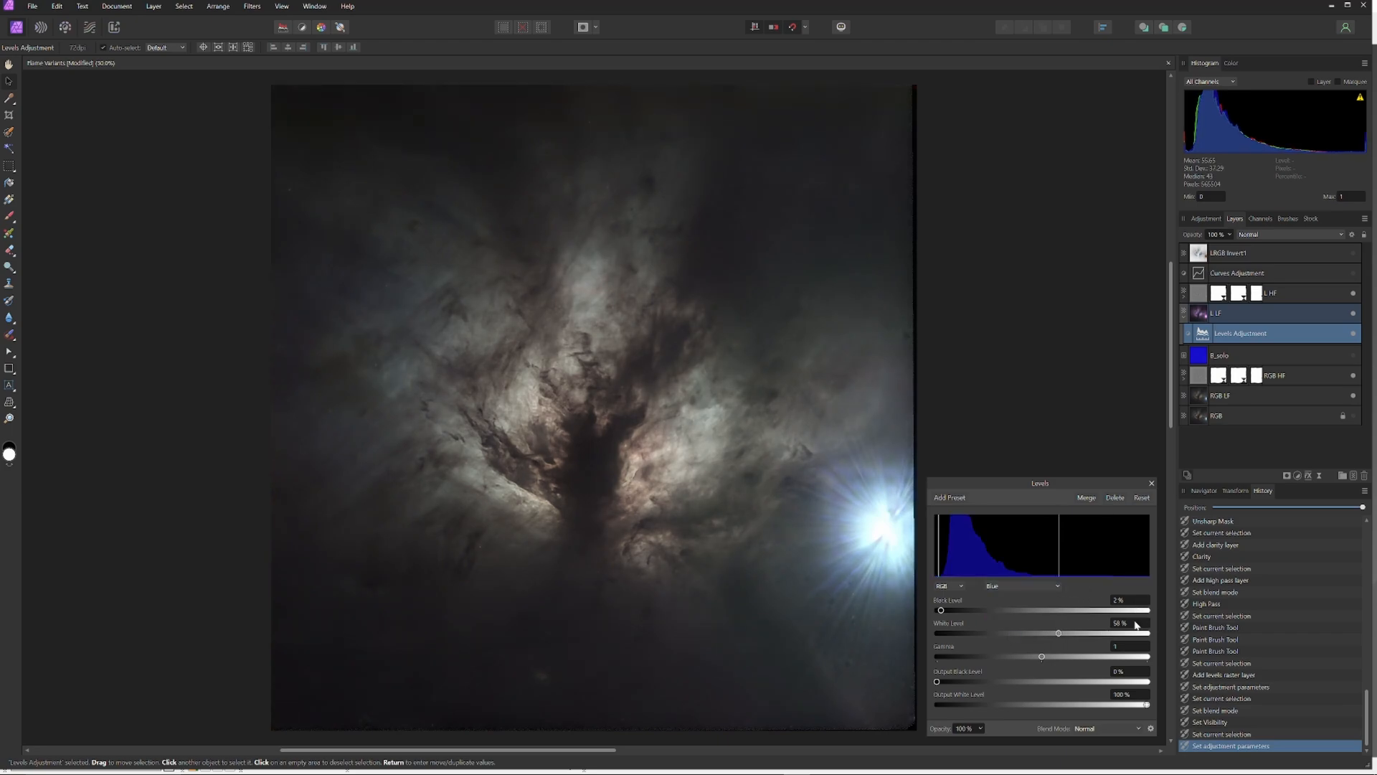
{"action": "left_click_drag", "start_coordinate": [1058, 632], "coordinate": [1063, 633]}
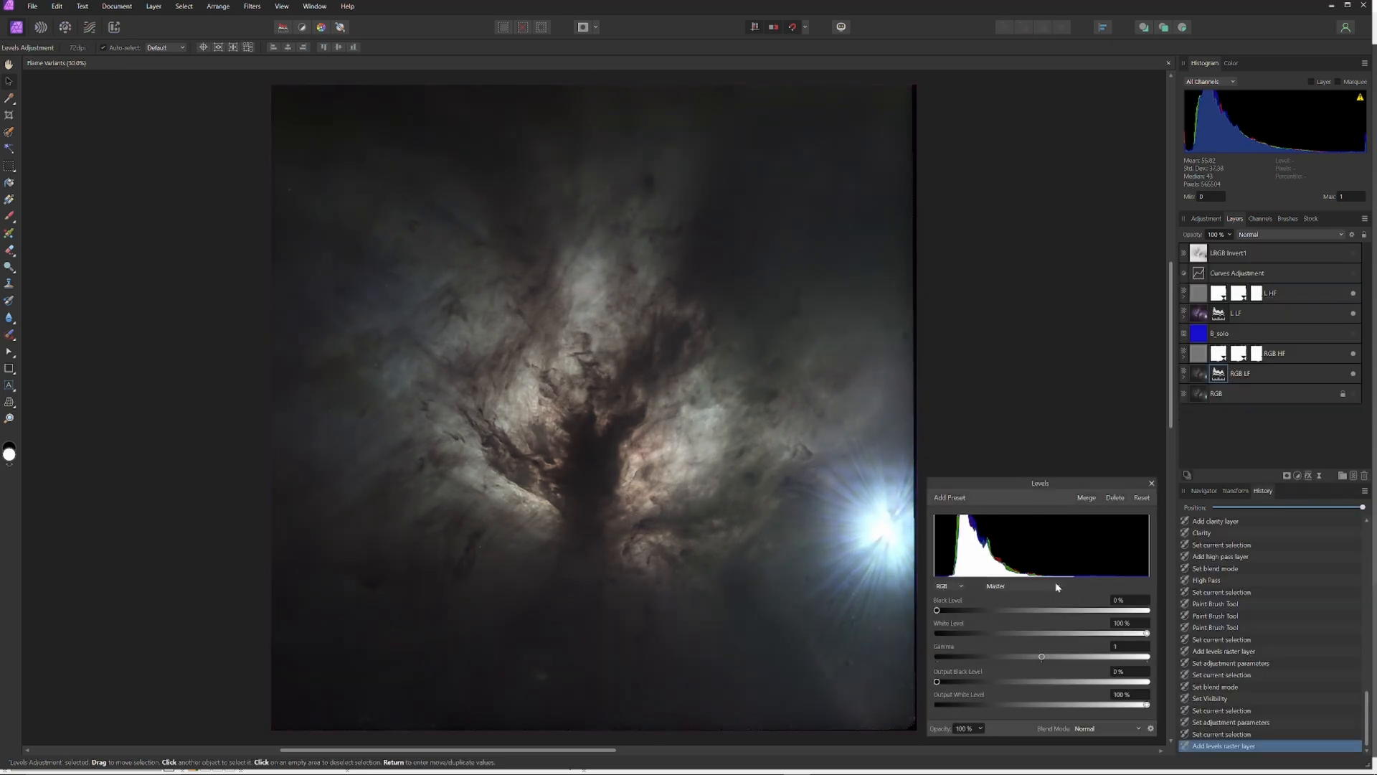
{"action": "left_click_drag", "start_coordinate": [1147, 632], "coordinate": [1105, 633]}
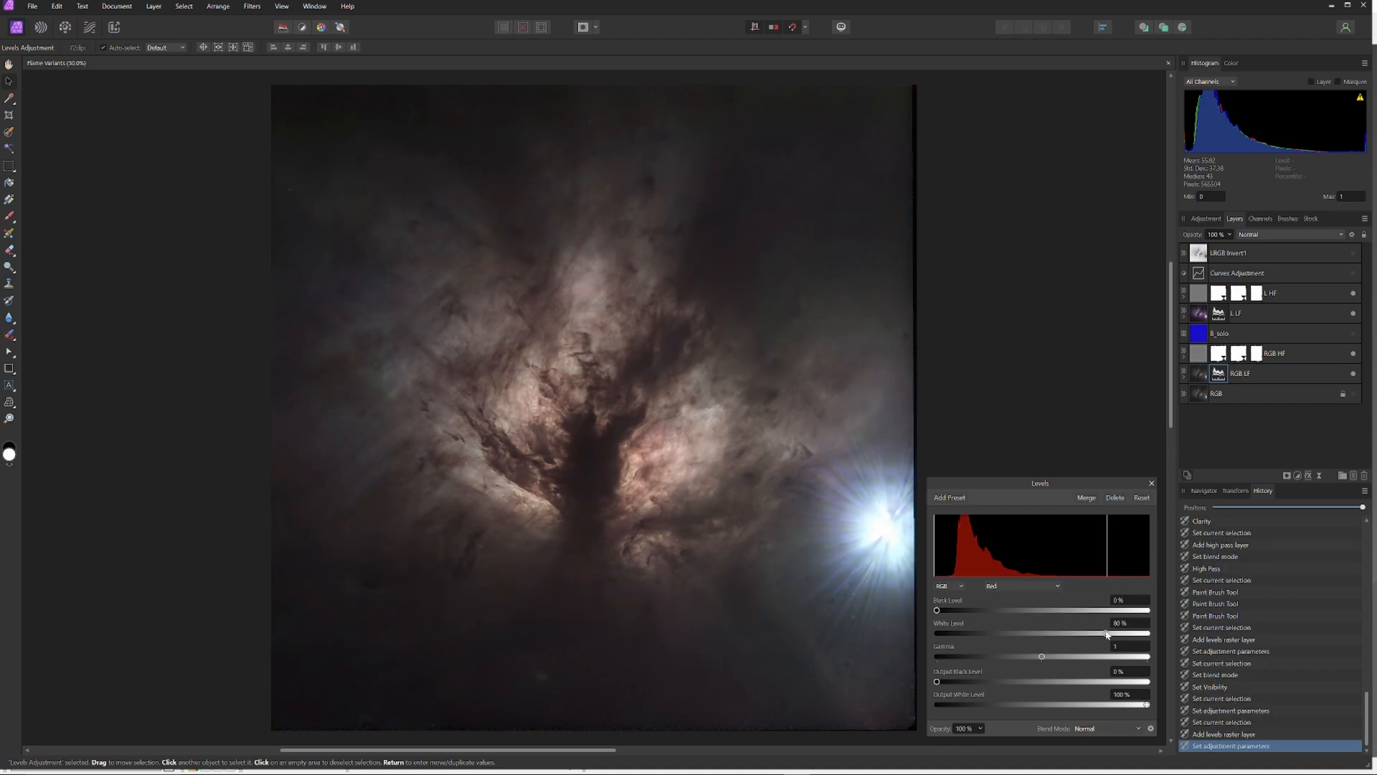
{"action": "left_click", "coordinate": [1023, 585]}
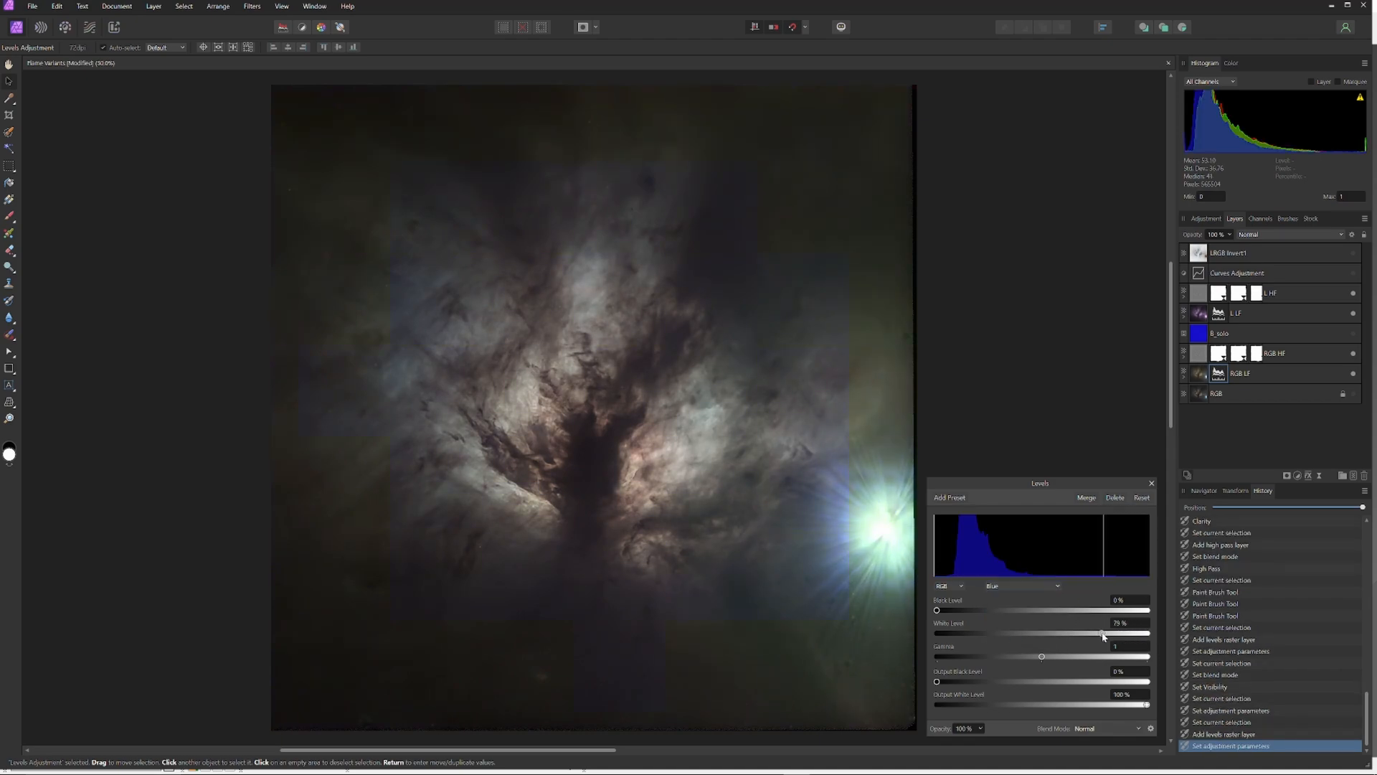
Ease green's black level down and raise Master Gamma for L LF and RGB LF.
{"action": "left_click", "coordinate": [1023, 585]}
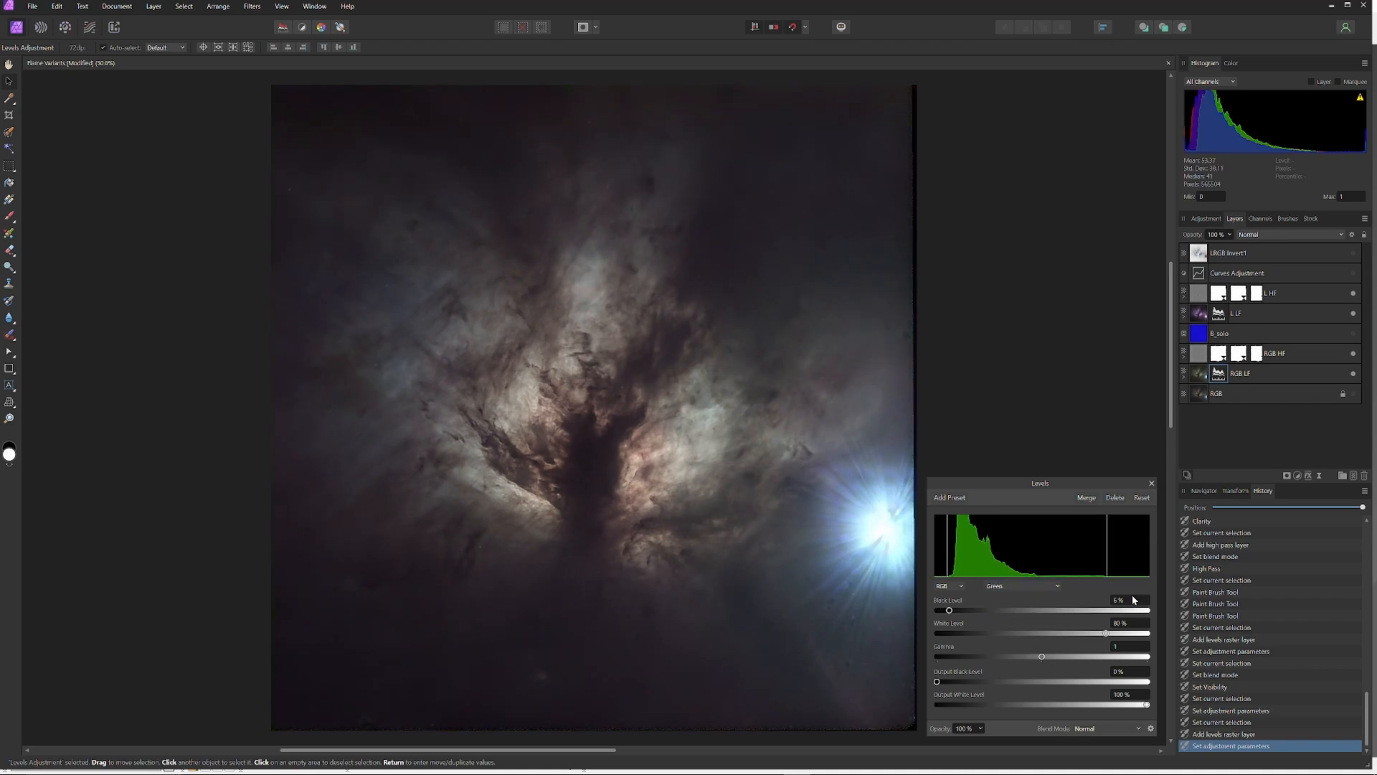
{"action": "left_click_drag", "start_coordinate": [947, 610], "coordinate": [942, 610]}
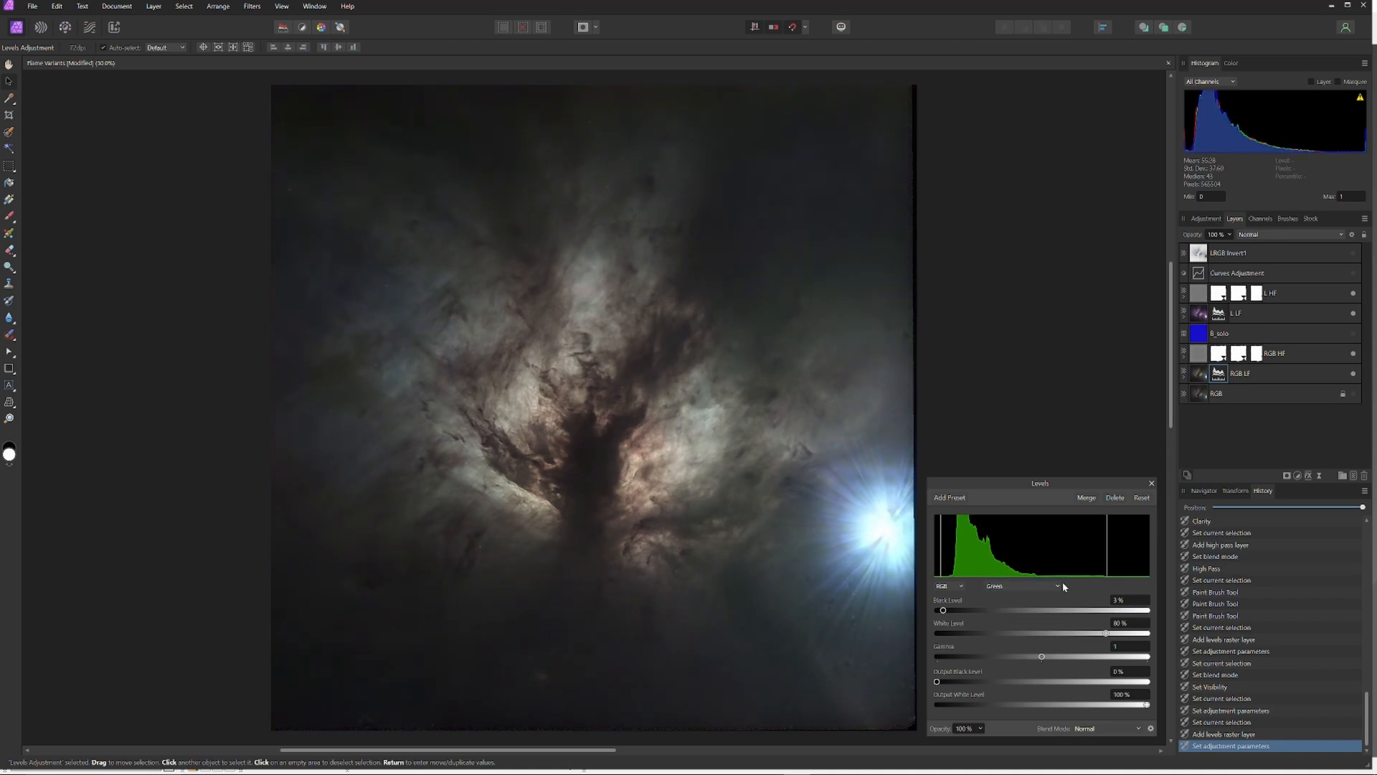
{"action": "left_click_drag", "start_coordinate": [1041, 655], "coordinate": [1055, 657]}
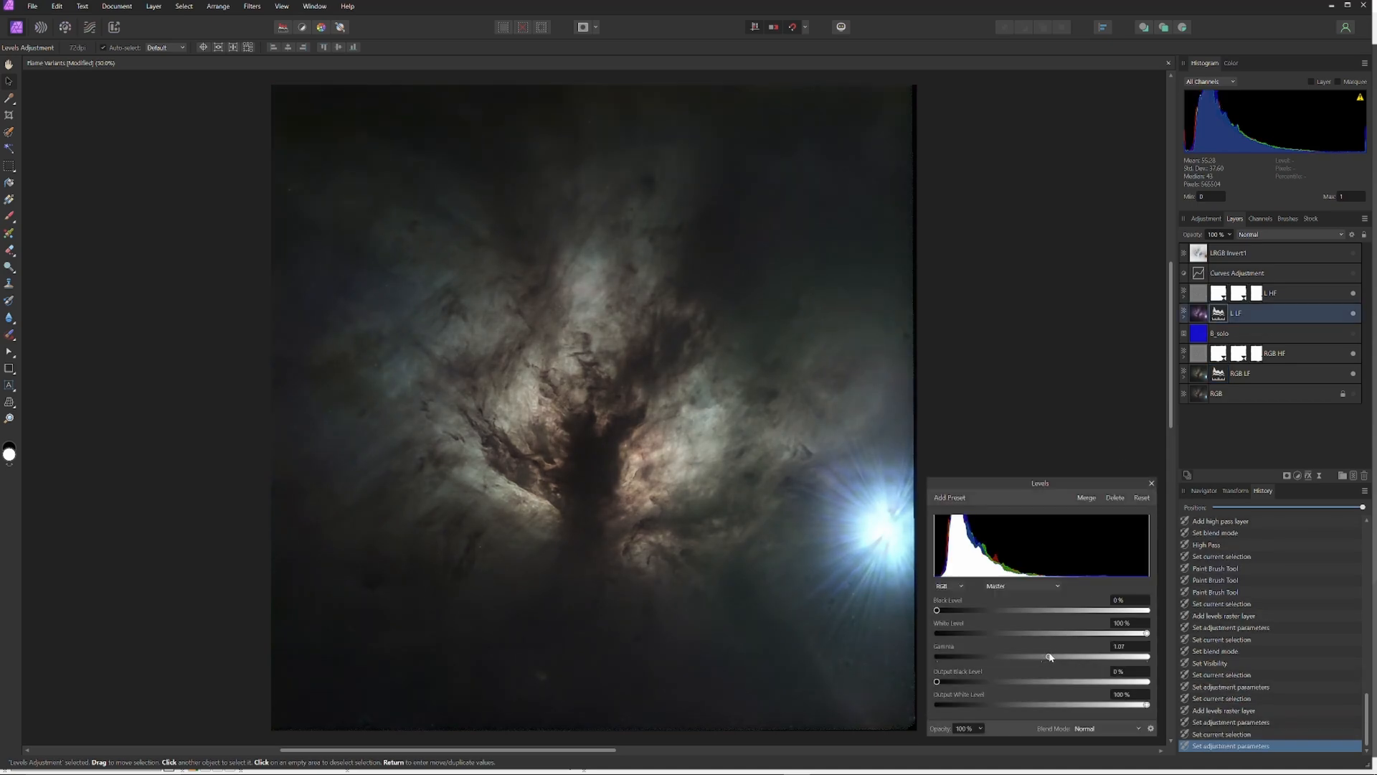
{"action": "left_click_drag", "start_coordinate": [1049, 656], "coordinate": [1058, 657]}
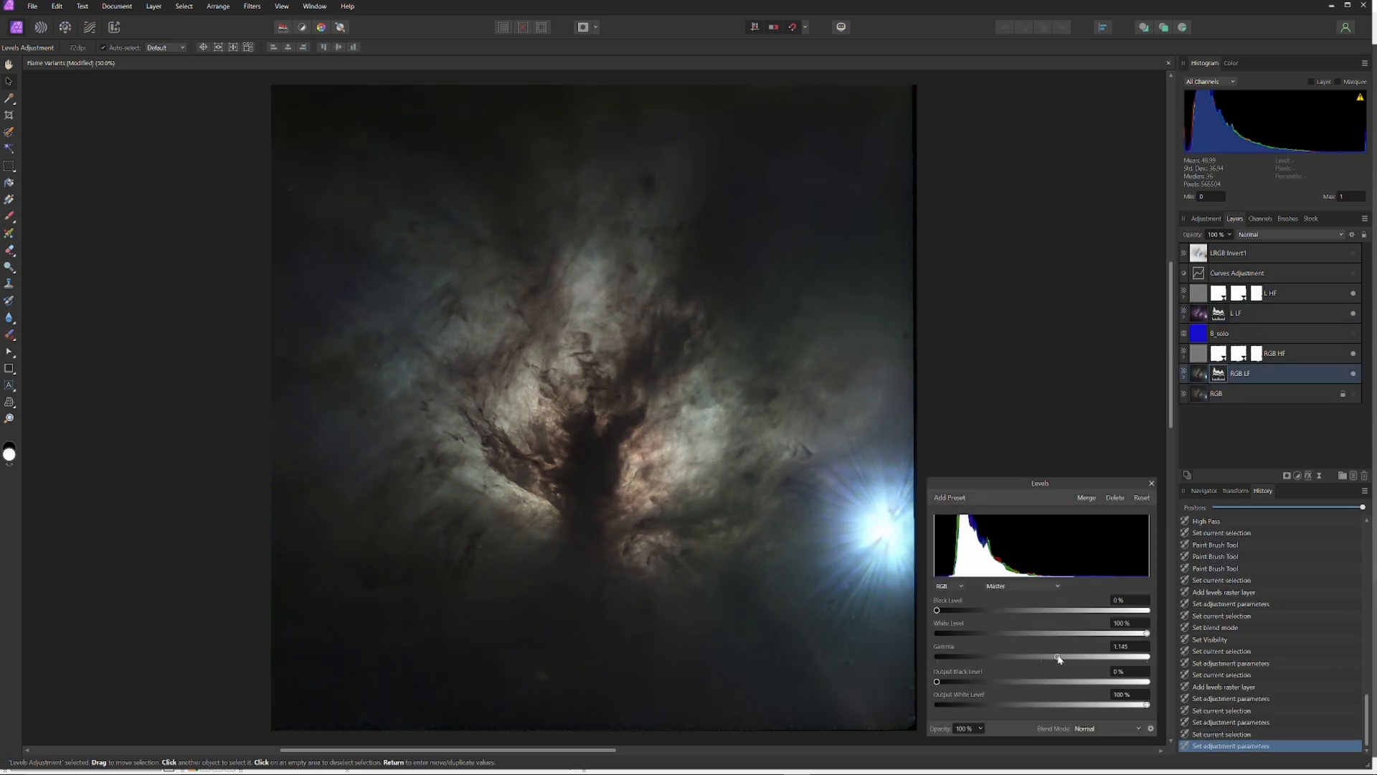
{"action": "left_click", "coordinate": [1022, 585]}
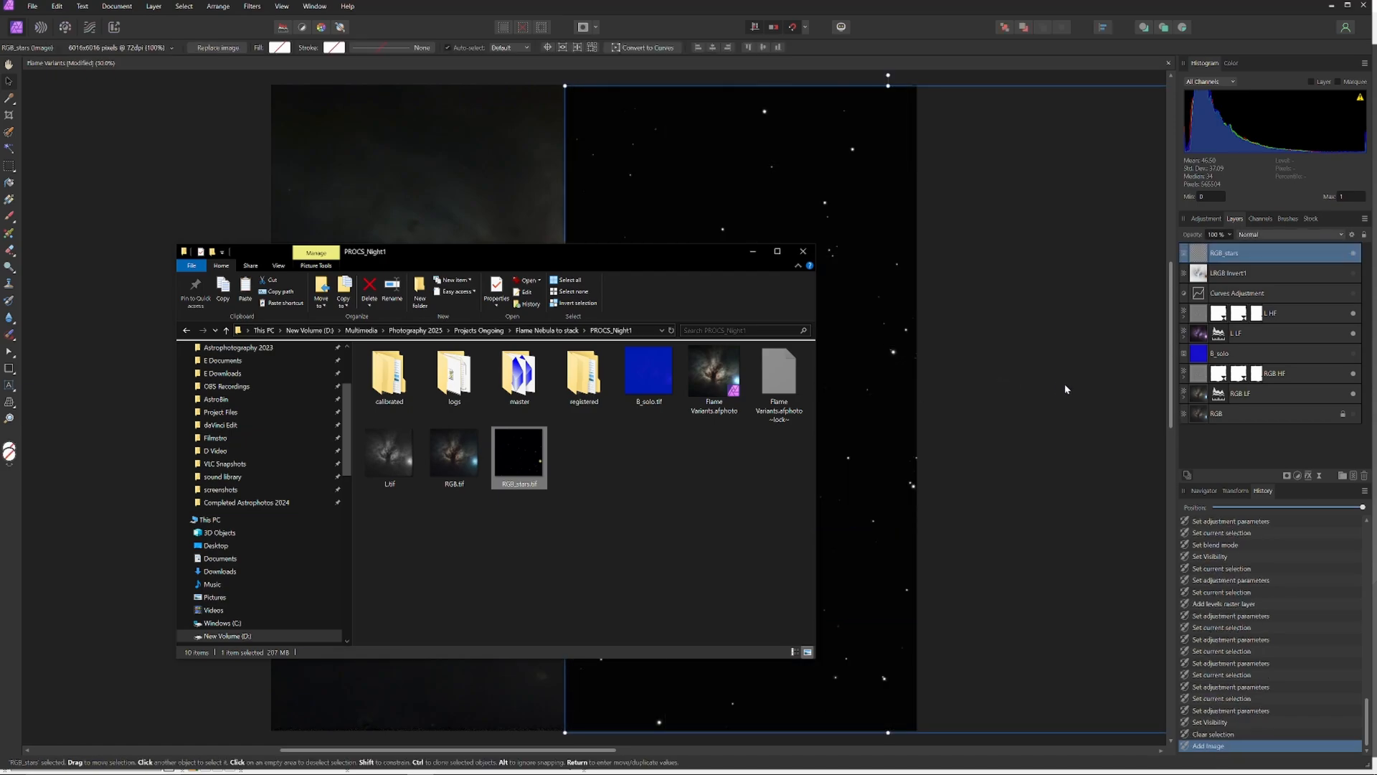
Place RGB_stars on the canvas, set it to Screen, and select the Curves layer.
{"action": "left_click", "coordinate": [803, 251]}
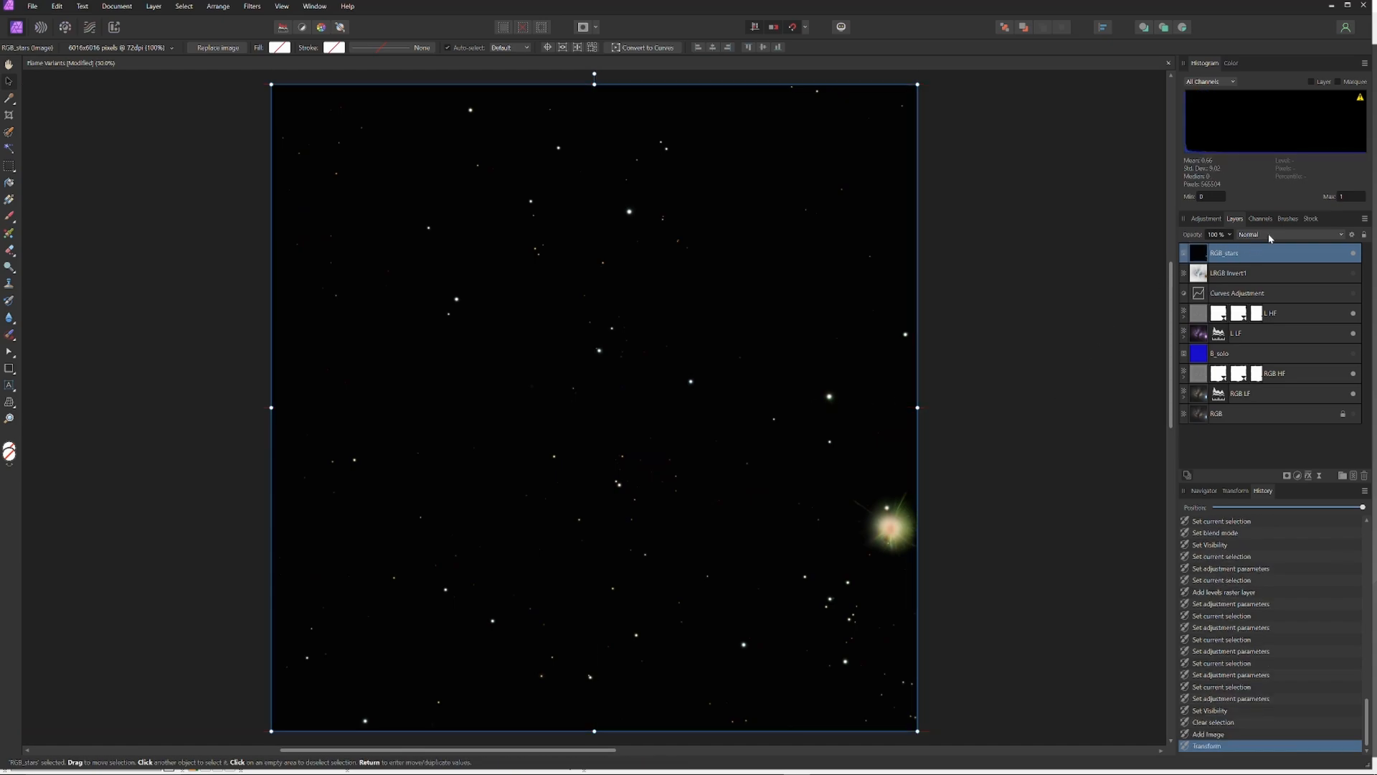
{"action": "left_click", "coordinate": [1286, 235]}
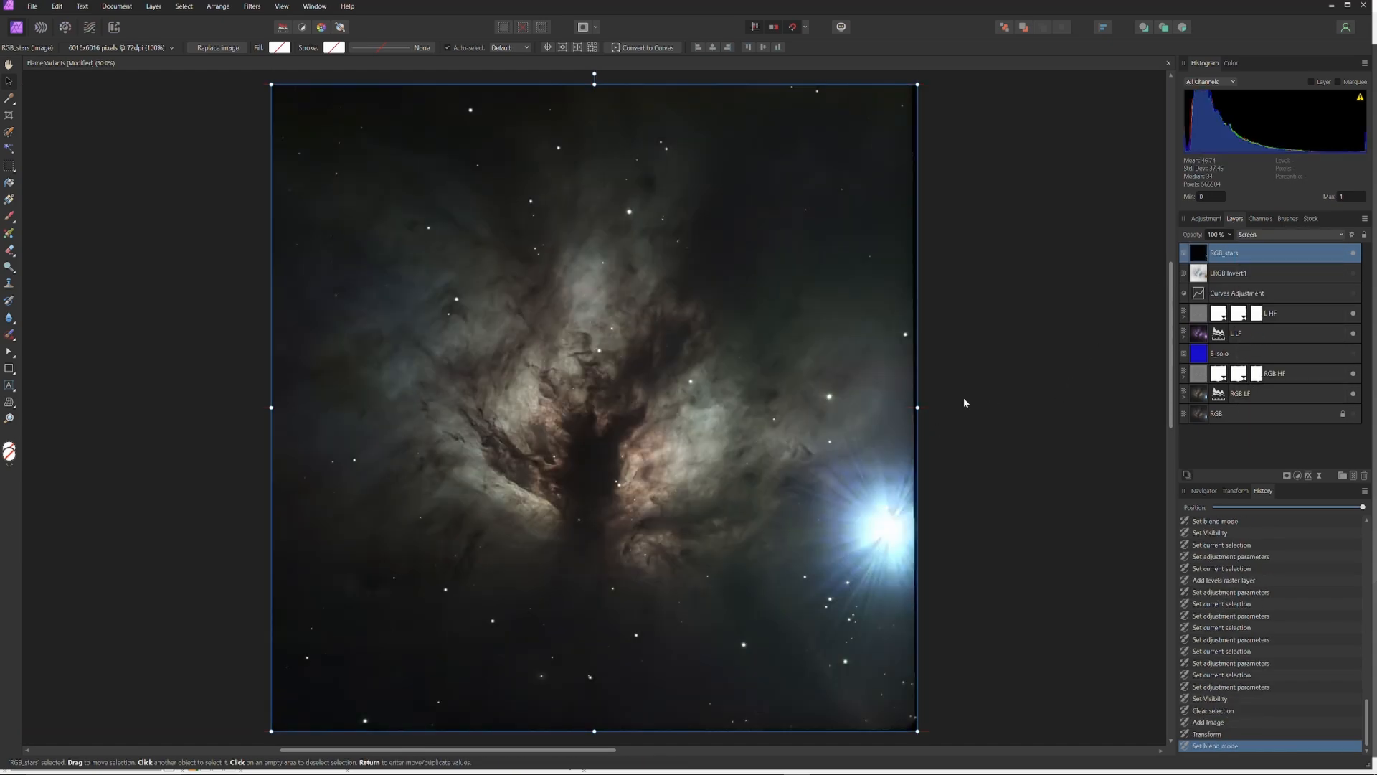
{"action": "left_click", "coordinate": [1258, 273]}
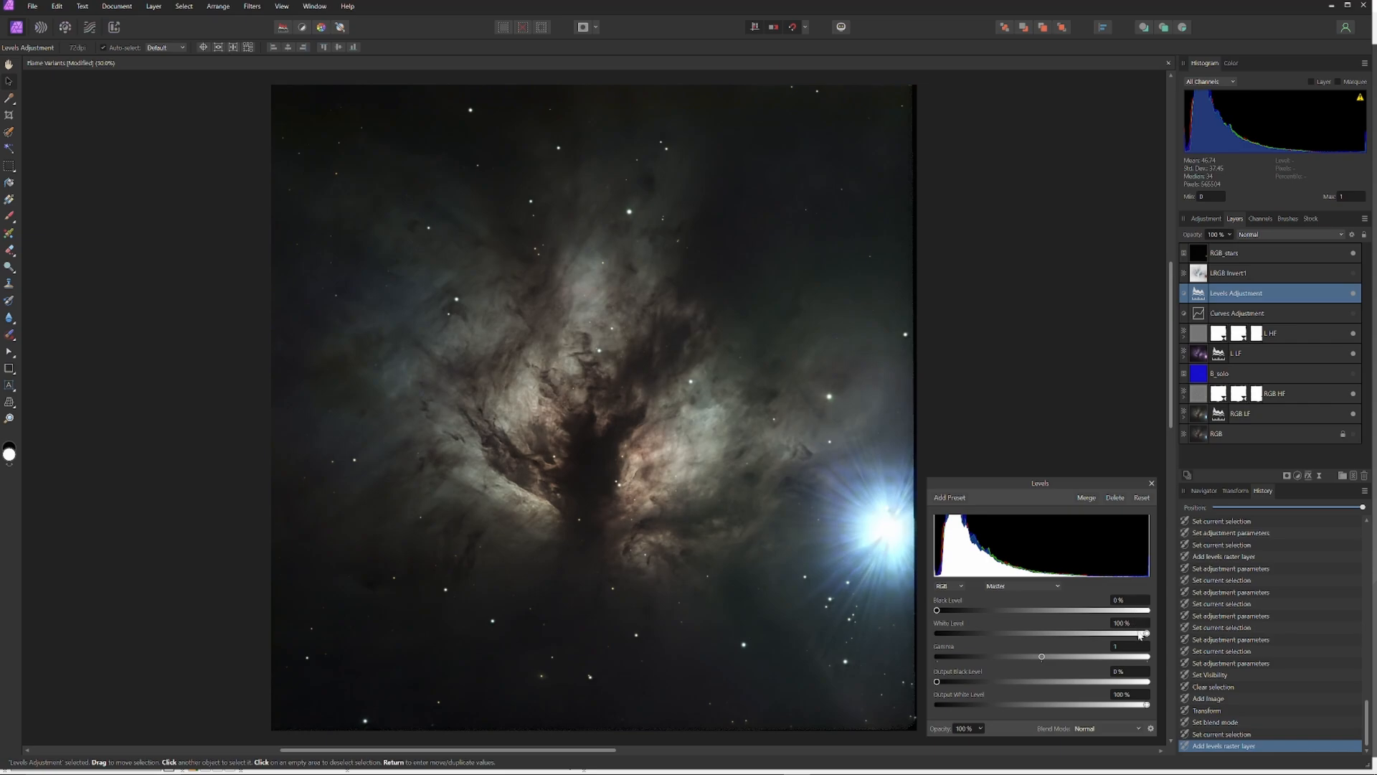
Drag the Levels white level down to 79%.
{"action": "left_click_drag", "start_coordinate": [1147, 633], "coordinate": [1128, 633]}
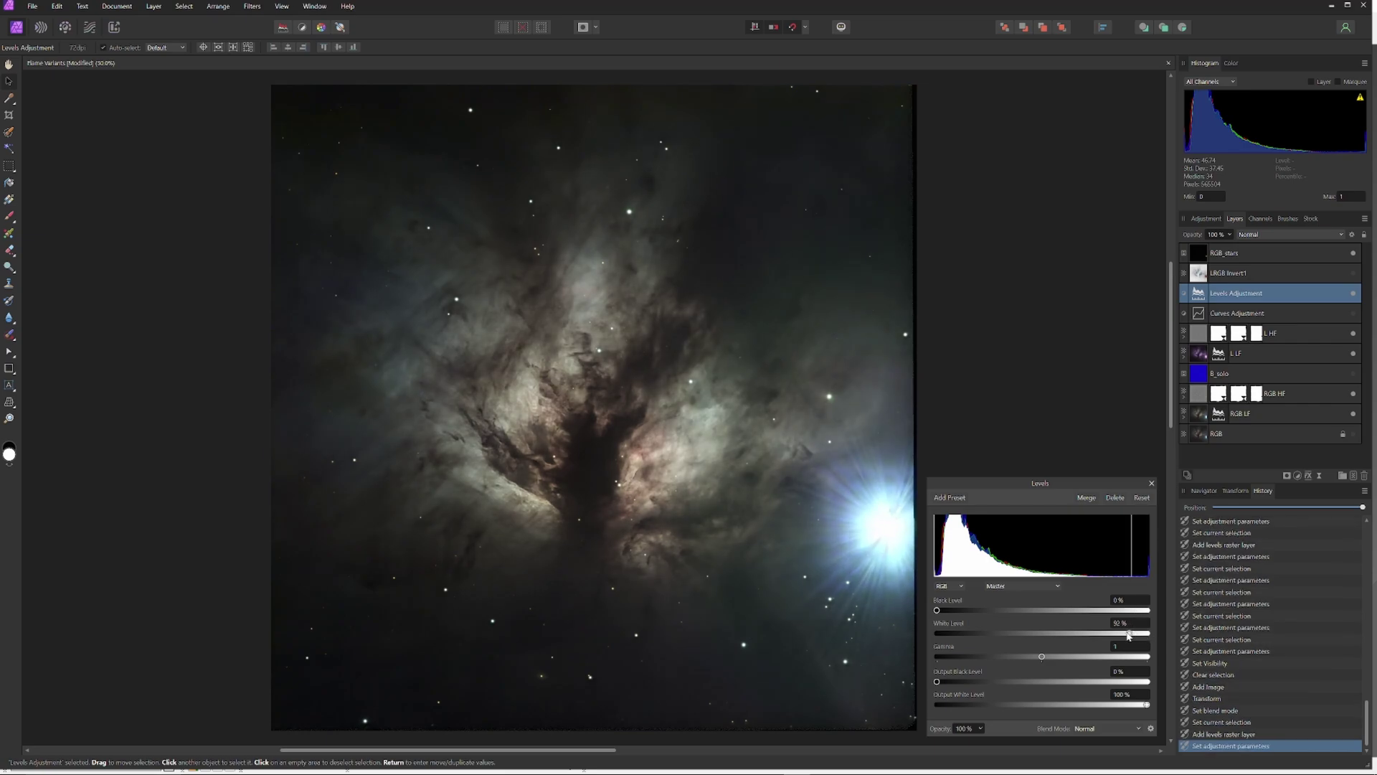
{"action": "left_click_drag", "start_coordinate": [1140, 632], "coordinate": [1118, 633]}
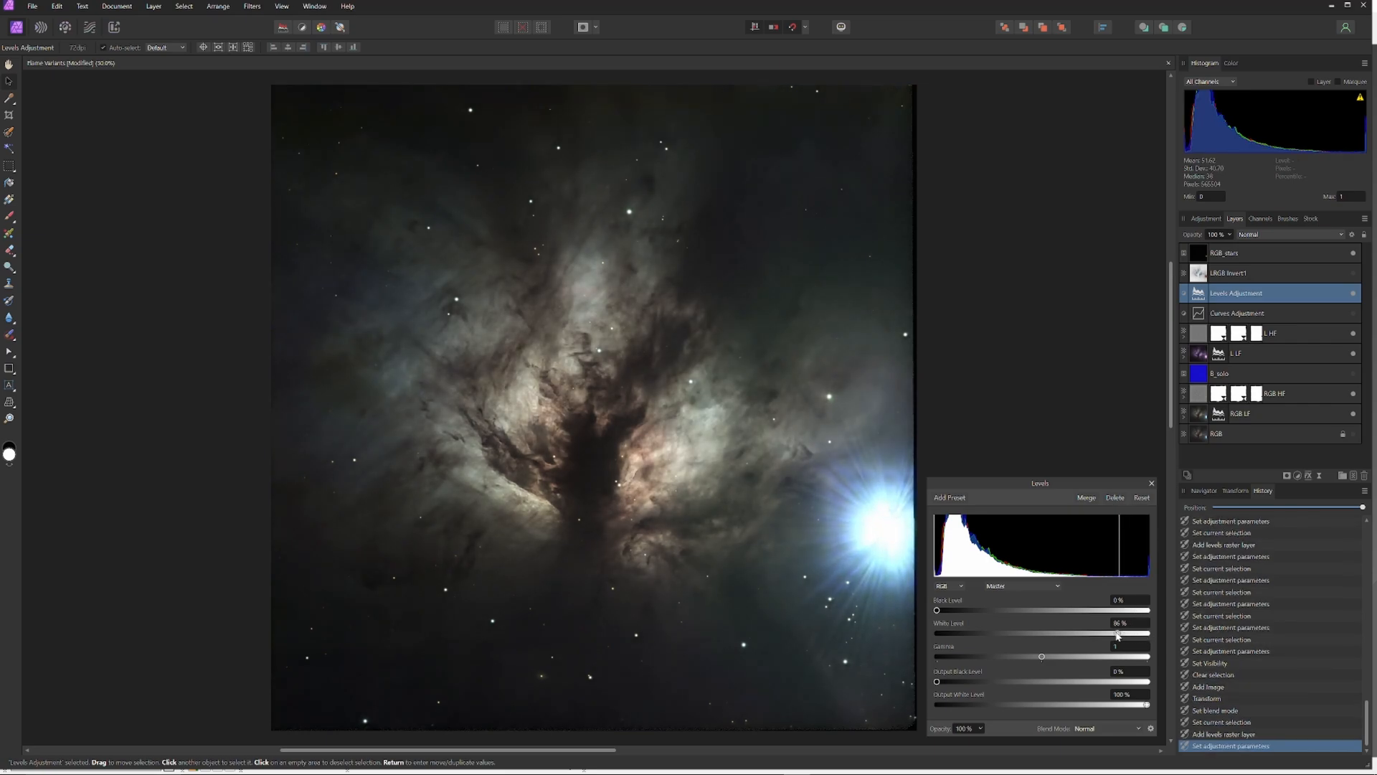
{"action": "left_click_drag", "start_coordinate": [1138, 633], "coordinate": [1111, 632]}
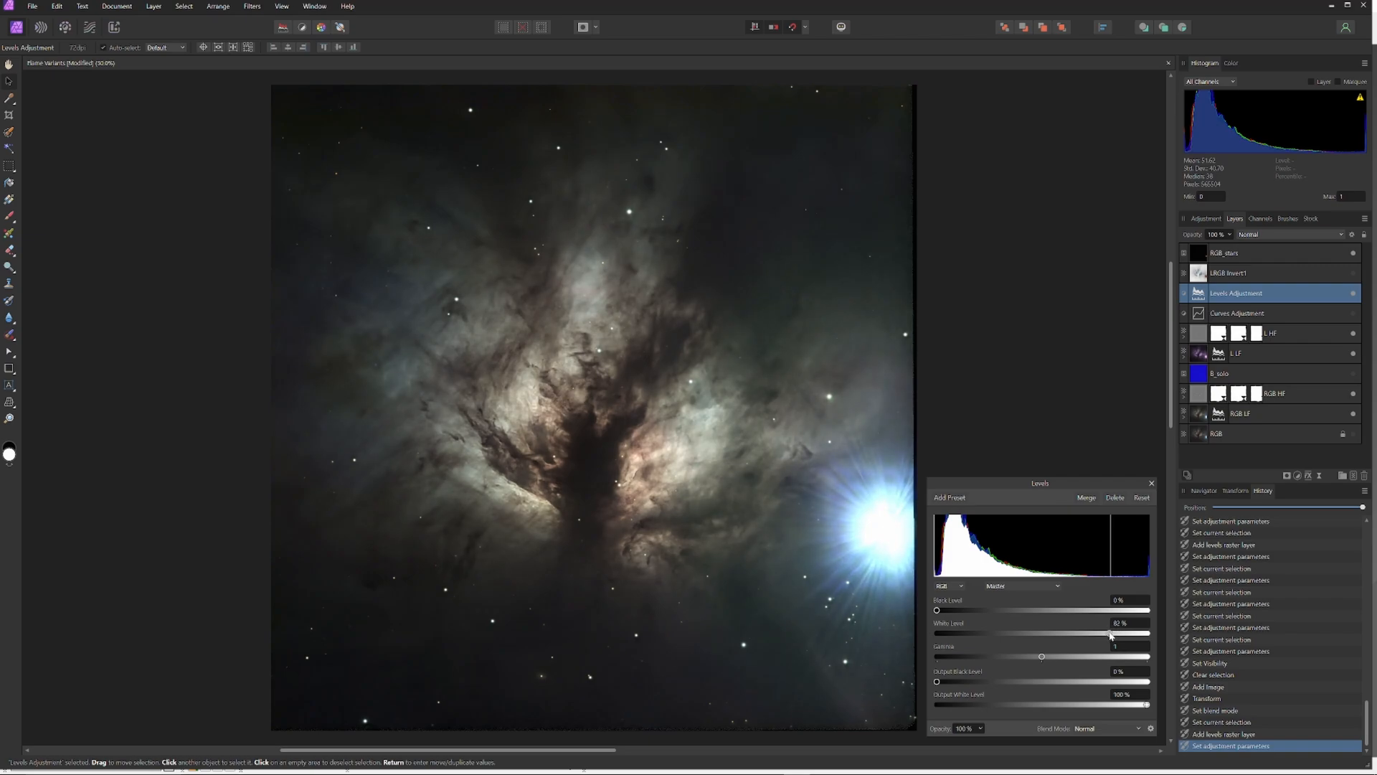
{"action": "left_click_drag", "start_coordinate": [1134, 633], "coordinate": [1105, 632]}
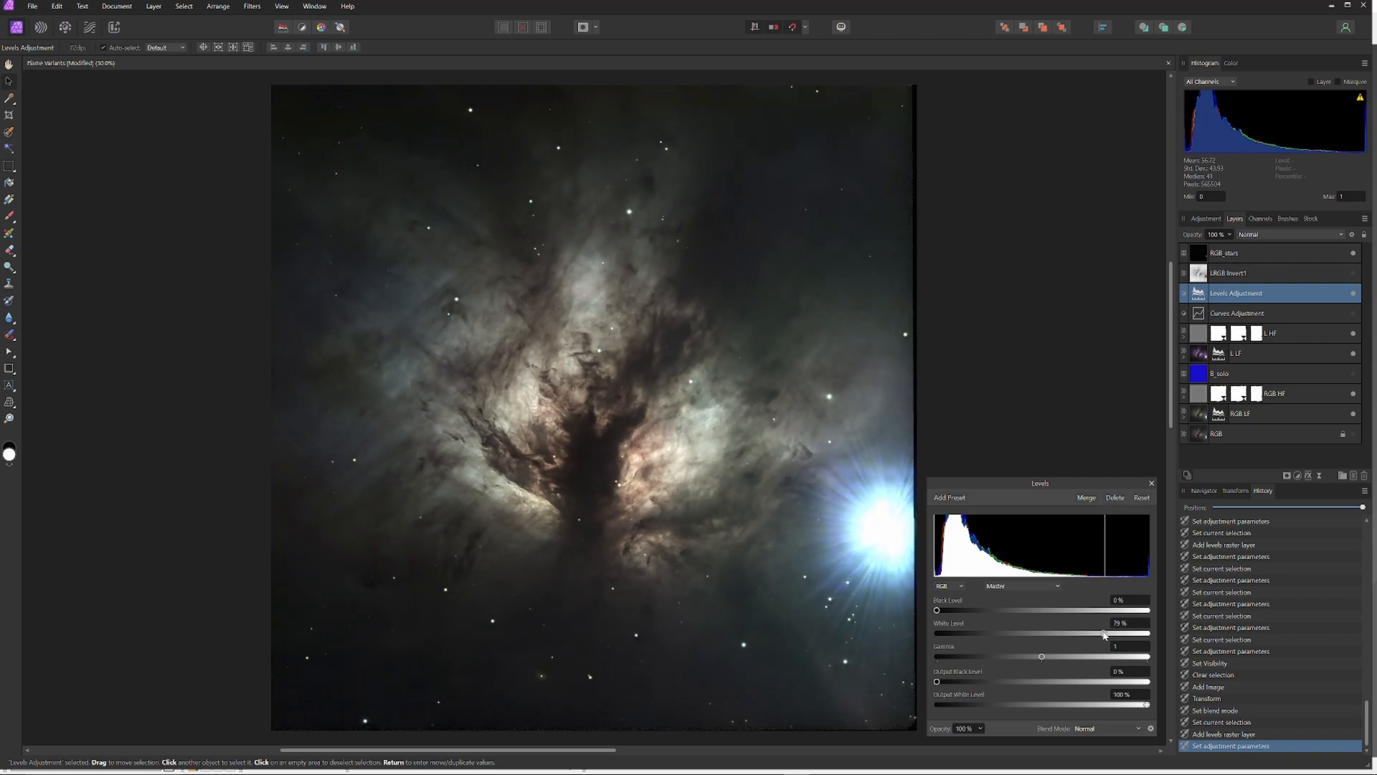
{"action": "left_click_drag", "start_coordinate": [1104, 633], "coordinate": [1102, 633]}
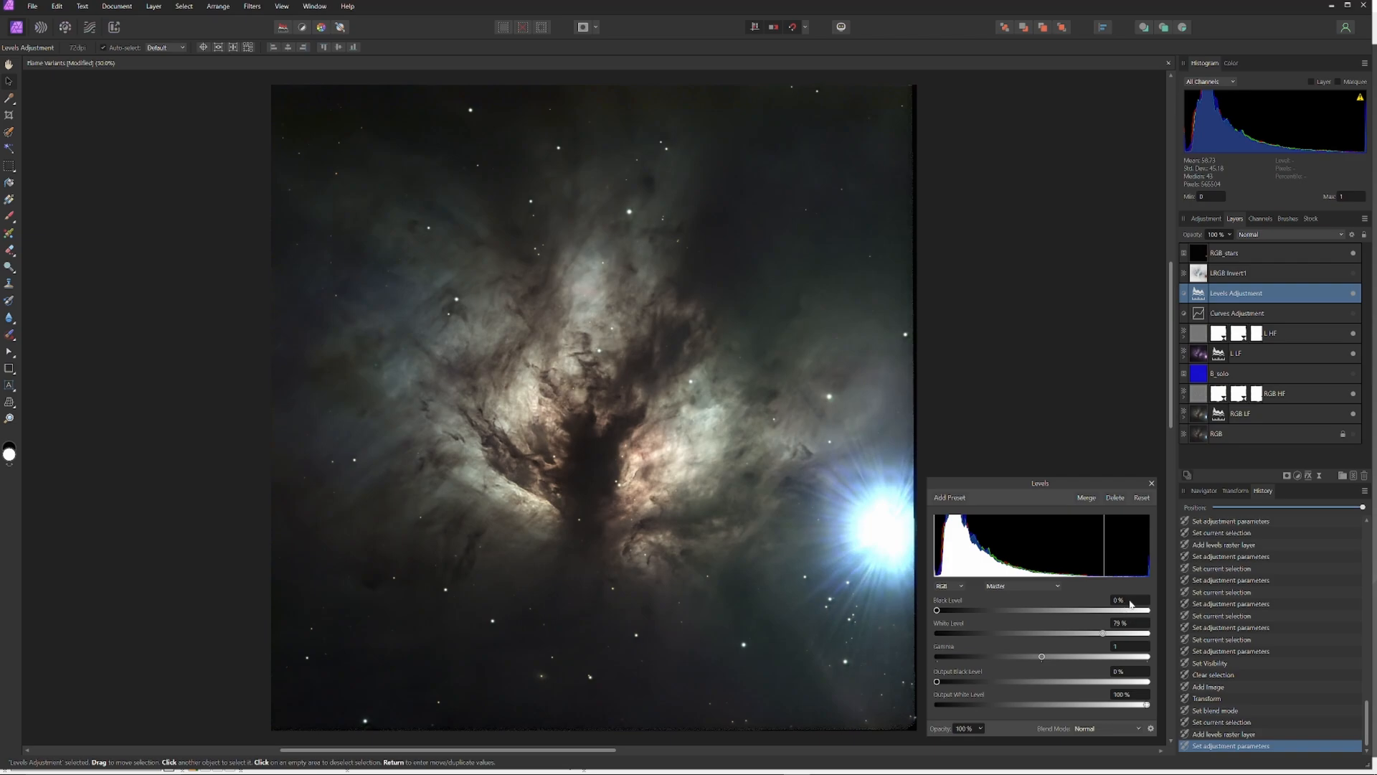
Raise the black level to 1% and gamma to about 1.077.
{"action": "left_click_drag", "start_coordinate": [936, 610], "coordinate": [939, 610]}
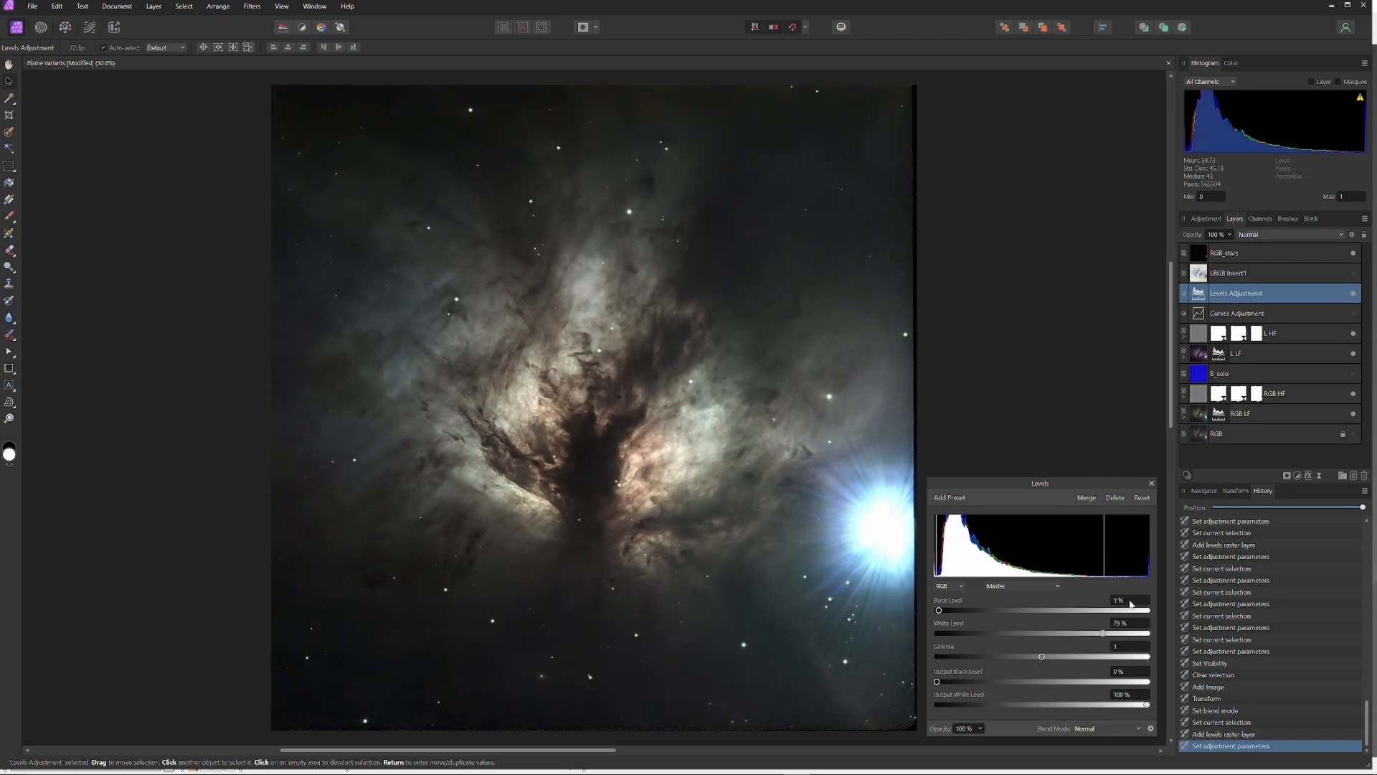
{"action": "mouse_move", "coordinate": [1072, 668]}
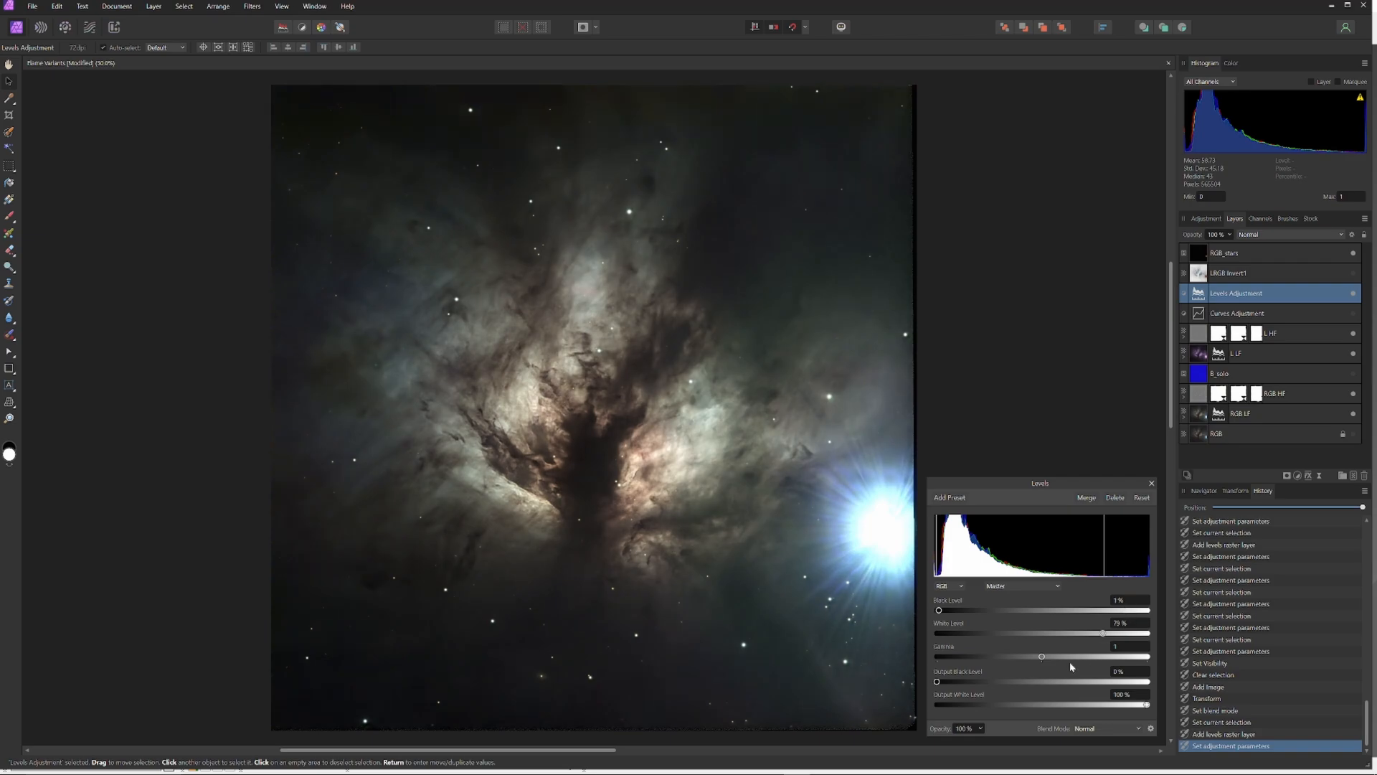
{"action": "left_click_drag", "start_coordinate": [1041, 657], "coordinate": [1047, 656]}
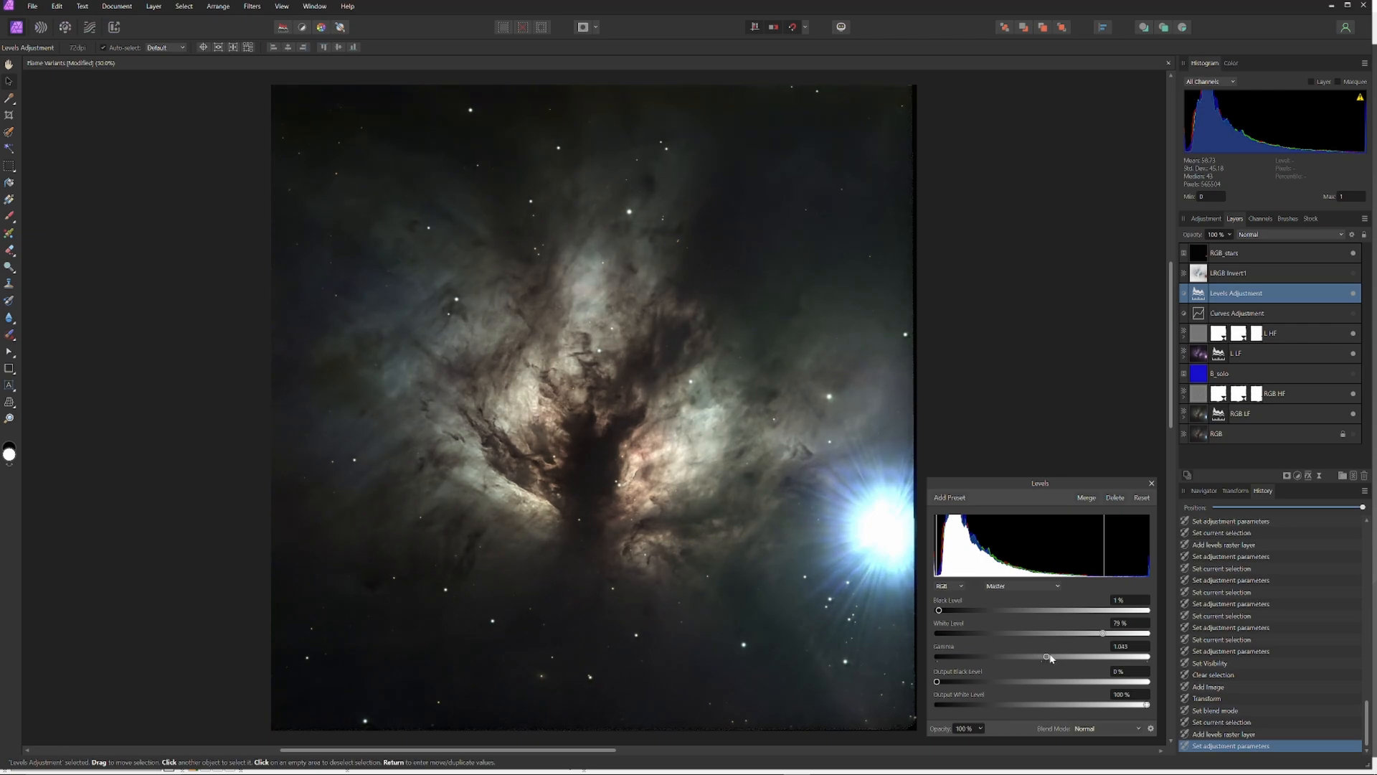
{"action": "left_click_drag", "start_coordinate": [1047, 656], "coordinate": [1048, 656]}
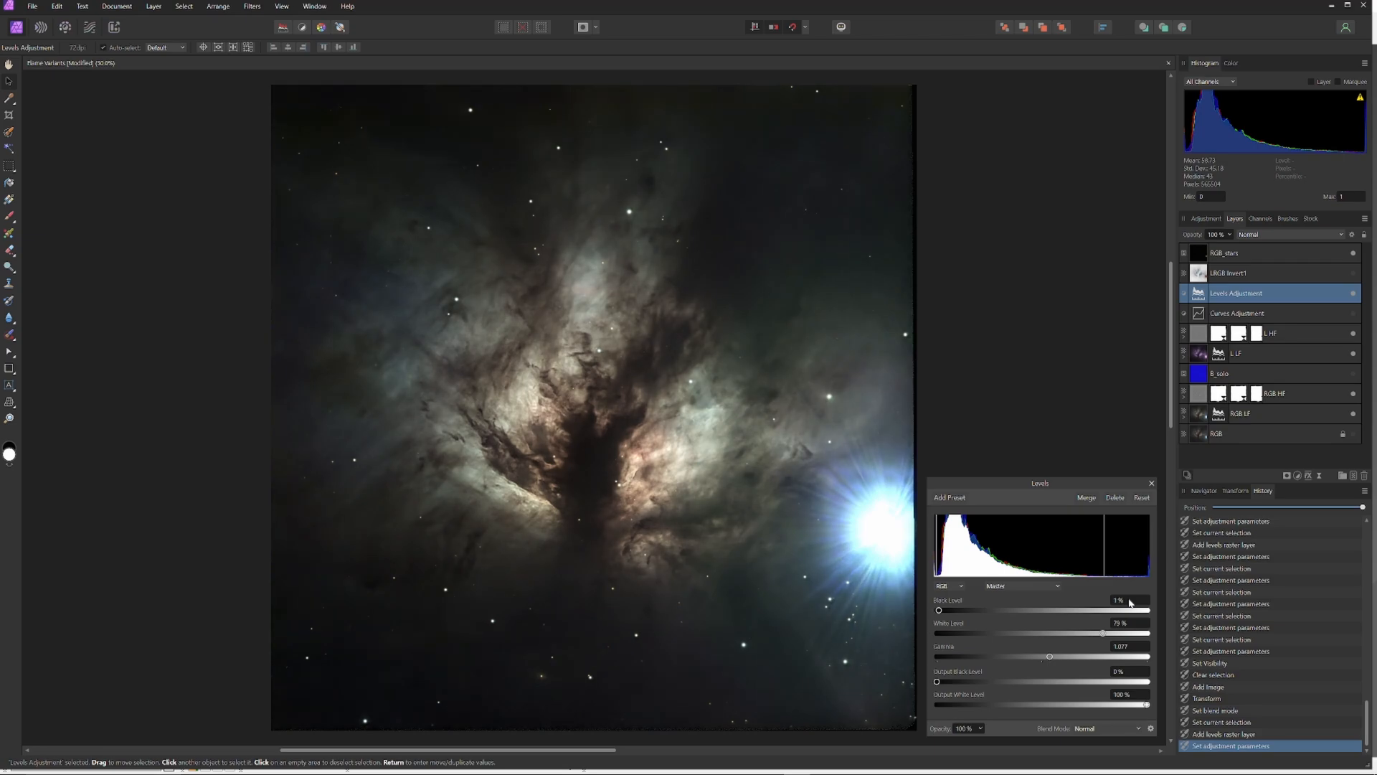
{"action": "mouse_move", "coordinate": [1059, 623]}
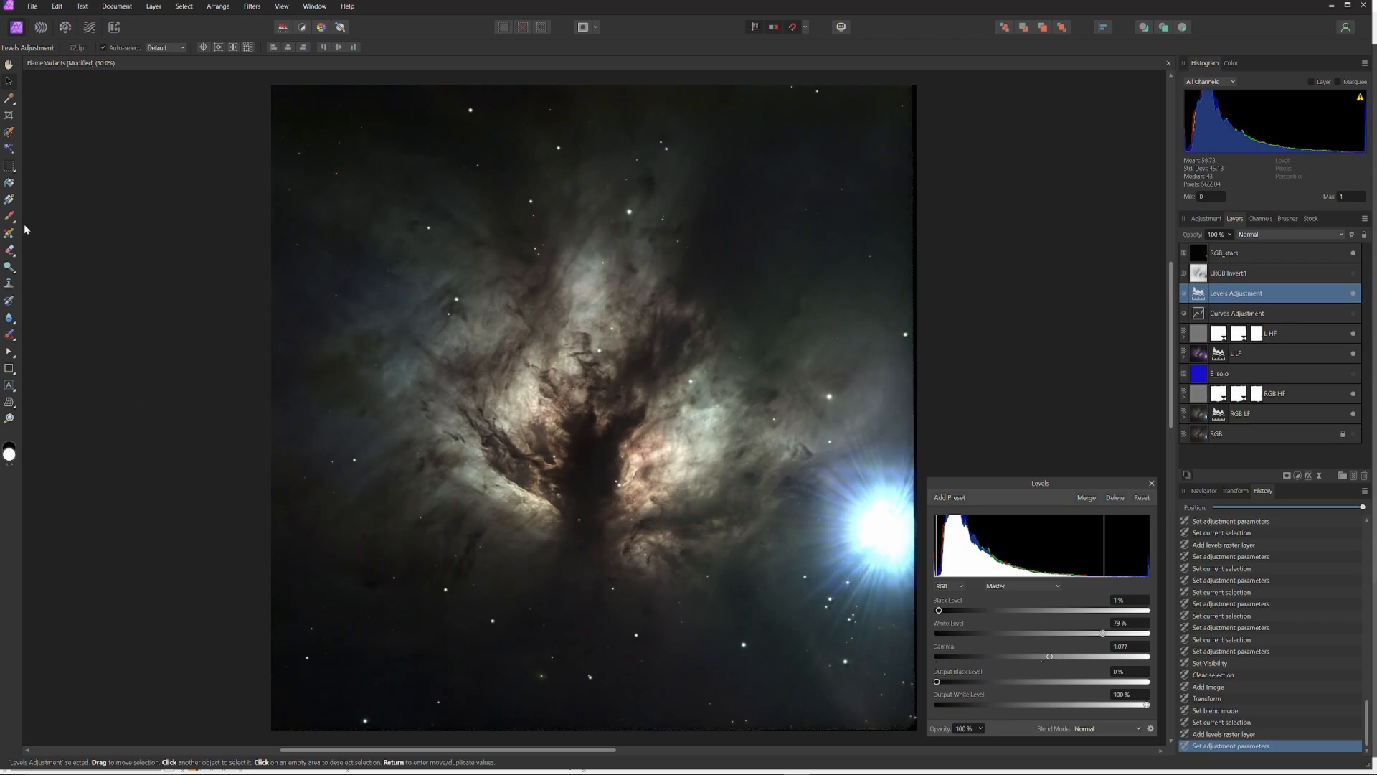
Switch to the Paint Brush to paint on the Levels mask.
{"action": "left_click", "coordinate": [9, 216]}
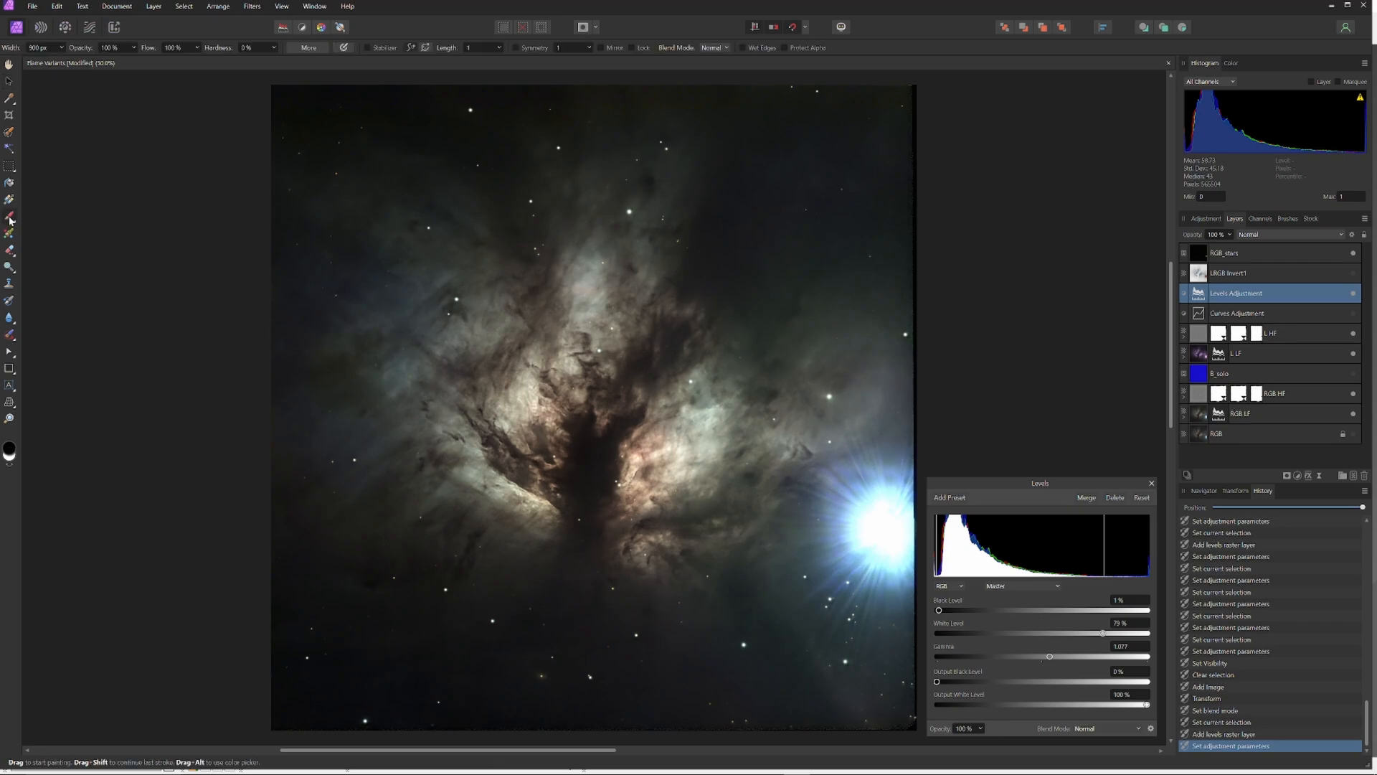
{"action": "mouse_move", "coordinate": [572, 555]}
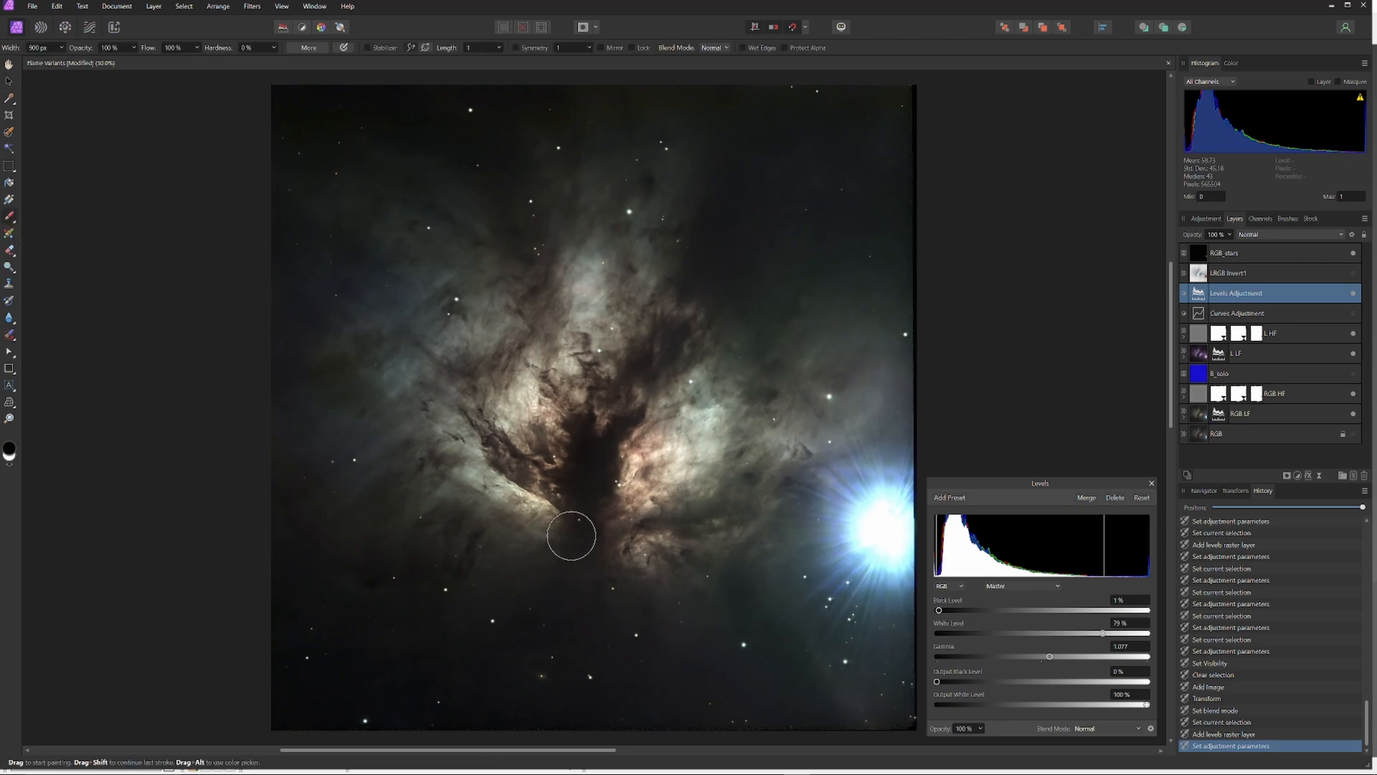
{"action": "mouse_move", "coordinate": [880, 550]}
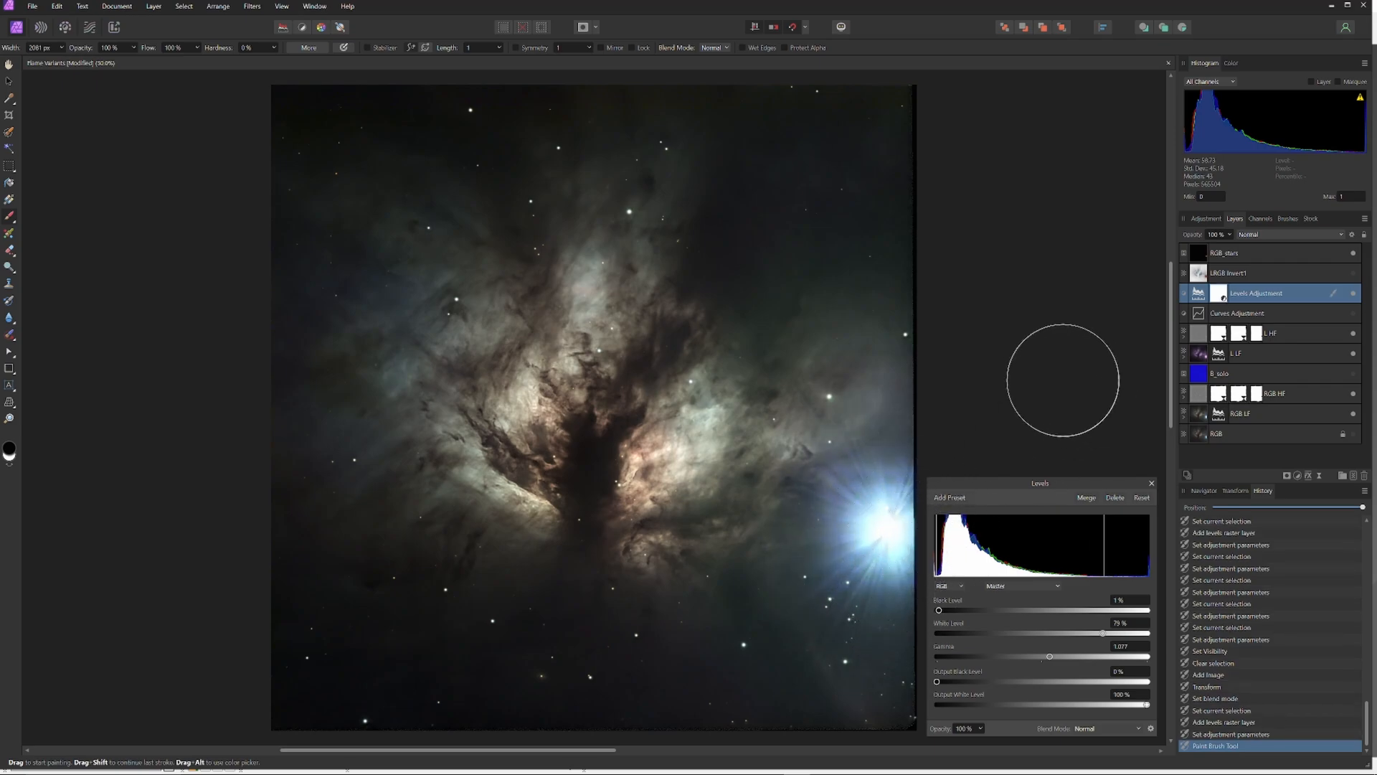
{"action": "mouse_move", "coordinate": [1057, 348]}
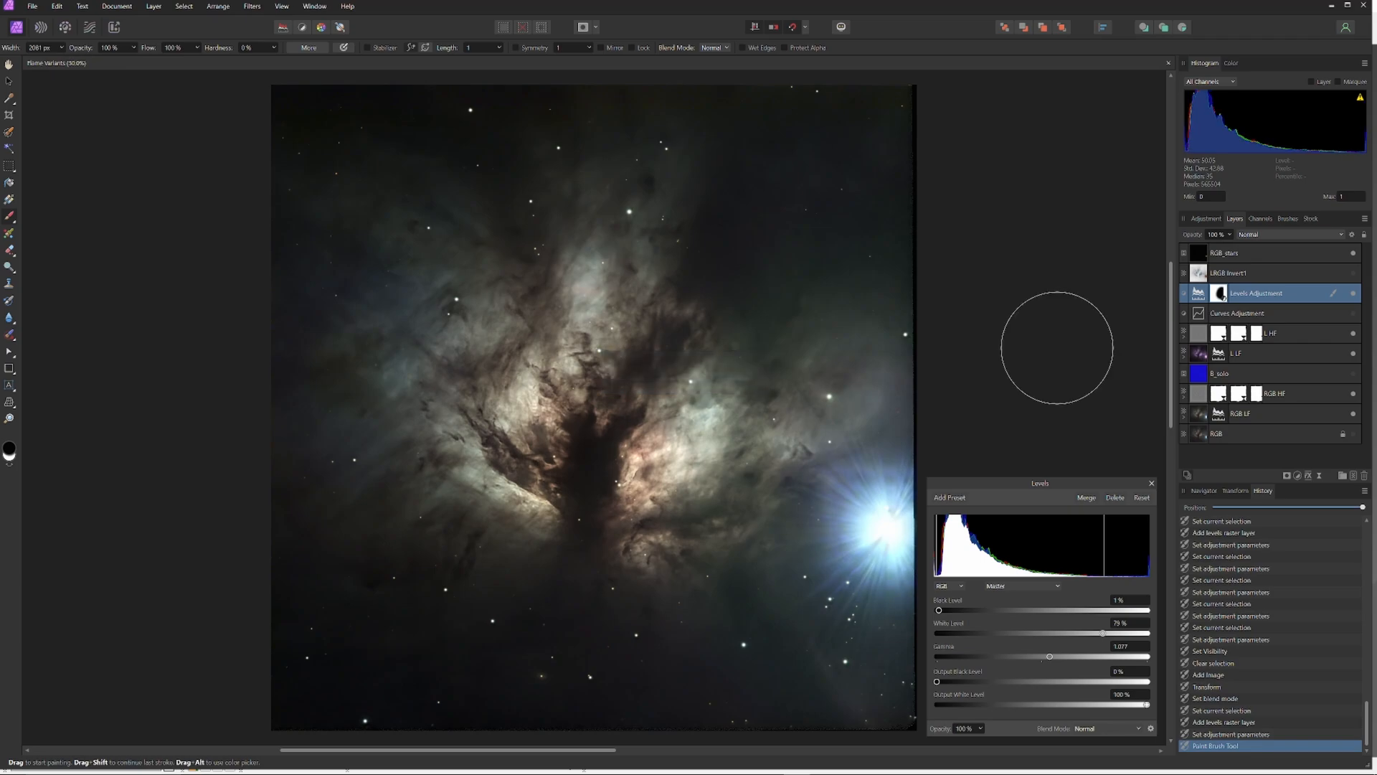
{"action": "mouse_move", "coordinate": [876, 532]}
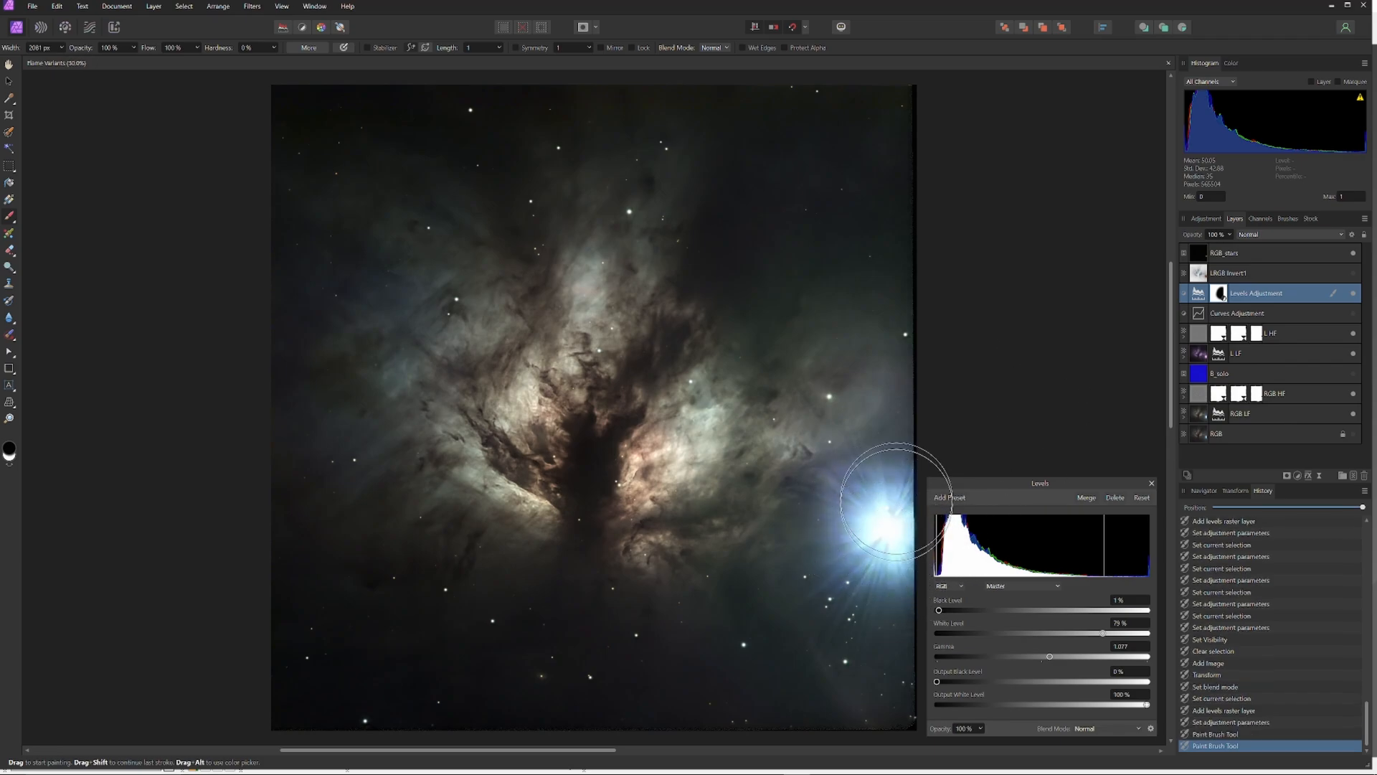
{"action": "mouse_move", "coordinate": [854, 643]}
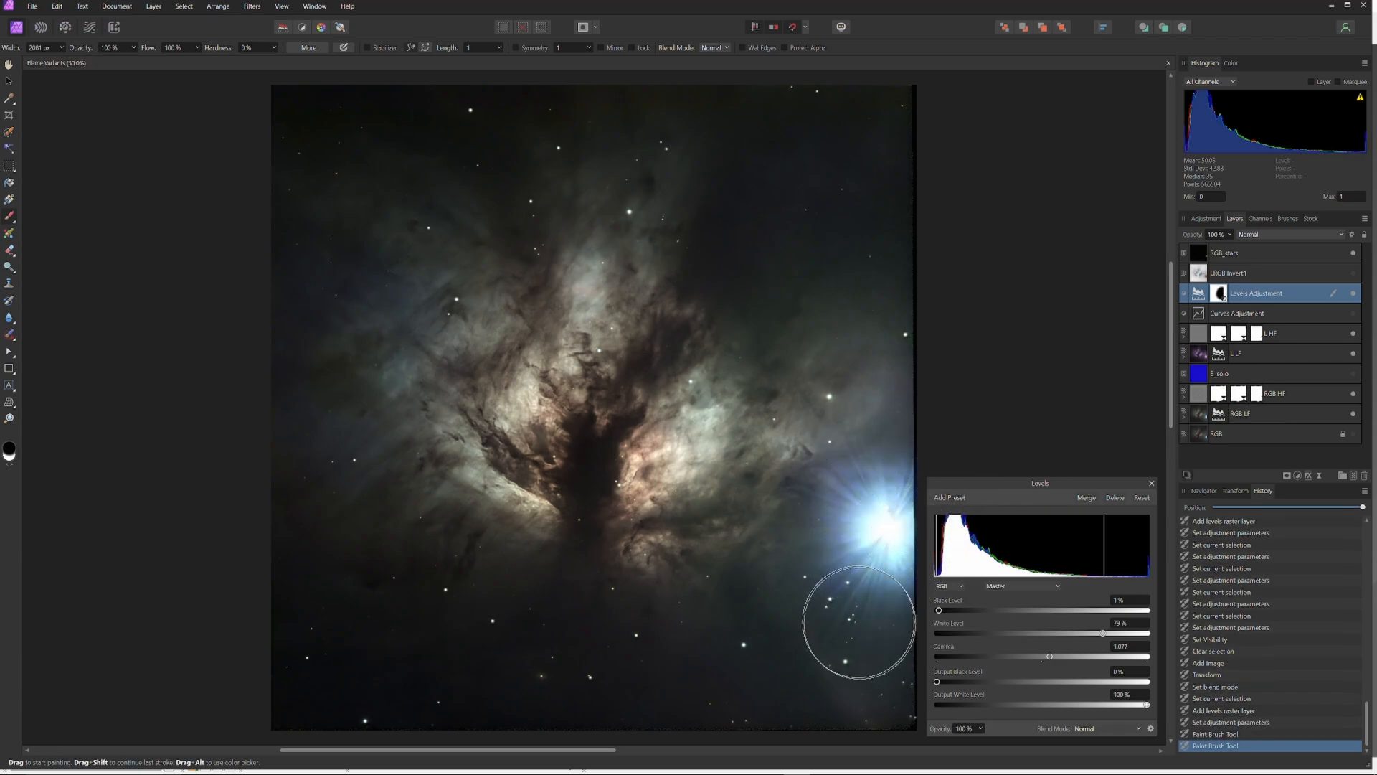
{"action": "mouse_move", "coordinate": [893, 506]}
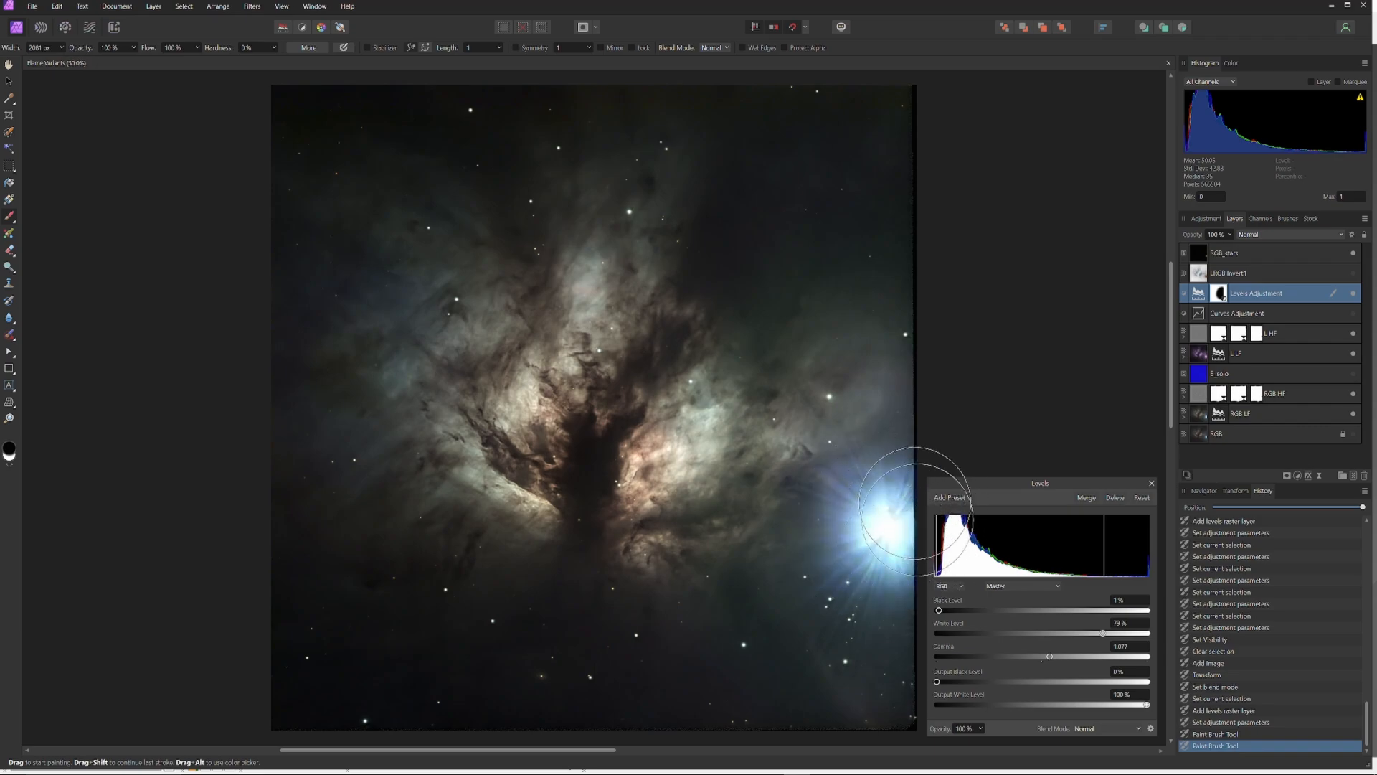
{"action": "mouse_move", "coordinate": [1168, 455]}
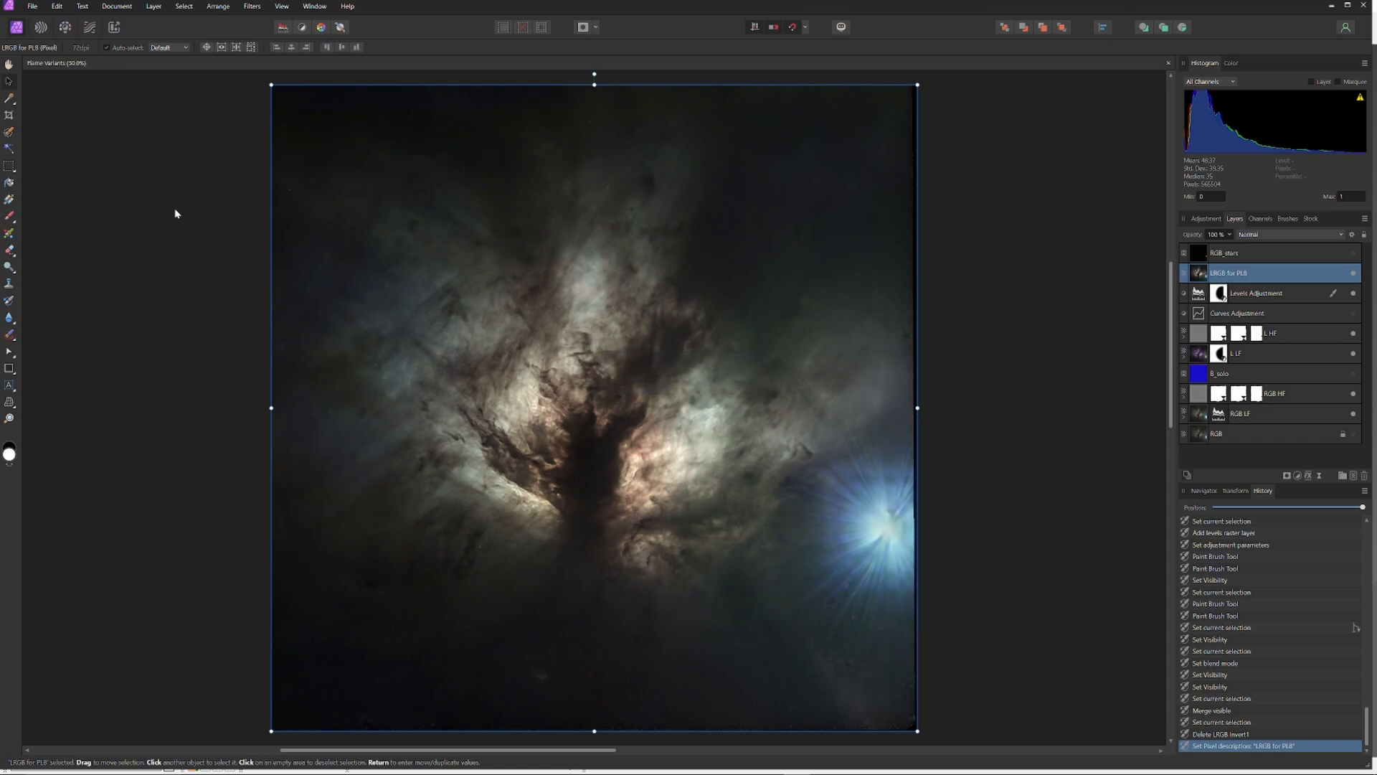
Run the RC-Astro NoiseXTerminator plugin on the merged nebula layer.
{"action": "left_click", "coordinate": [252, 5]}
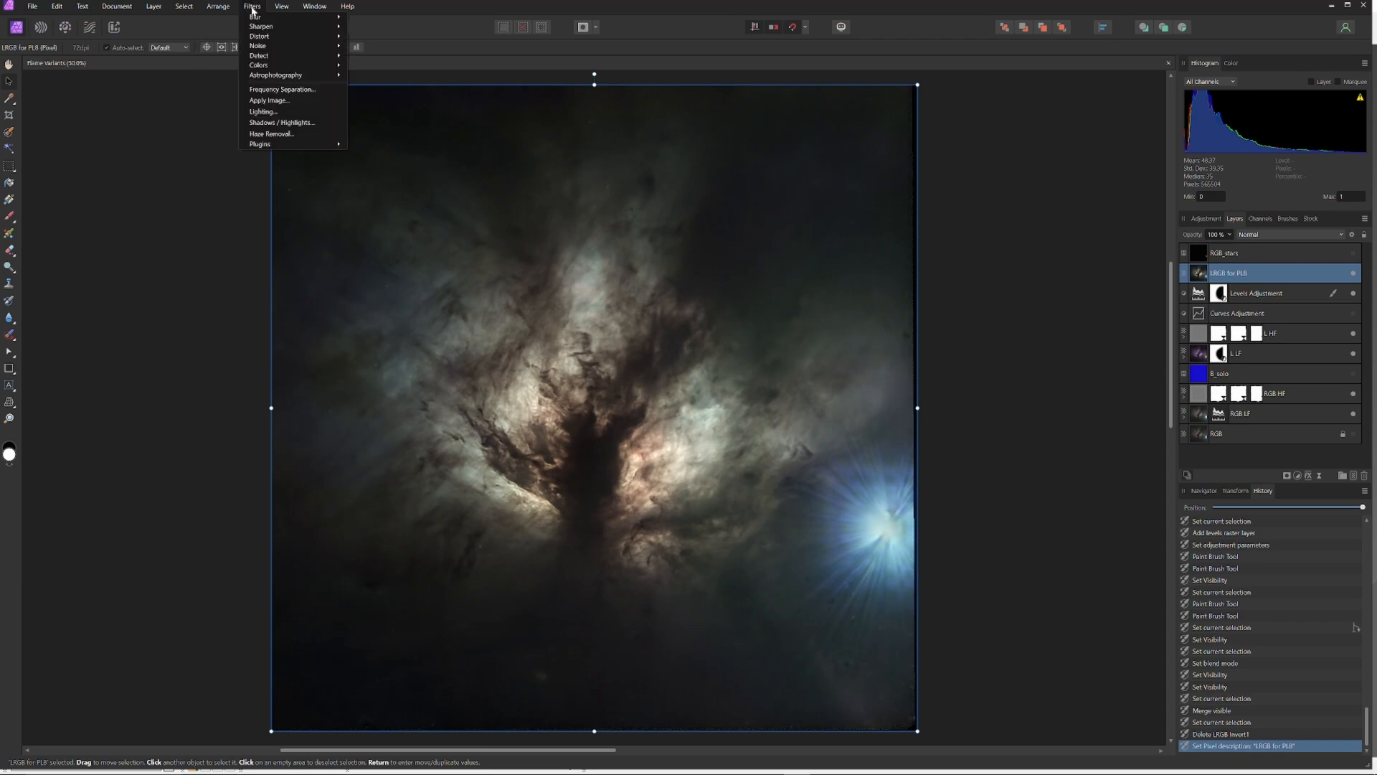
{"action": "mouse_move", "coordinate": [274, 79]}
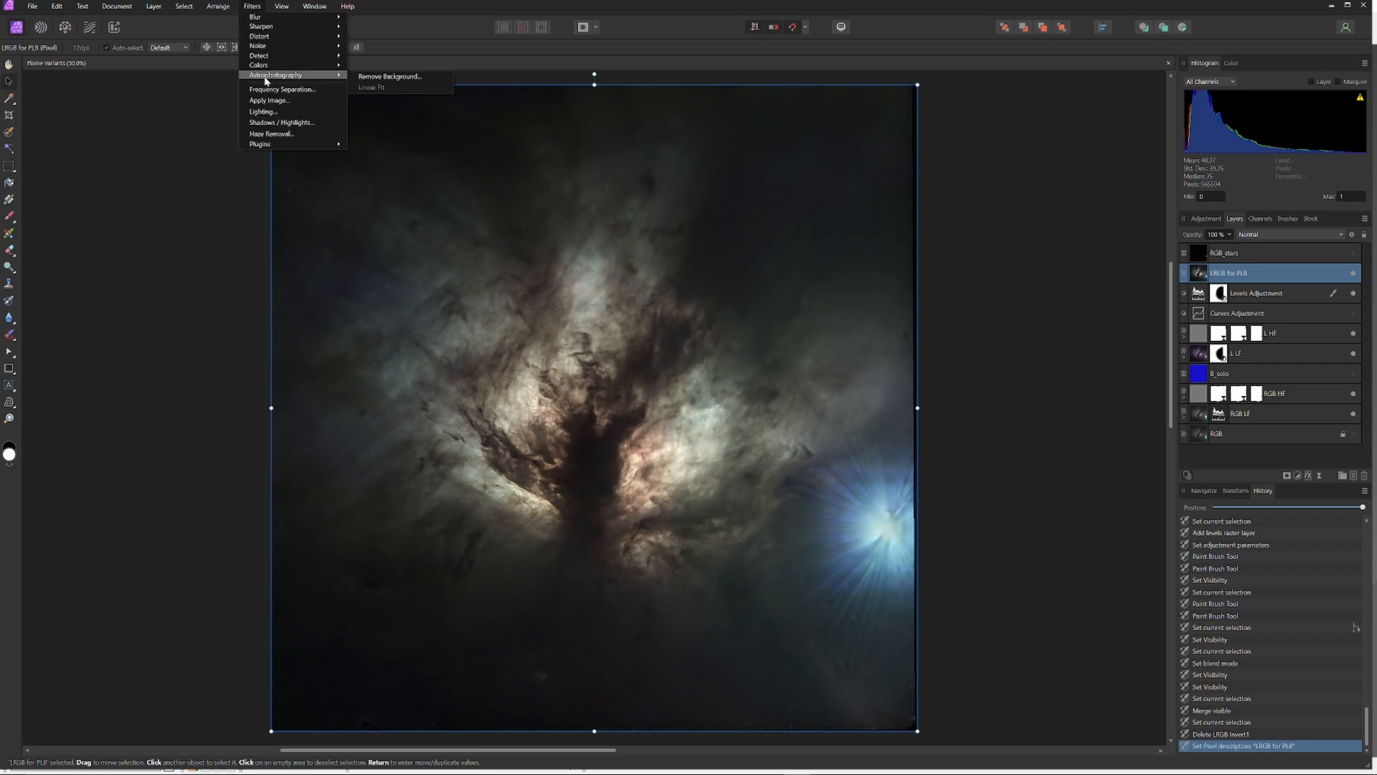
{"action": "mouse_move", "coordinate": [259, 145]}
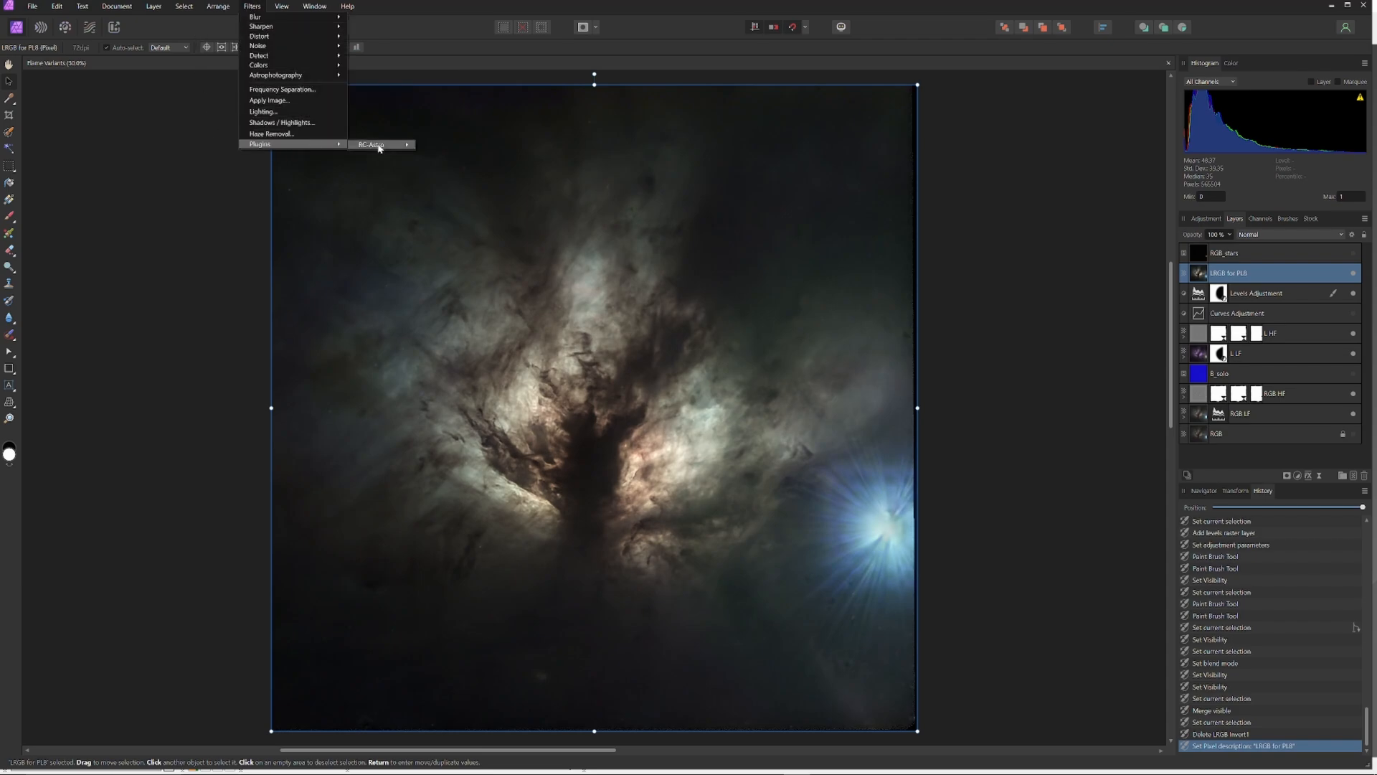
{"action": "left_click", "coordinate": [376, 144]}
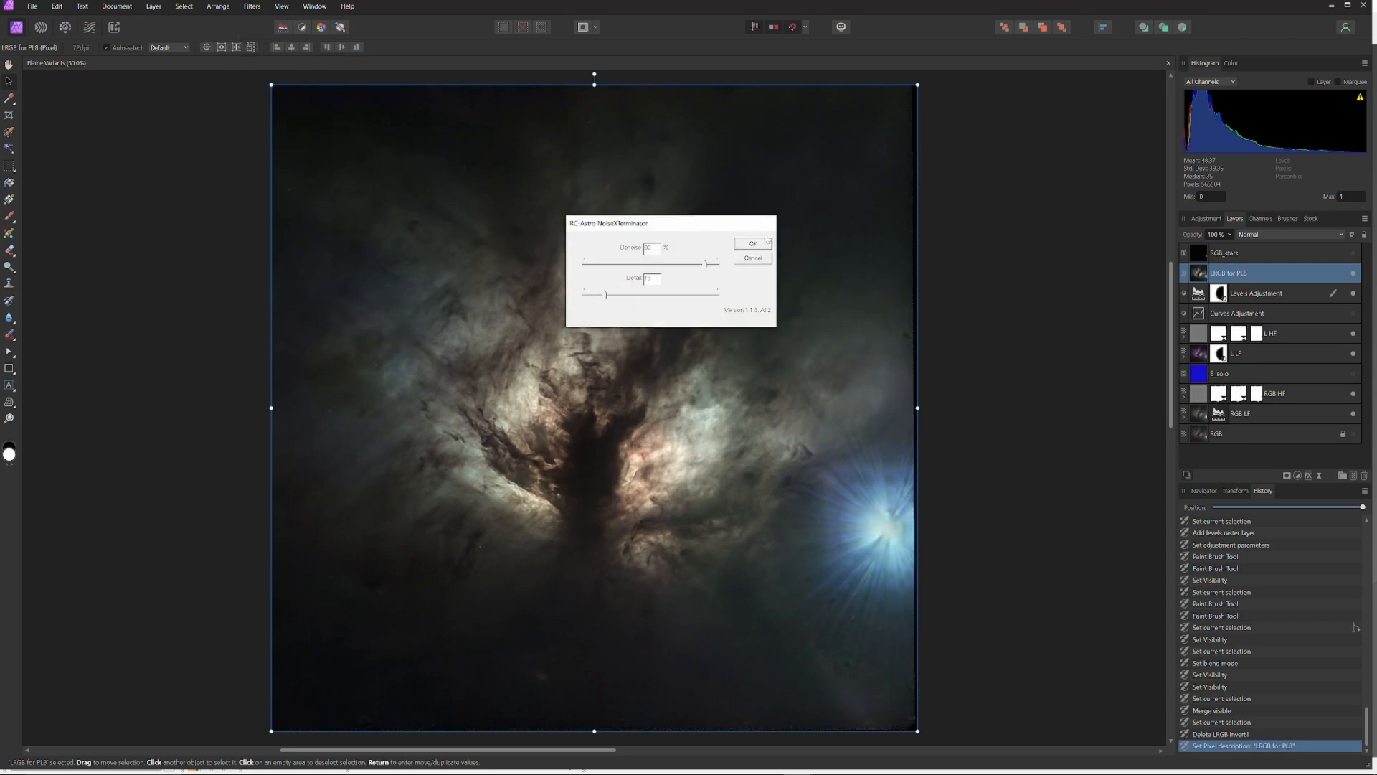
{"action": "left_click", "coordinate": [752, 244]}
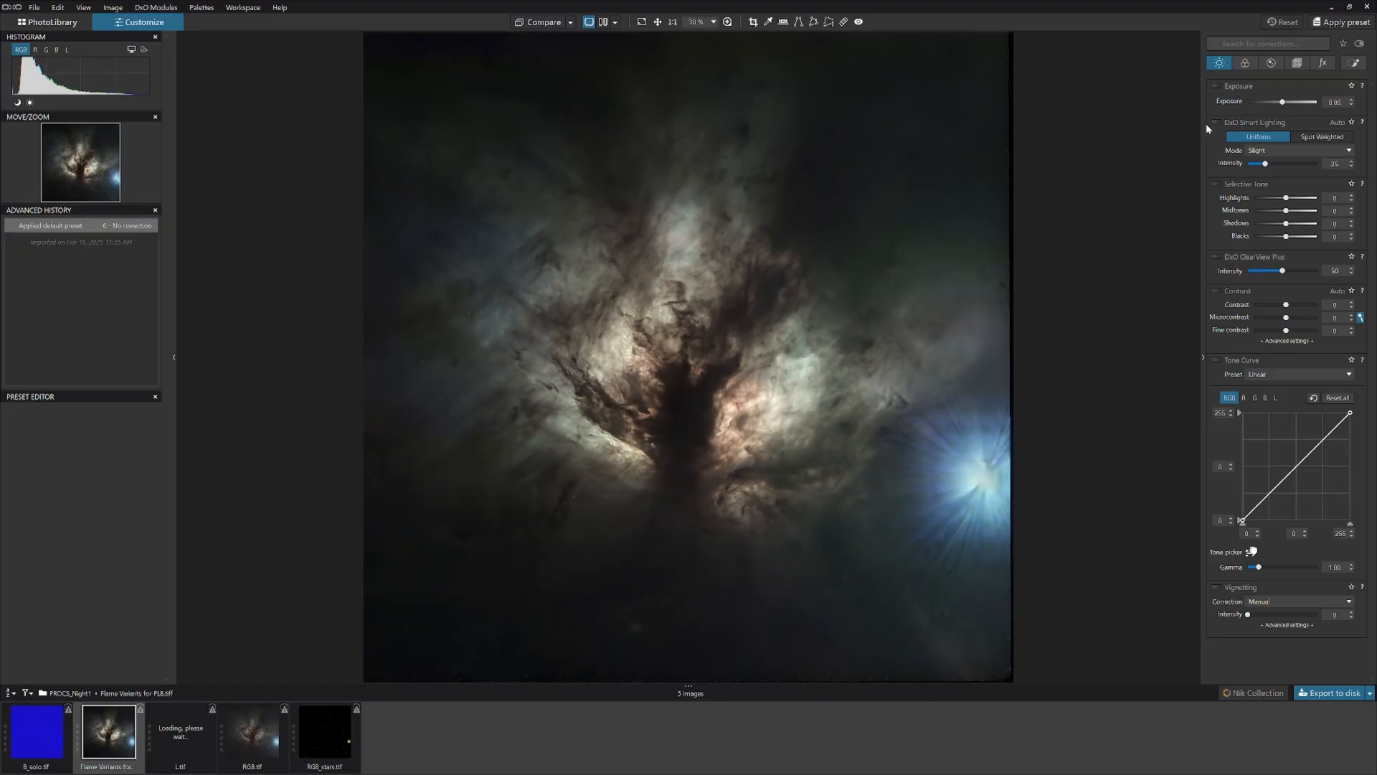
Enable Smart Lighting on the nebula and adjust its tone settings.
{"action": "left_click", "coordinate": [1216, 122]}
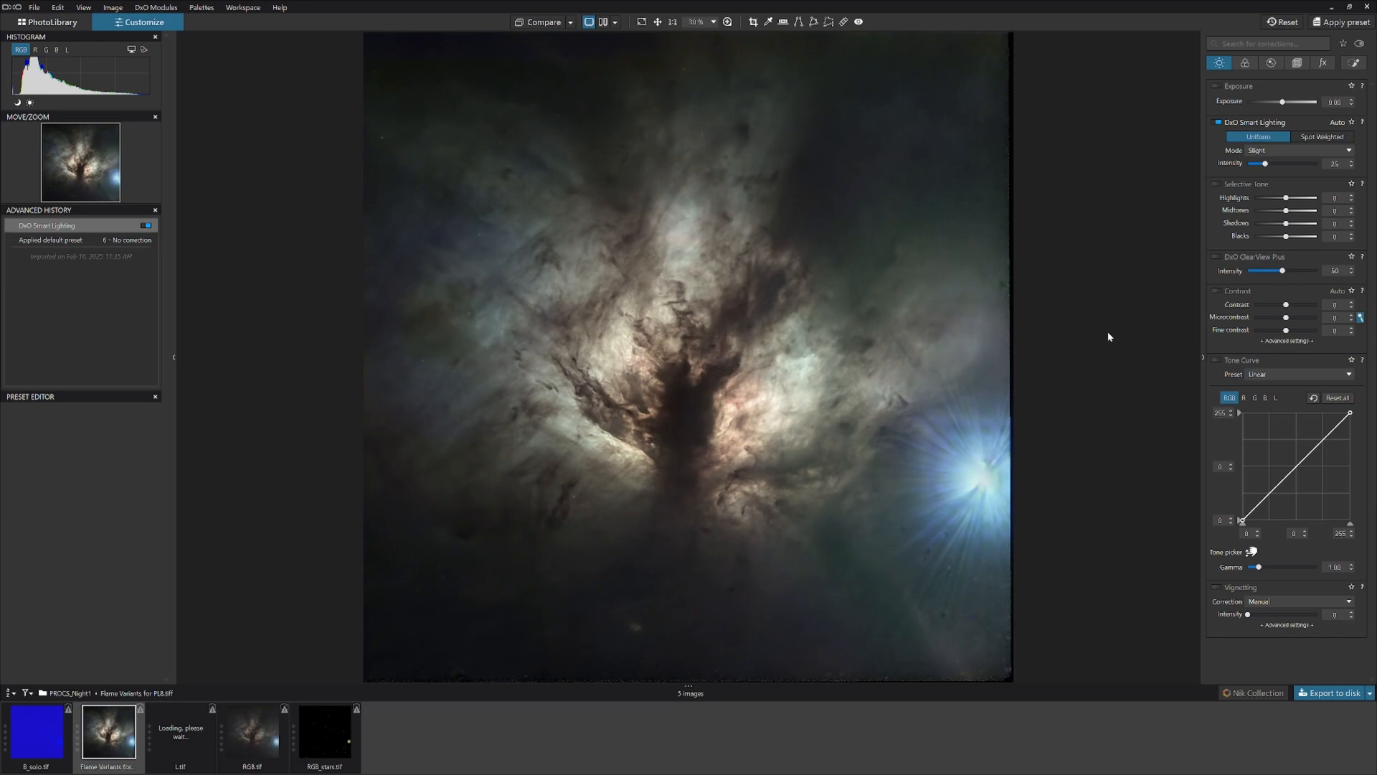
{"action": "mouse_move", "coordinate": [1141, 289]}
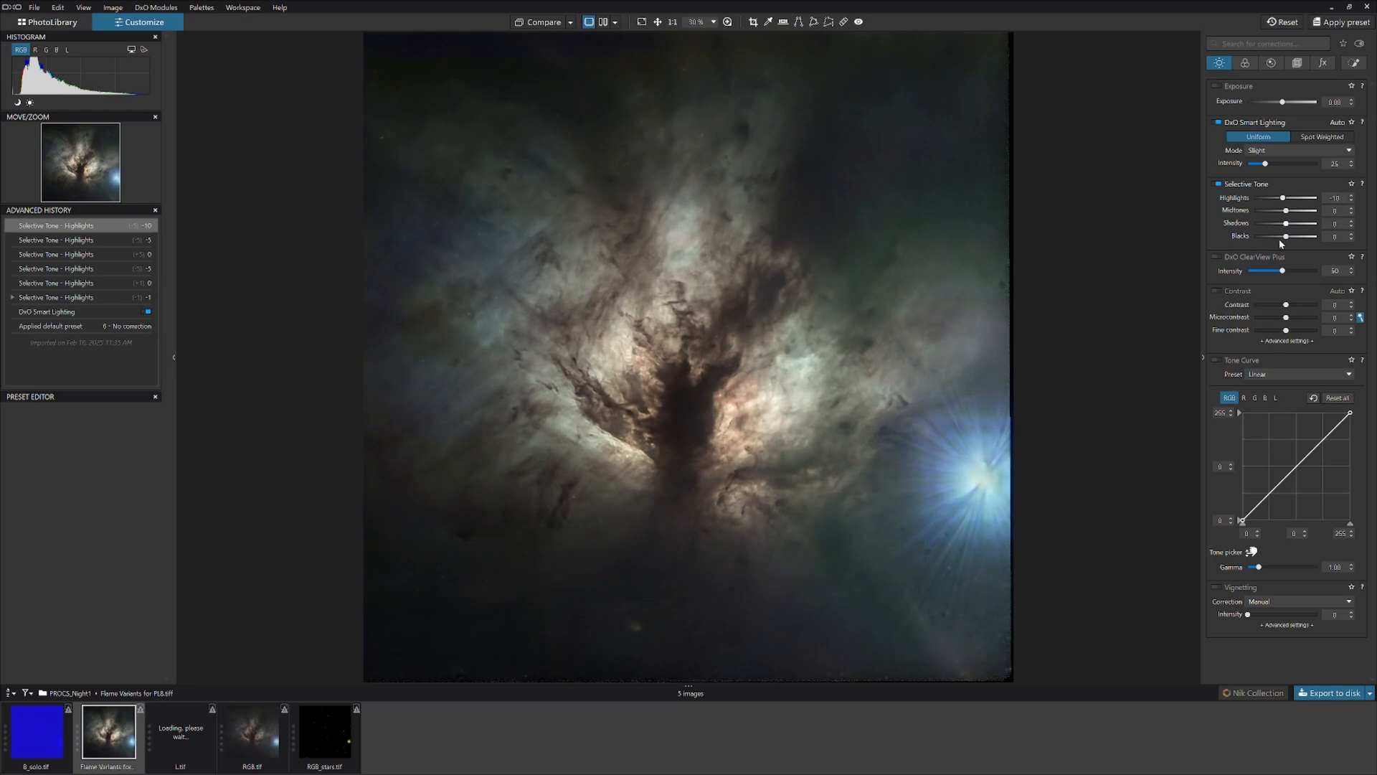
{"action": "mouse_move", "coordinate": [1146, 292]}
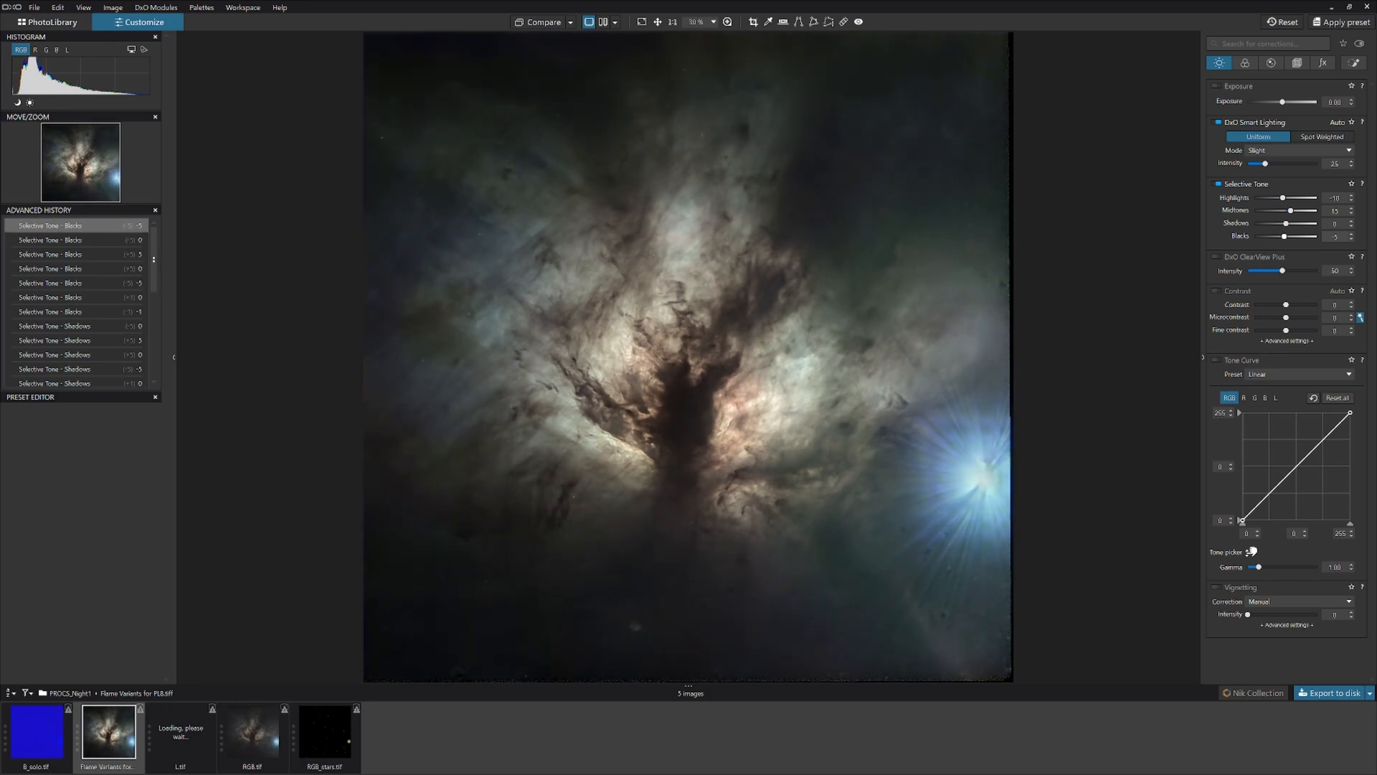
{"action": "mouse_move", "coordinate": [1112, 323]}
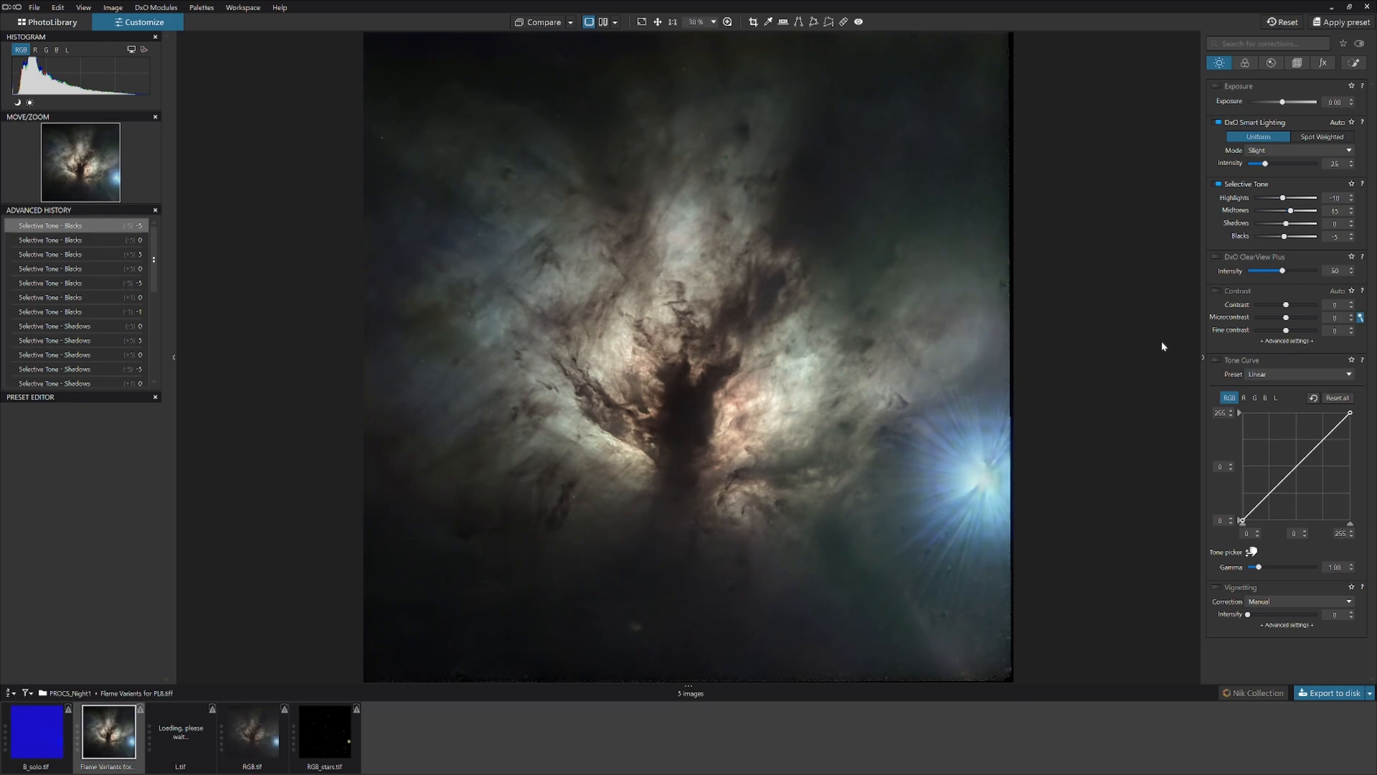
{"action": "left_click", "coordinate": [1343, 328]}
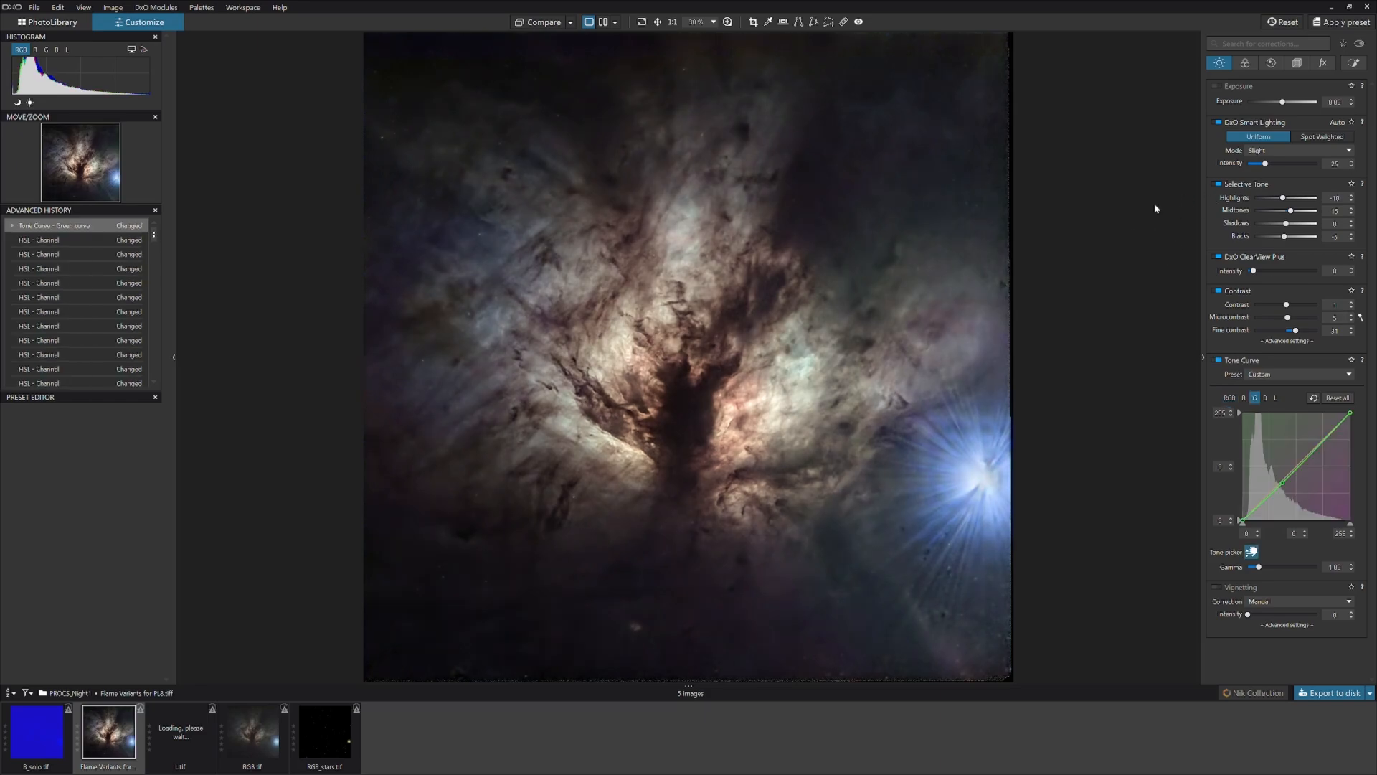
{"action": "mouse_move", "coordinate": [1120, 280]}
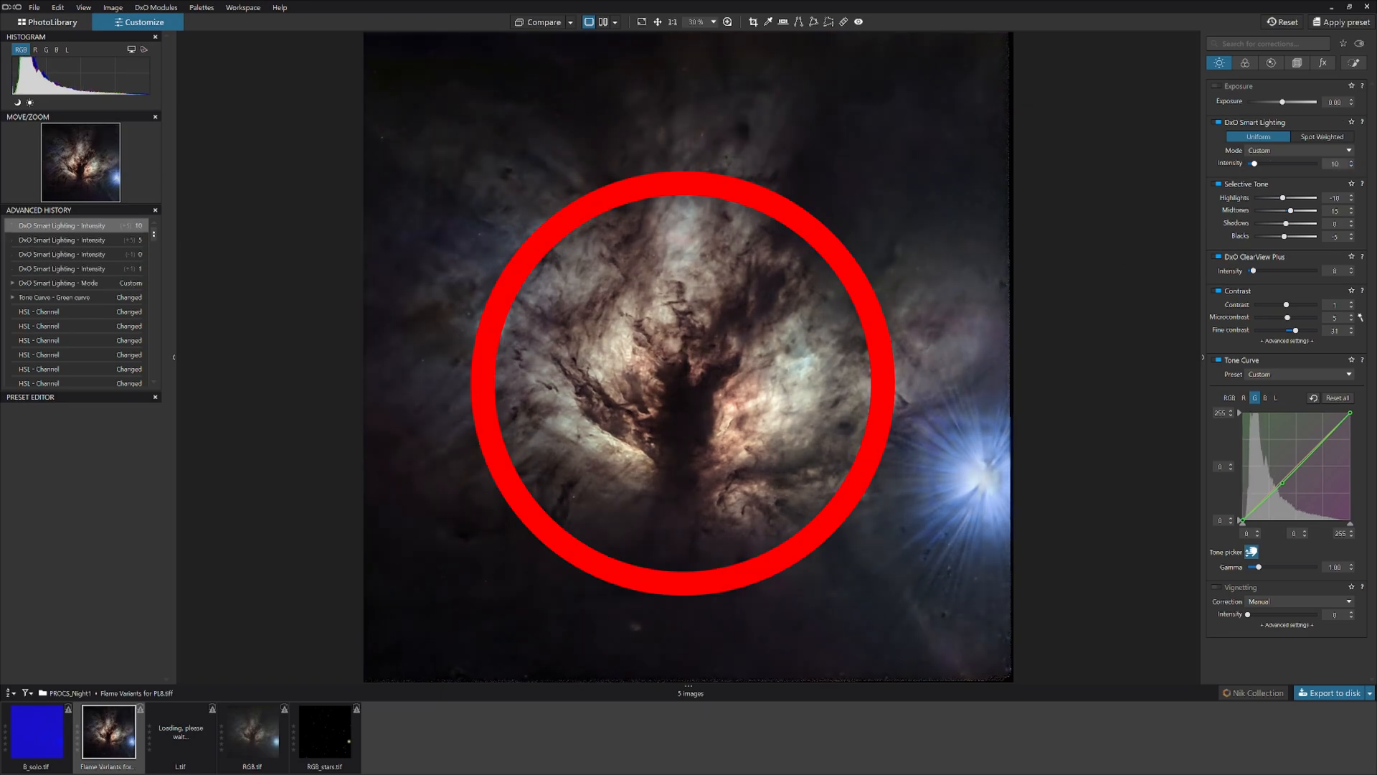
Raise the Smart Lighting intensity to 30.
{"action": "left_click_drag", "start_coordinate": [1255, 164], "coordinate": [1264, 163]}
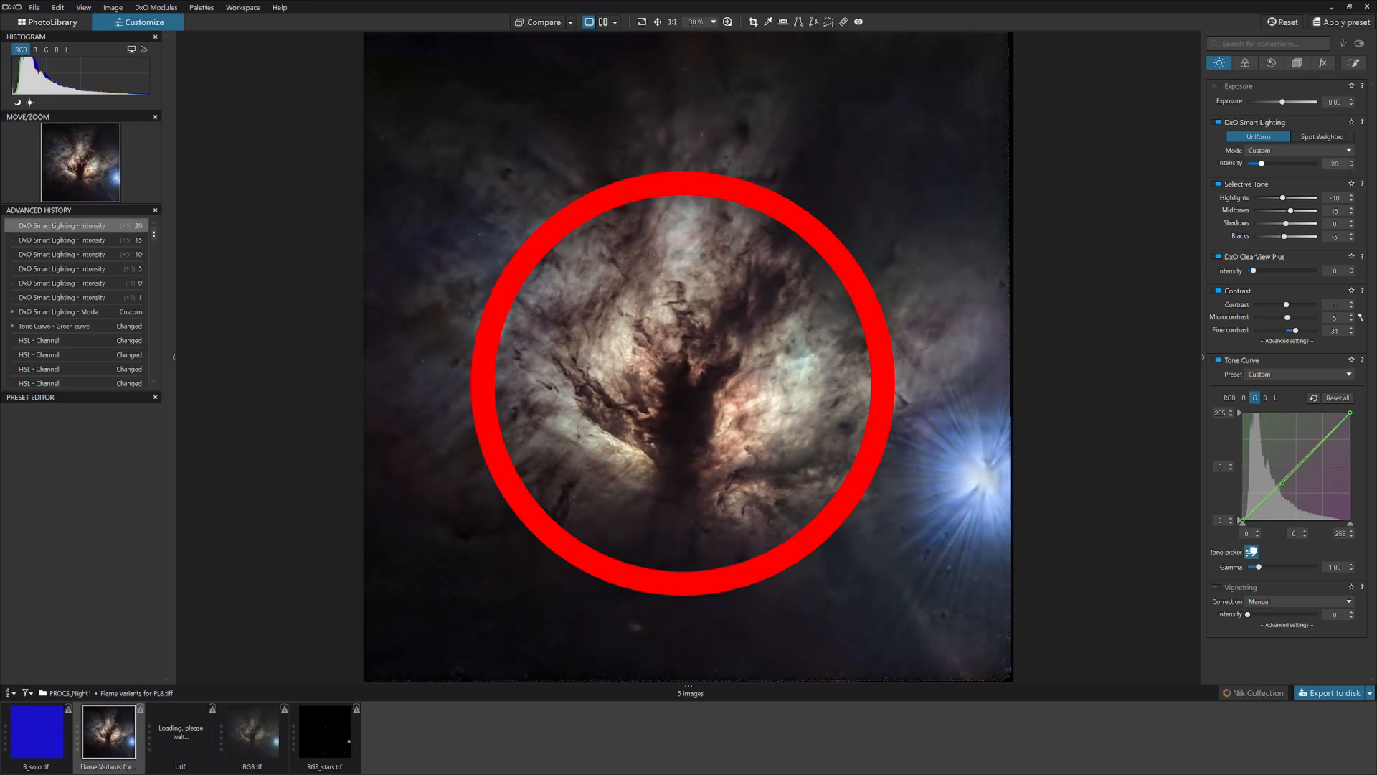
{"action": "left_click_drag", "start_coordinate": [1259, 163], "coordinate": [1269, 163]}
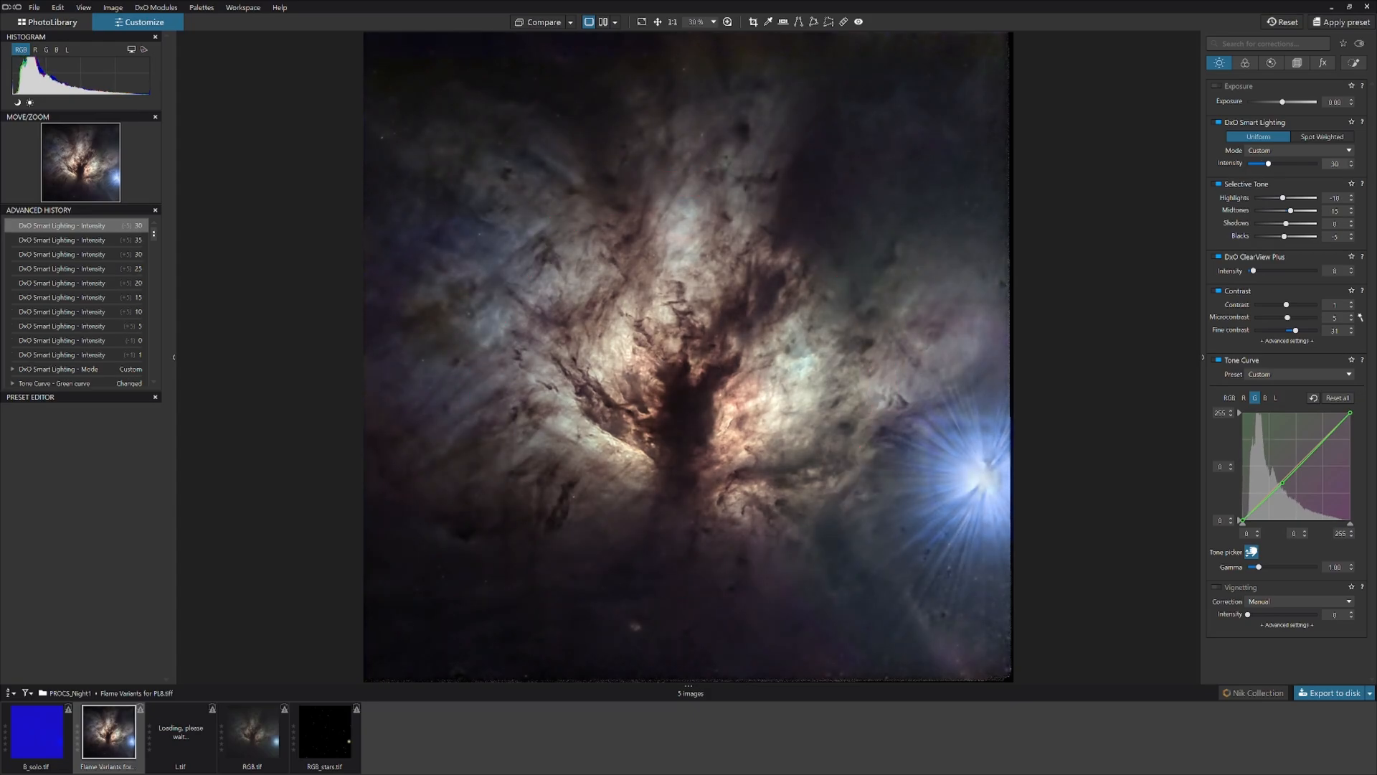
{"action": "mouse_move", "coordinate": [1109, 288]}
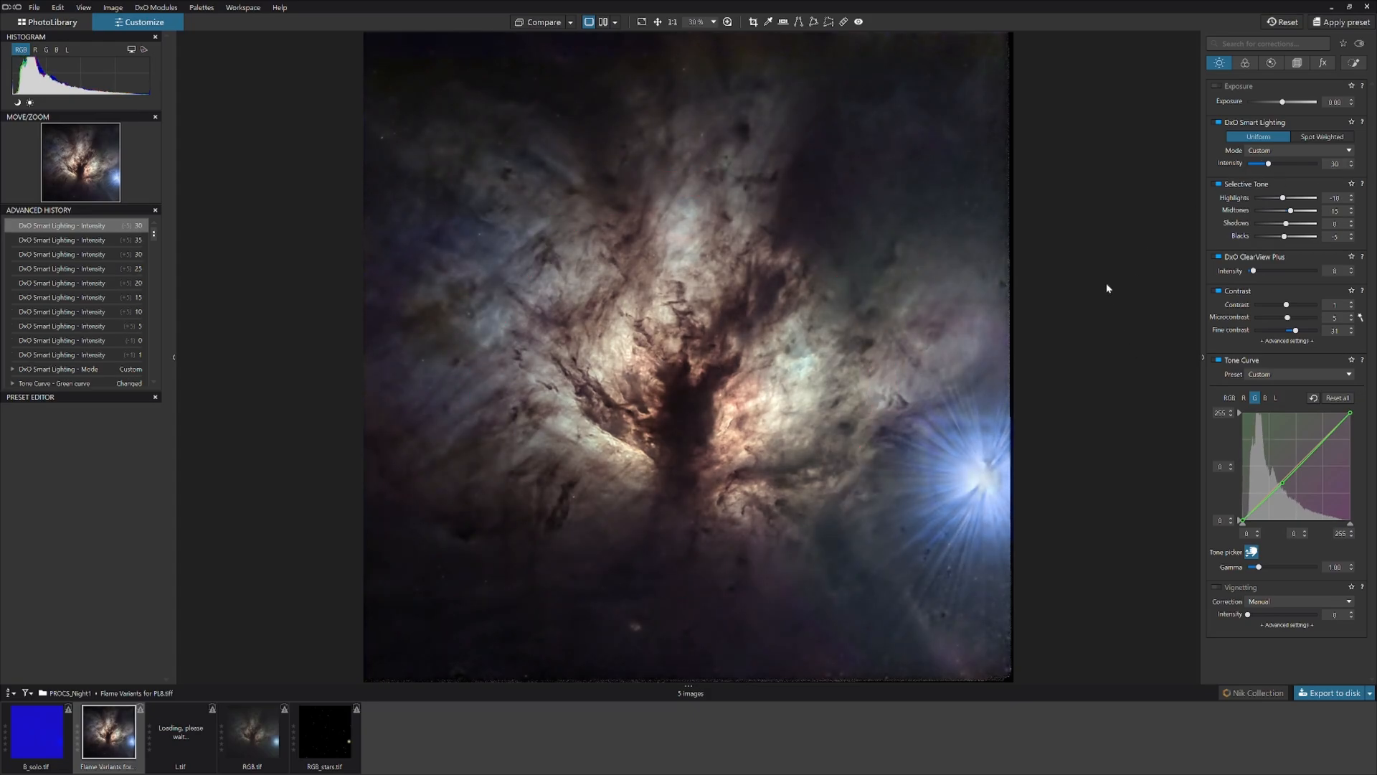
Lift the luminance tone curve with added points to brighten midtones.
{"action": "left_click", "coordinate": [1276, 397]}
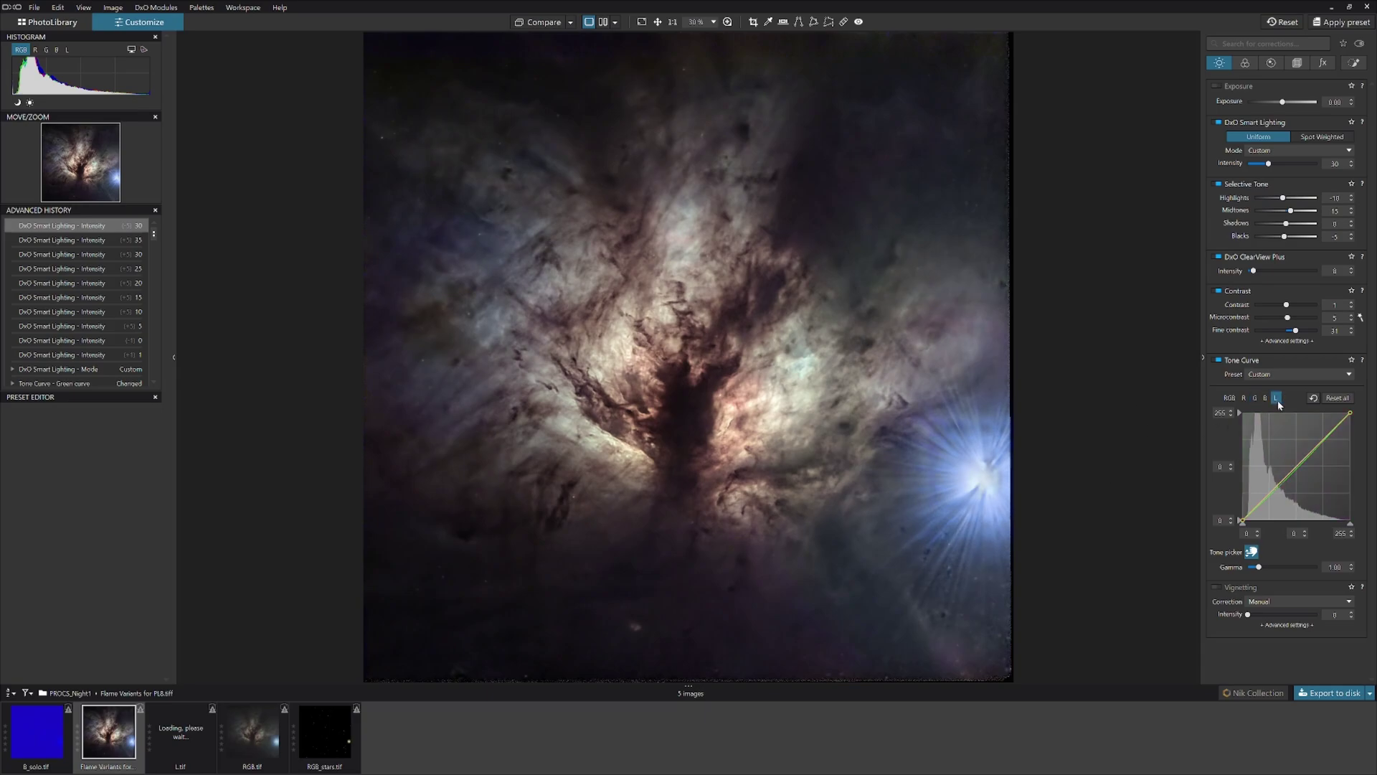
{"action": "left_click_drag", "start_coordinate": [1326, 430], "coordinate": [1326, 430]}
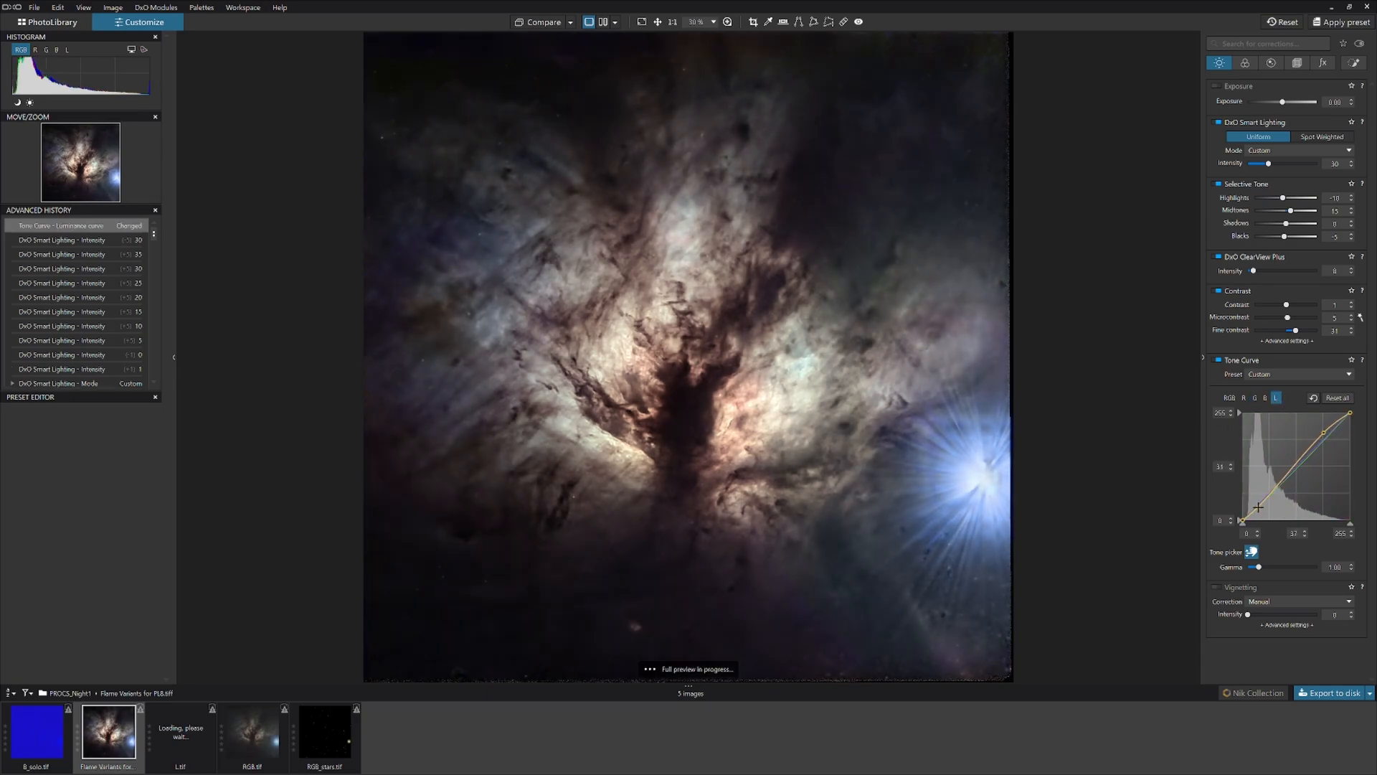
{"action": "left_click", "coordinate": [1360, 63]}
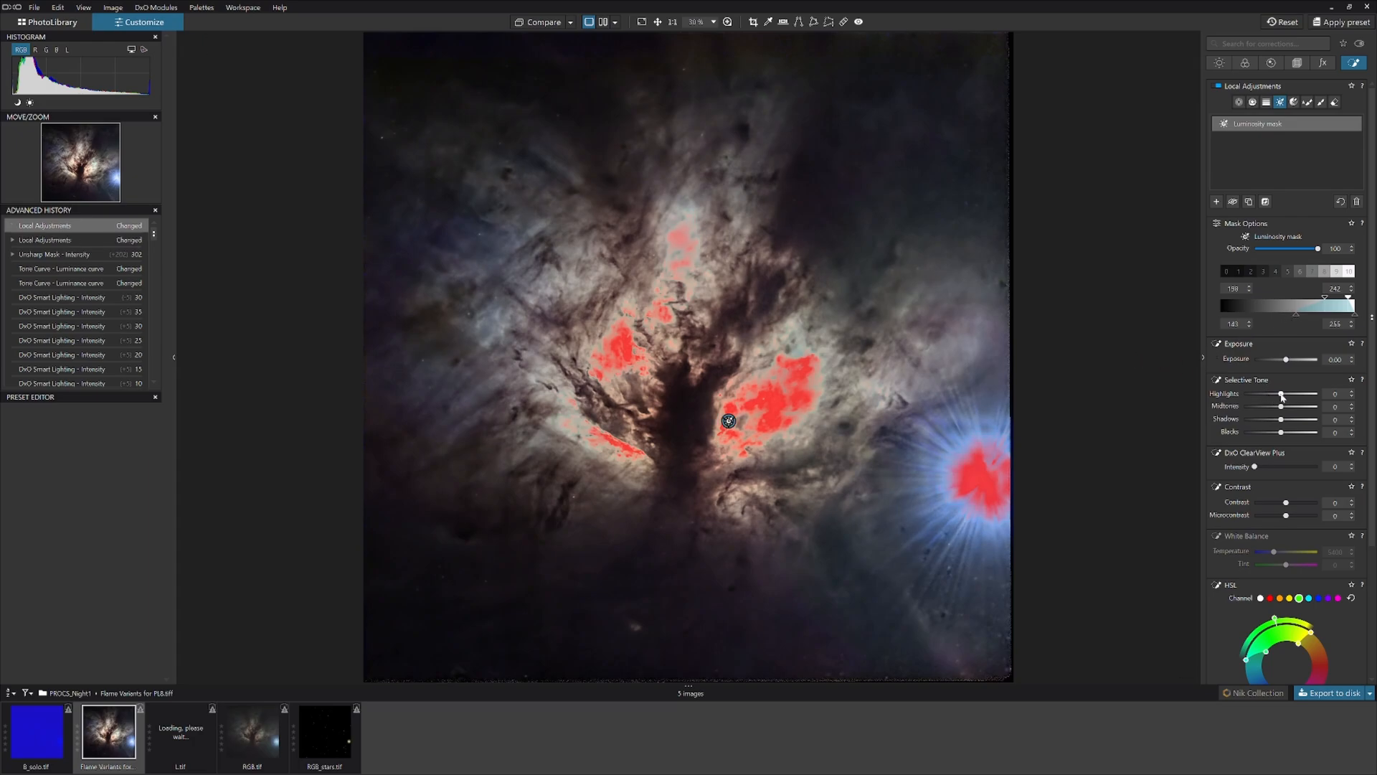
Drag the masked adjustment's Selective Tone Highlights slider negative to darken bright regions.
{"action": "left_click_drag", "start_coordinate": [1284, 393], "coordinate": [1278, 394]}
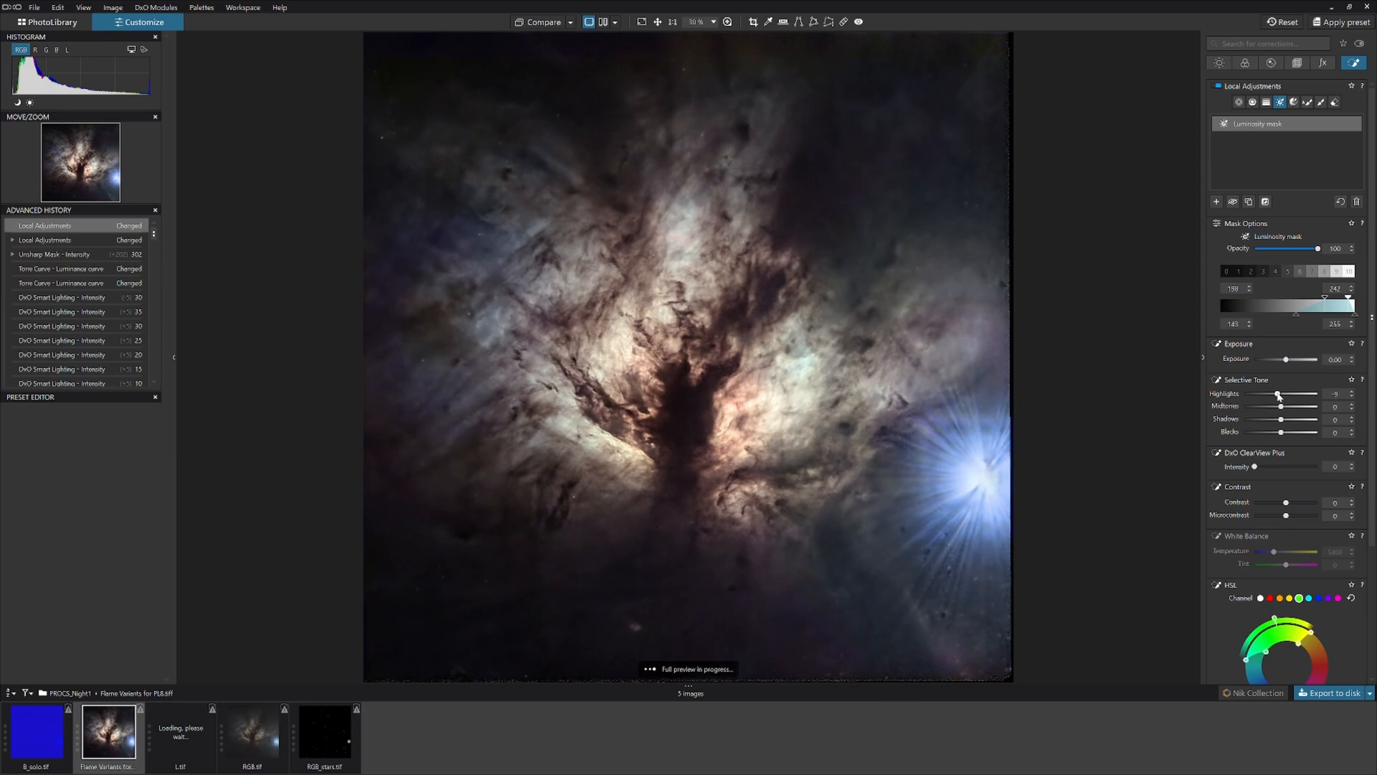
{"action": "left_click_drag", "start_coordinate": [1279, 393], "coordinate": [1274, 394]}
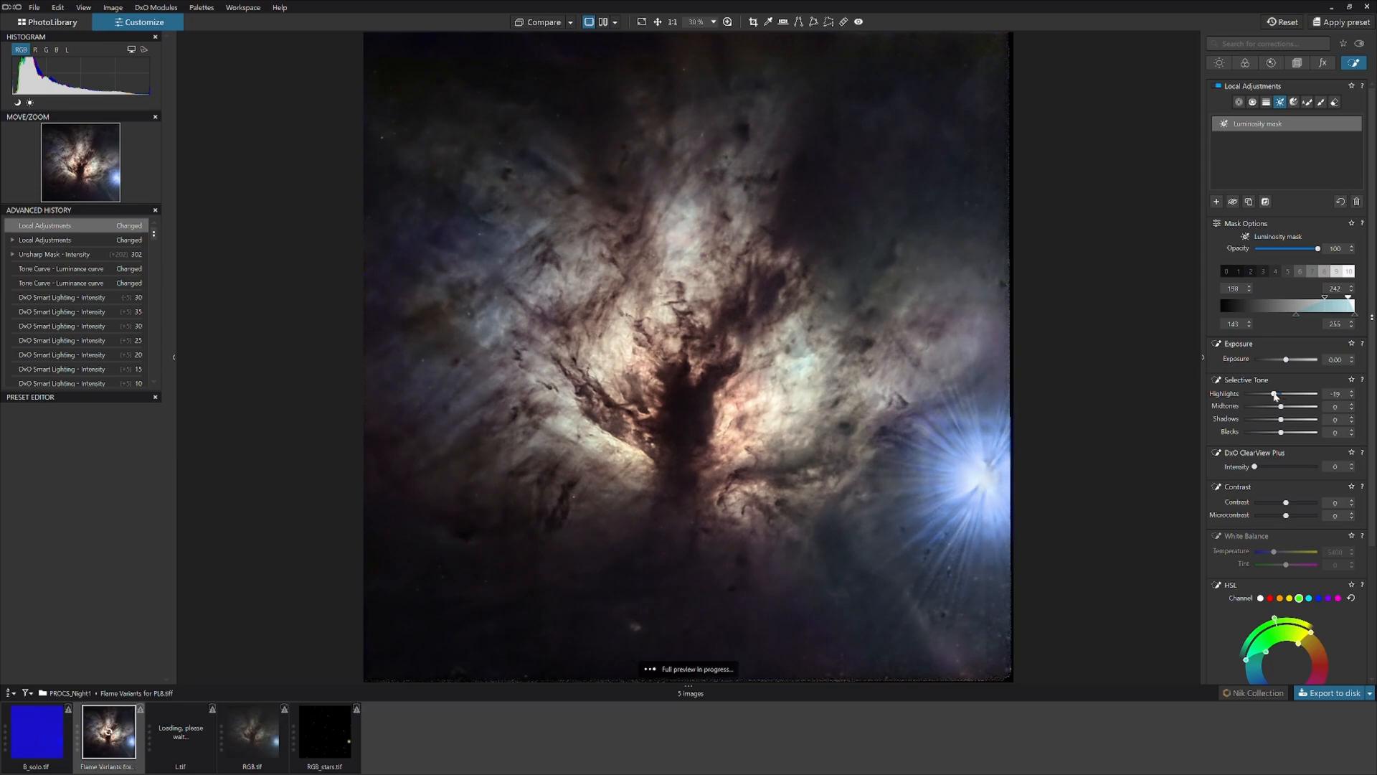
{"action": "left_click_drag", "start_coordinate": [1275, 394], "coordinate": [1272, 394]}
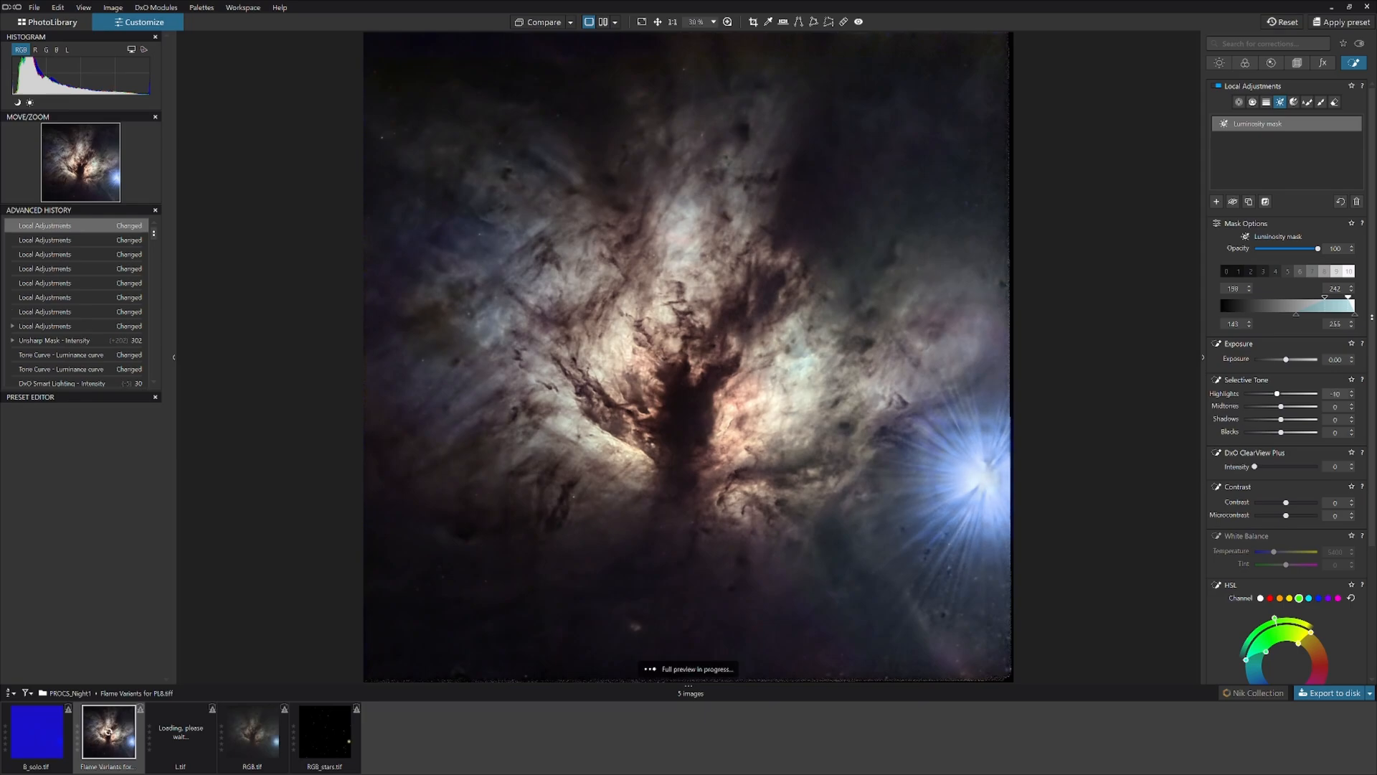
Export the nebula to disk as a TIFF with a custom file suffix.
{"action": "left_click", "coordinate": [1340, 693]}
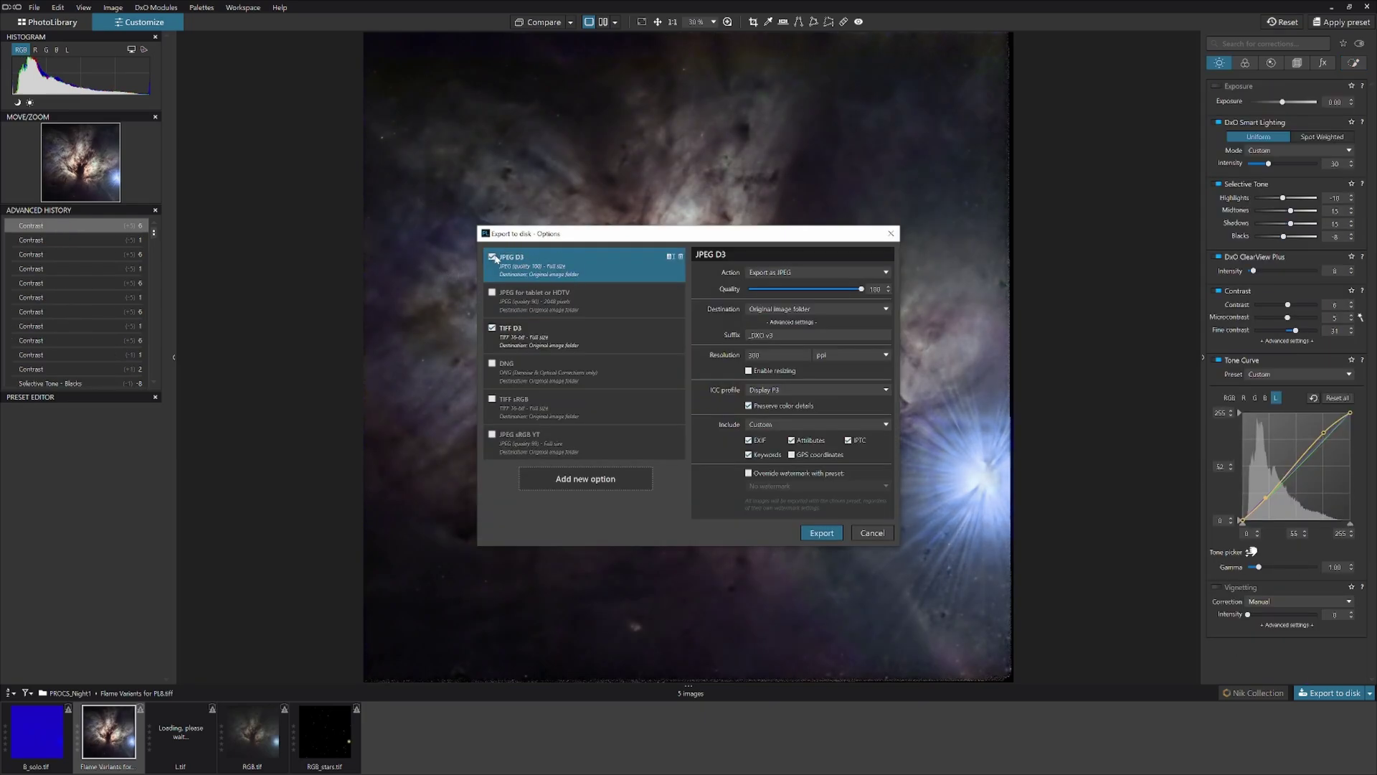
{"action": "left_click", "coordinate": [573, 335]}
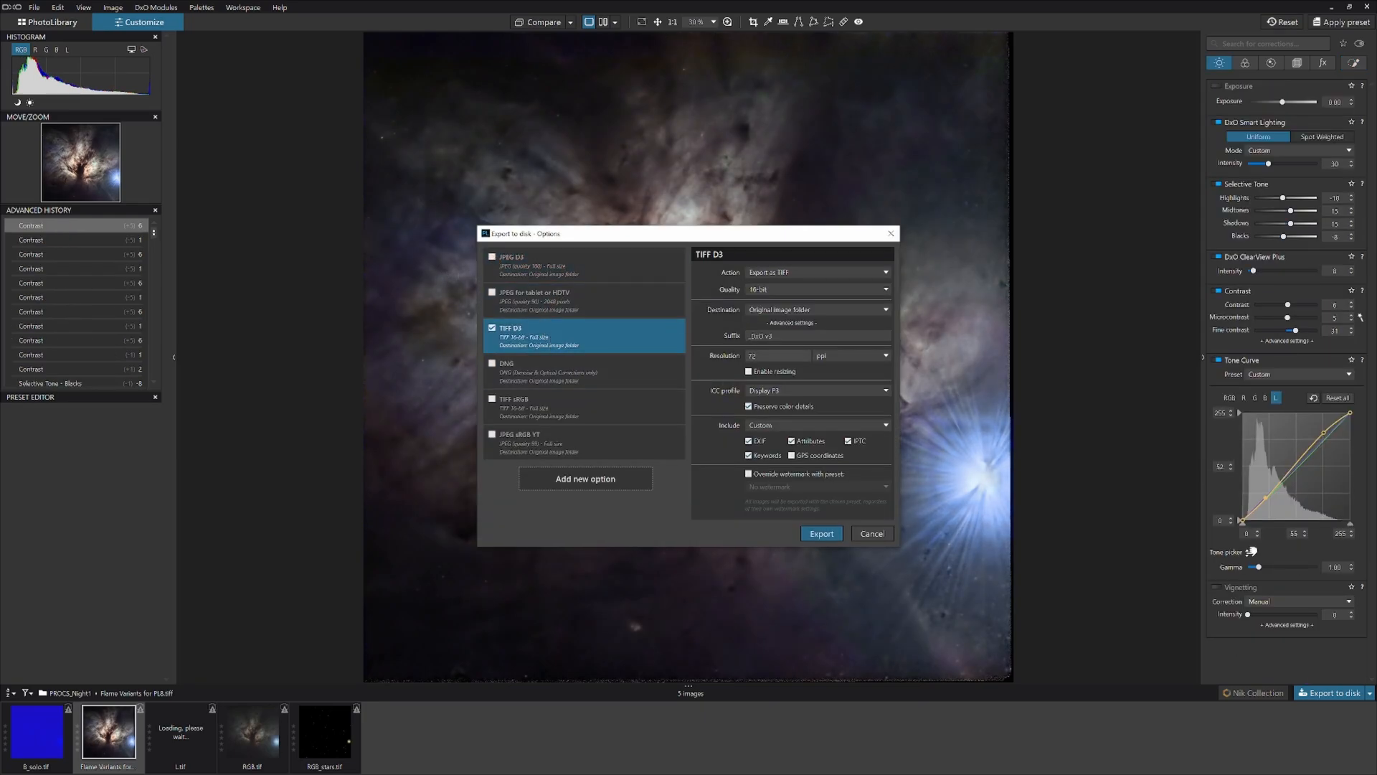
{"action": "left_click", "coordinate": [818, 336]}
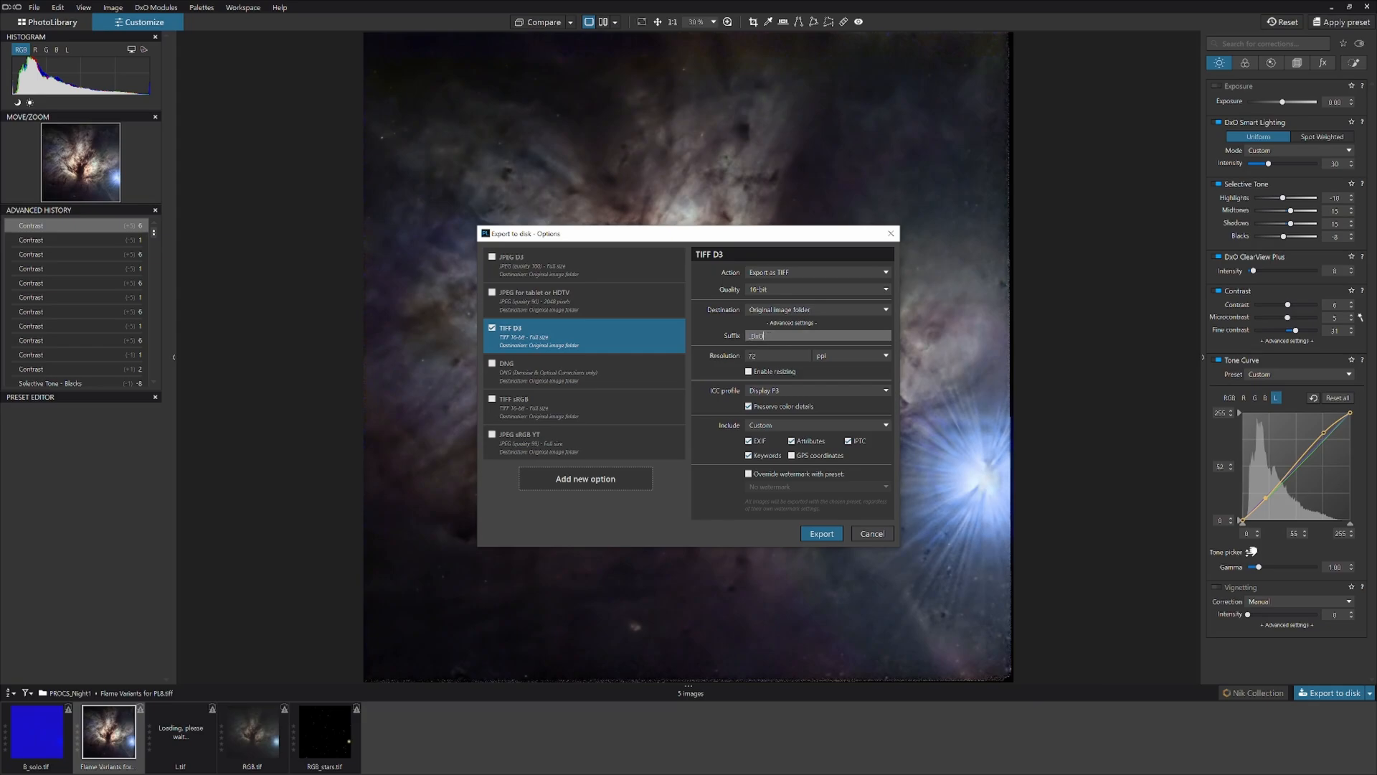
{"action": "left_click", "coordinate": [872, 533]}
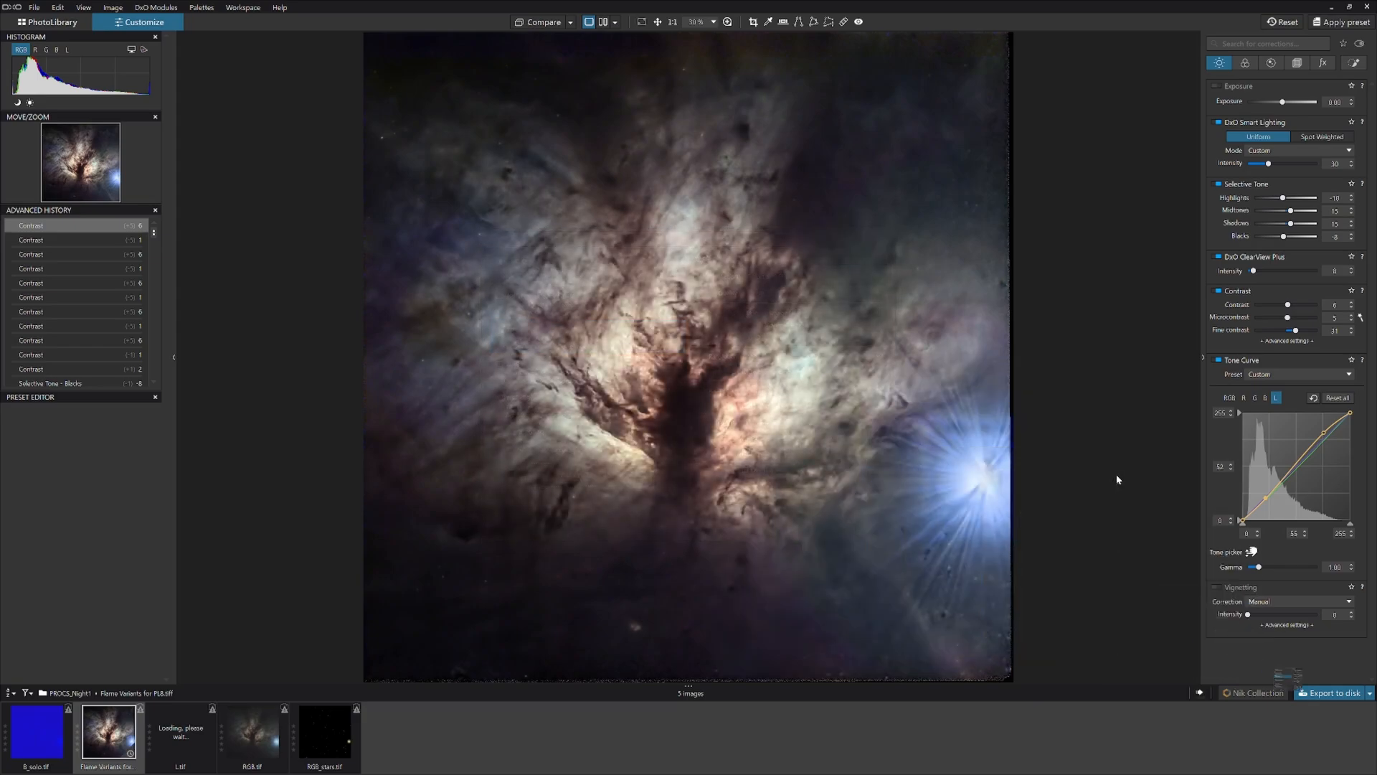
{"action": "mouse_move", "coordinate": [1140, 448]}
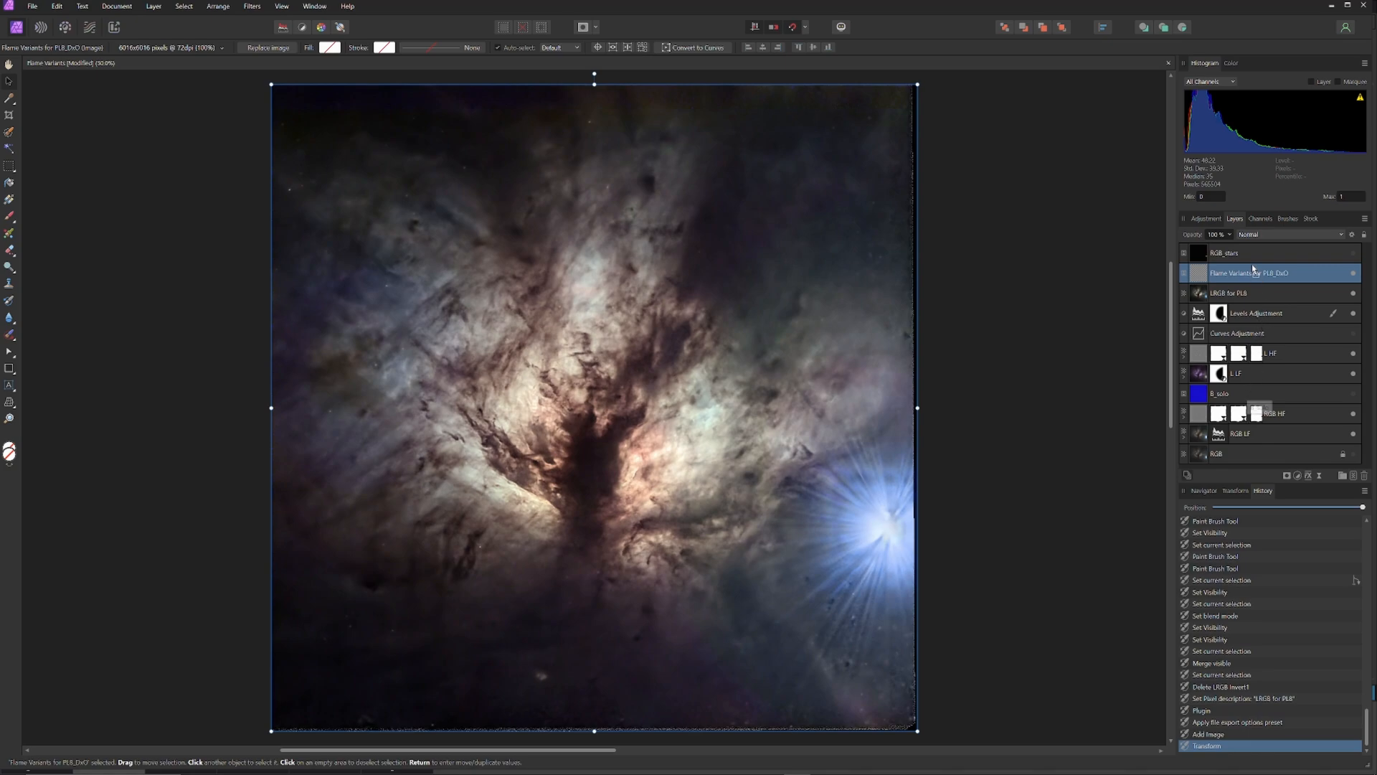
{"action": "mouse_move", "coordinate": [1248, 398]}
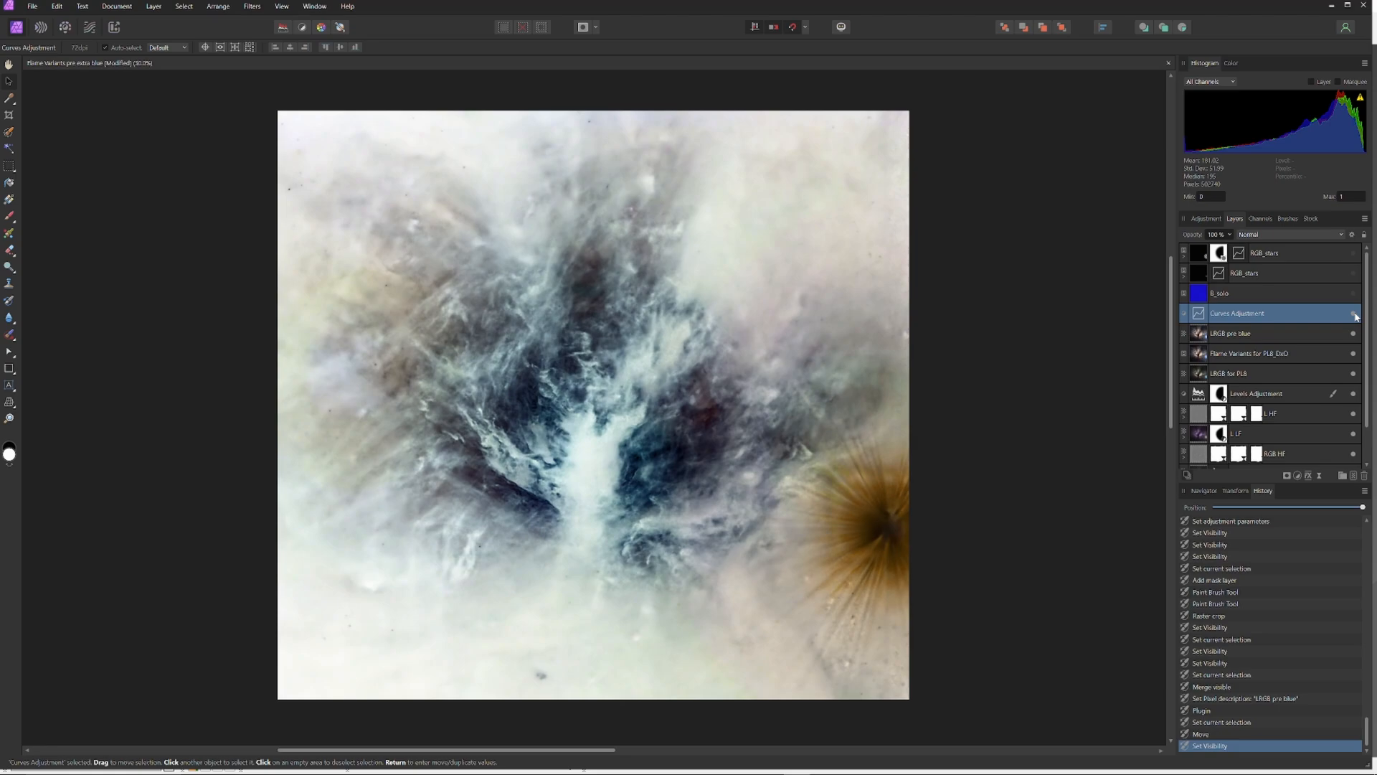
Merge Visible from the Curves adjustment layer's context menu into a new layer.
{"action": "right_click", "coordinate": [1266, 313]}
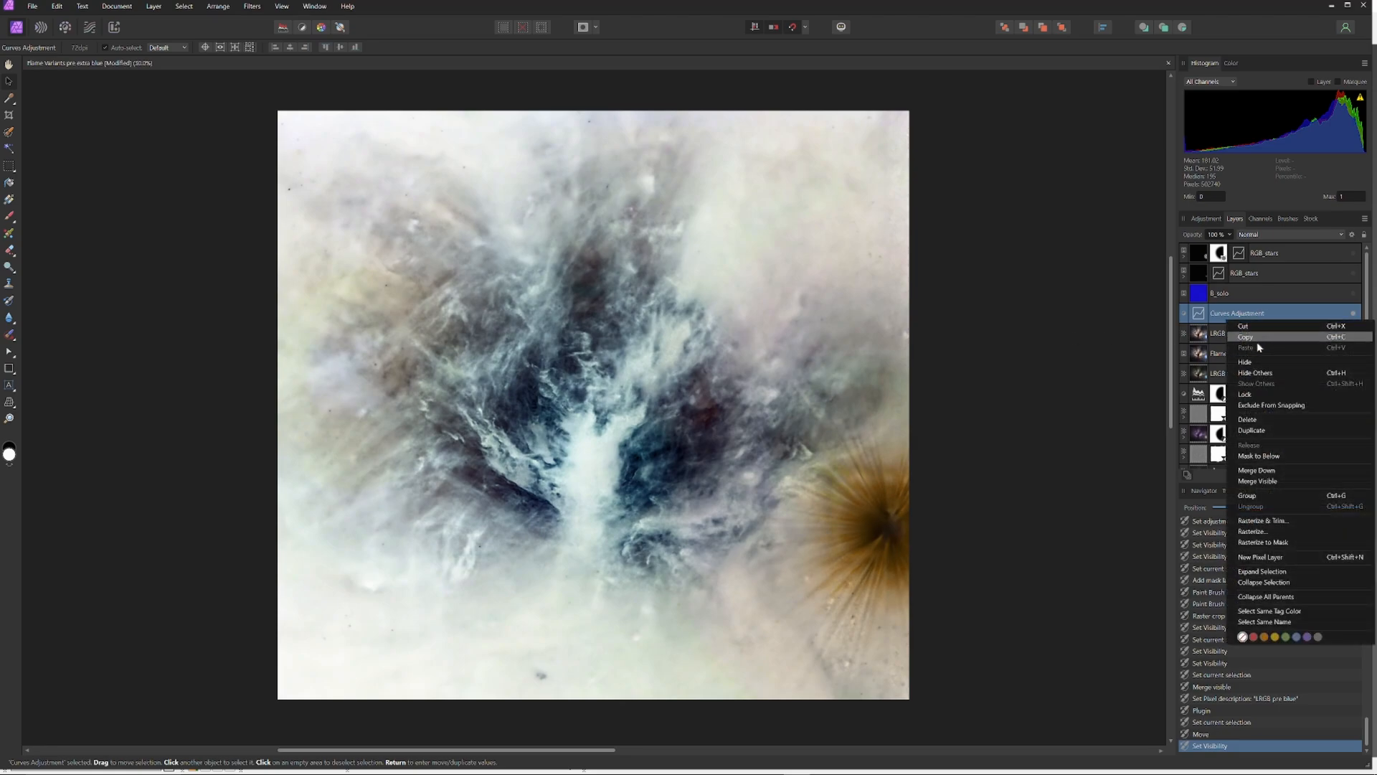
{"action": "mouse_move", "coordinate": [1276, 480]}
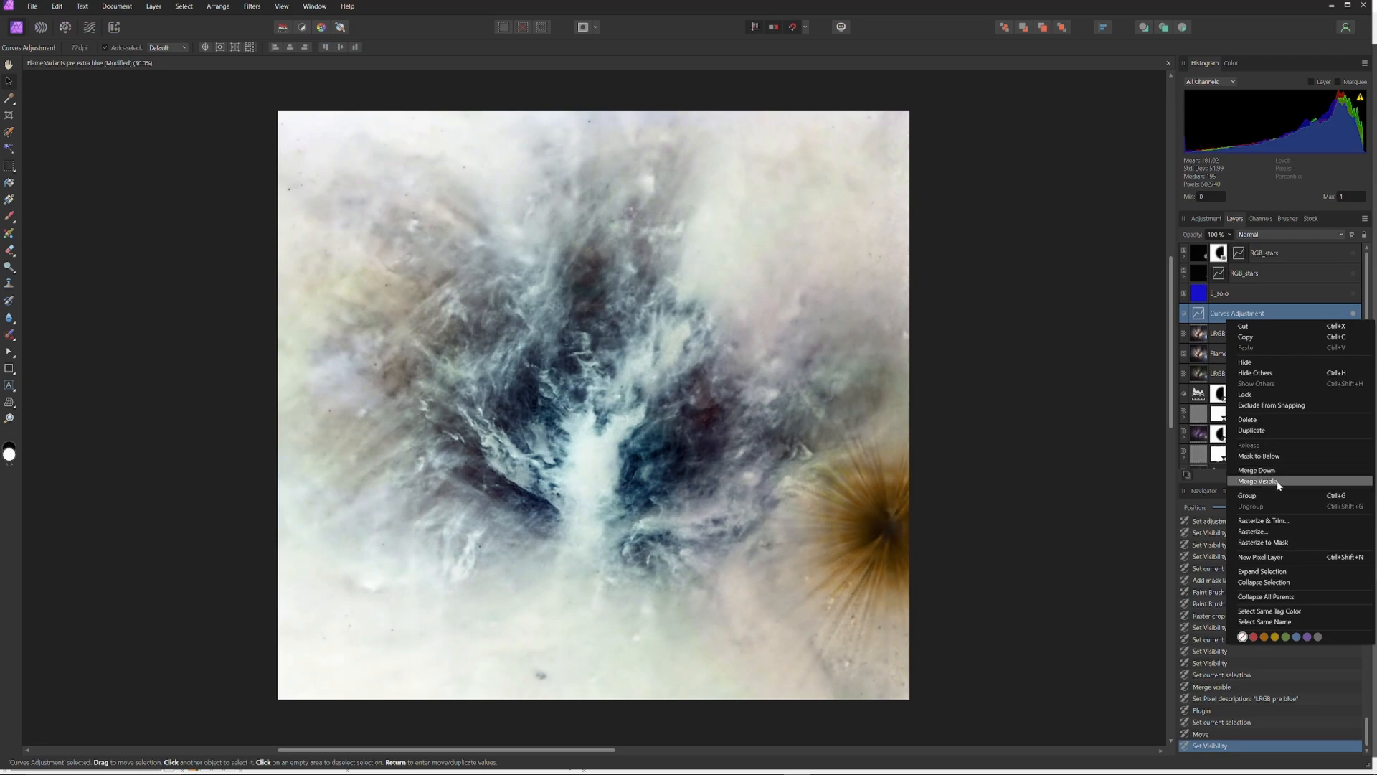
{"action": "left_click", "coordinate": [1256, 480]}
{"action": "type", "text": "LRGB Invert"}
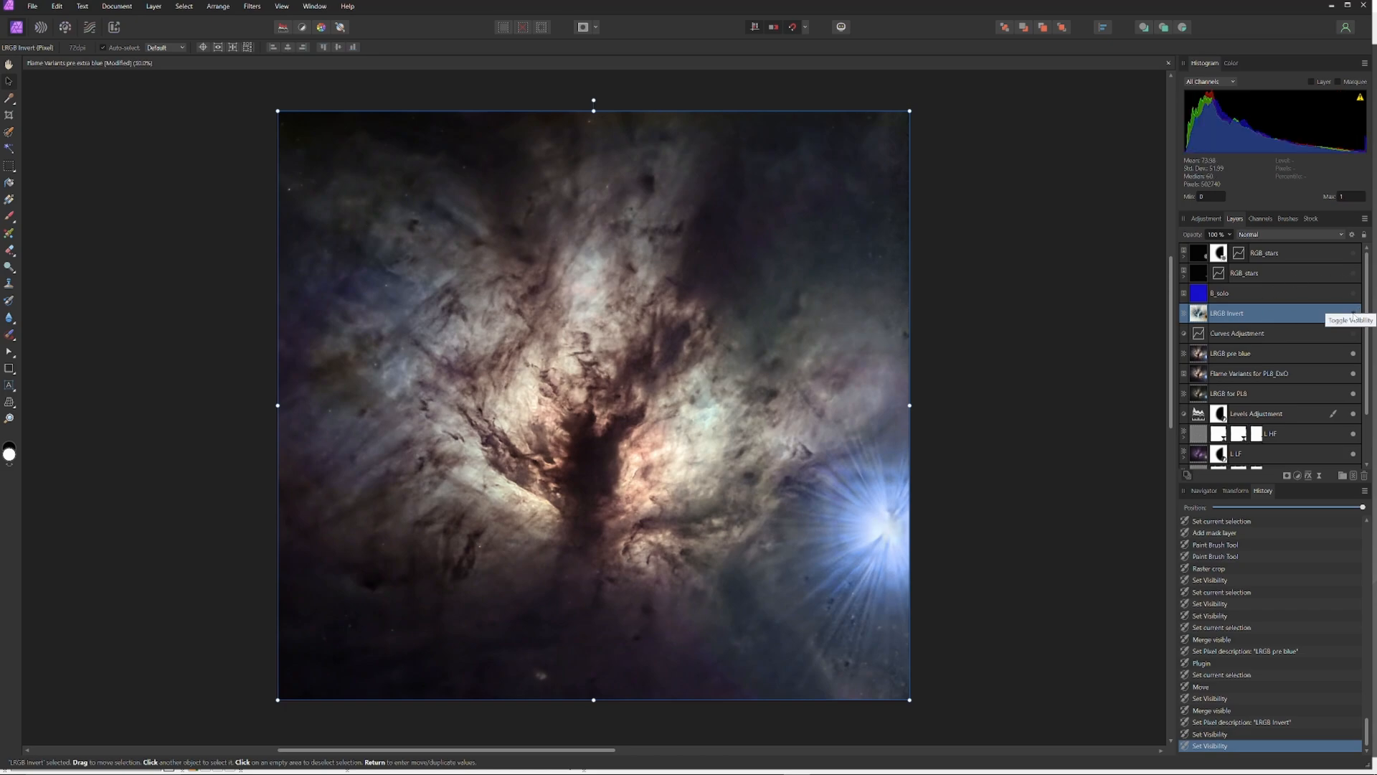
Preview blend modes such as Soft Light on the LRGB Invert layer.
{"action": "left_click", "coordinate": [1301, 235]}
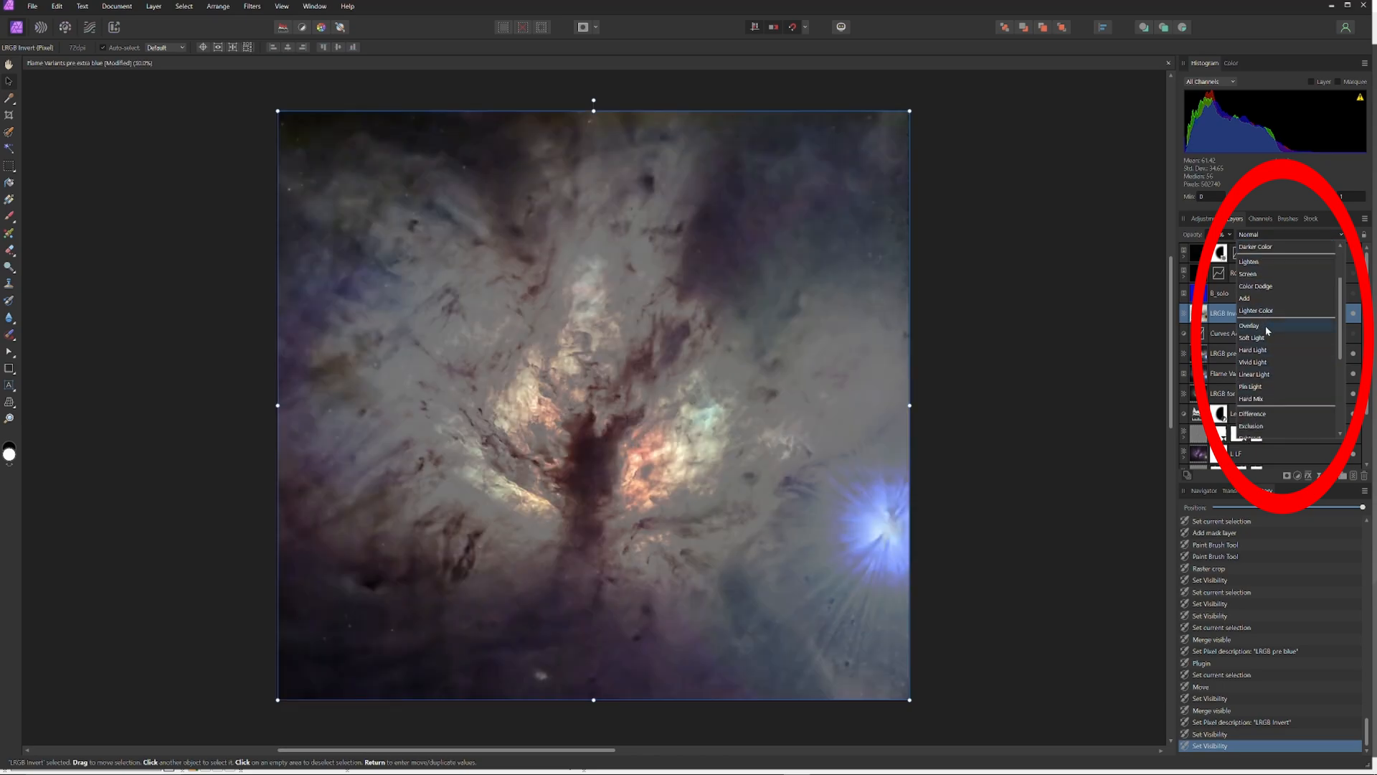
{"action": "left_click", "coordinate": [1251, 337]}
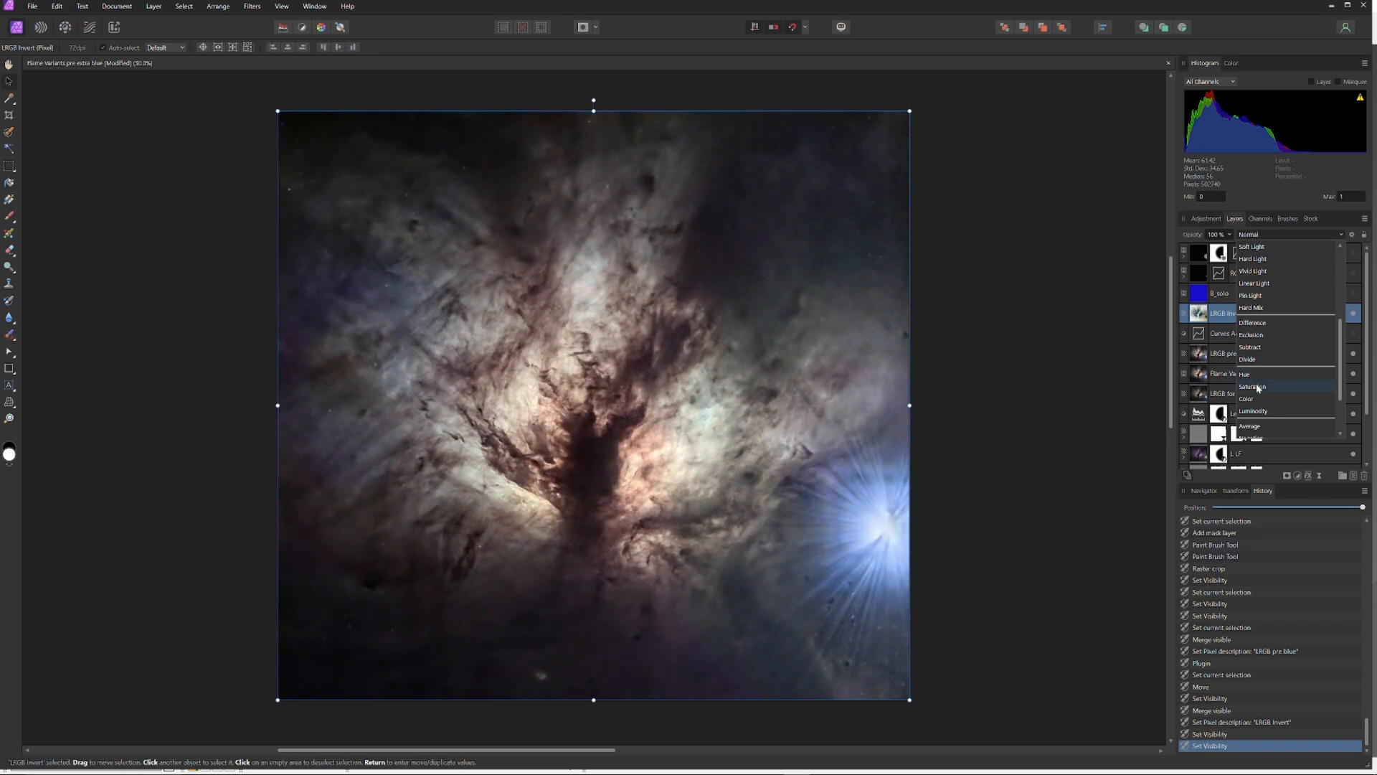
{"action": "mouse_move", "coordinate": [1258, 374]}
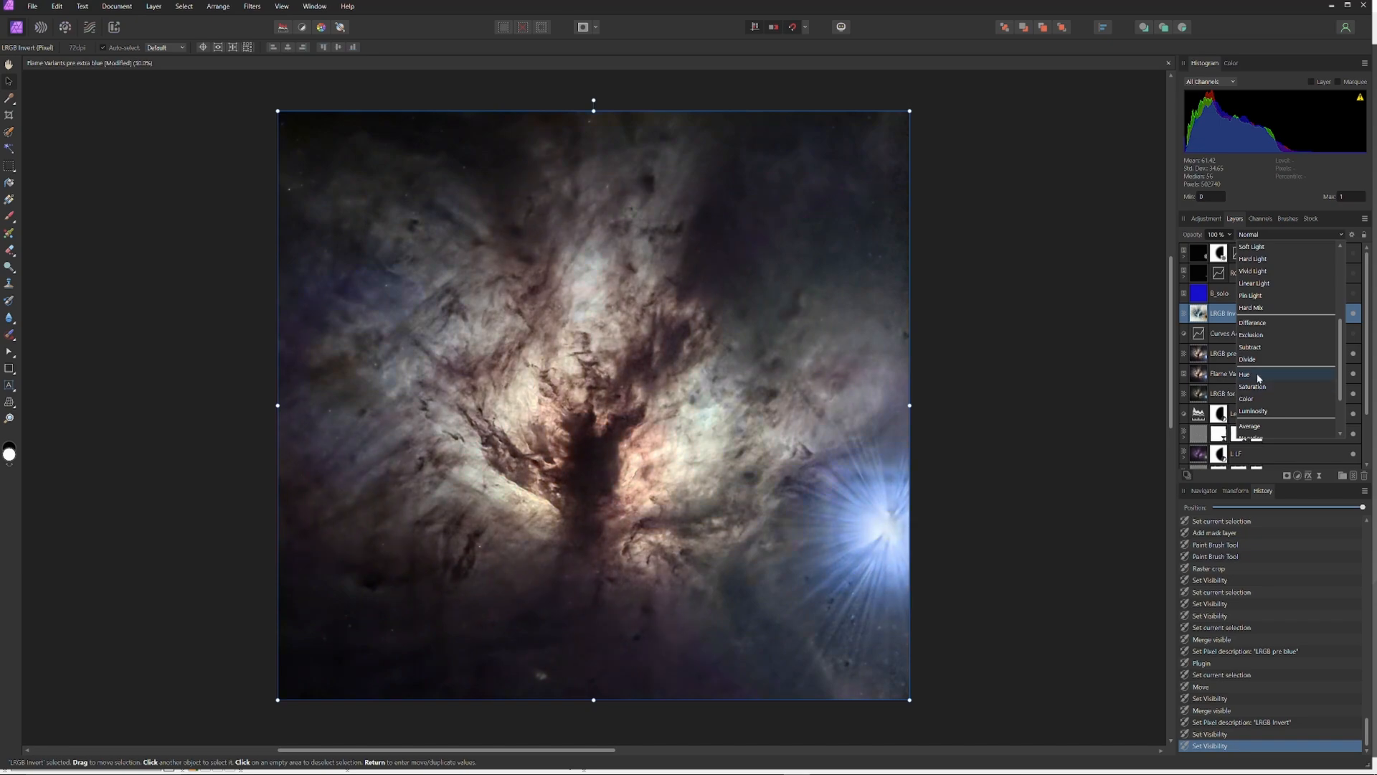
{"action": "left_click", "coordinate": [1244, 374]}
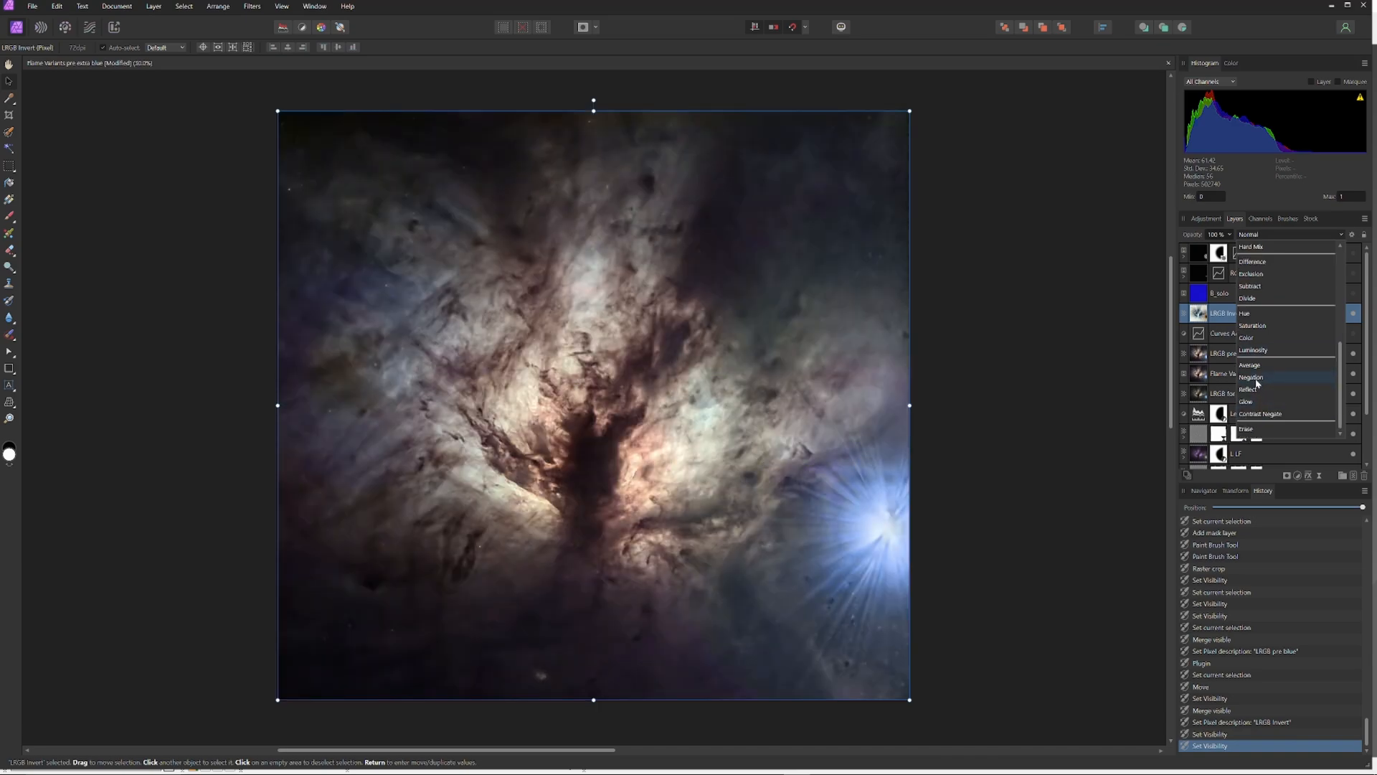
{"action": "mouse_move", "coordinate": [1256, 365]}
{"action": "type", "text": "LRGB Invert 2"}
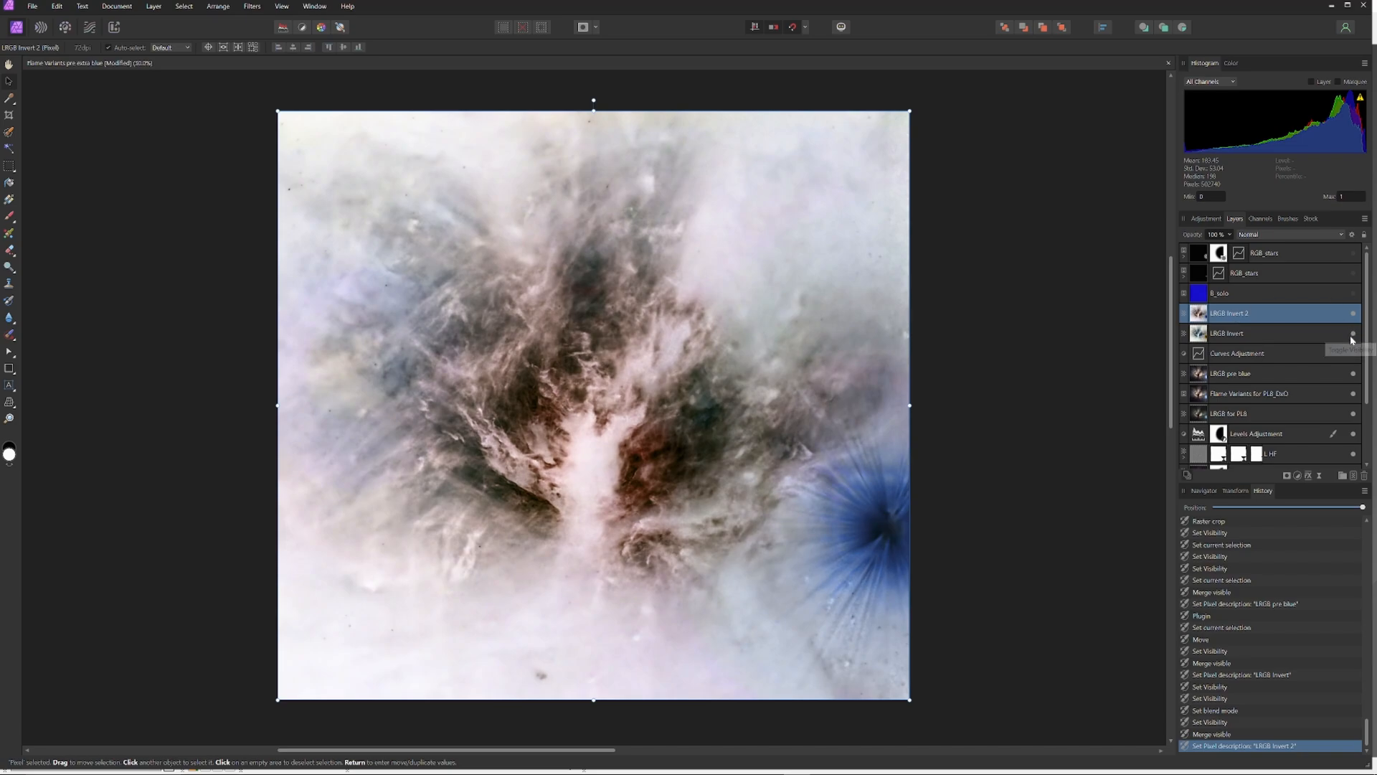
Hide the first inverted layer and deselect by clicking the empty canvas.
{"action": "left_click", "coordinate": [1277, 234]}
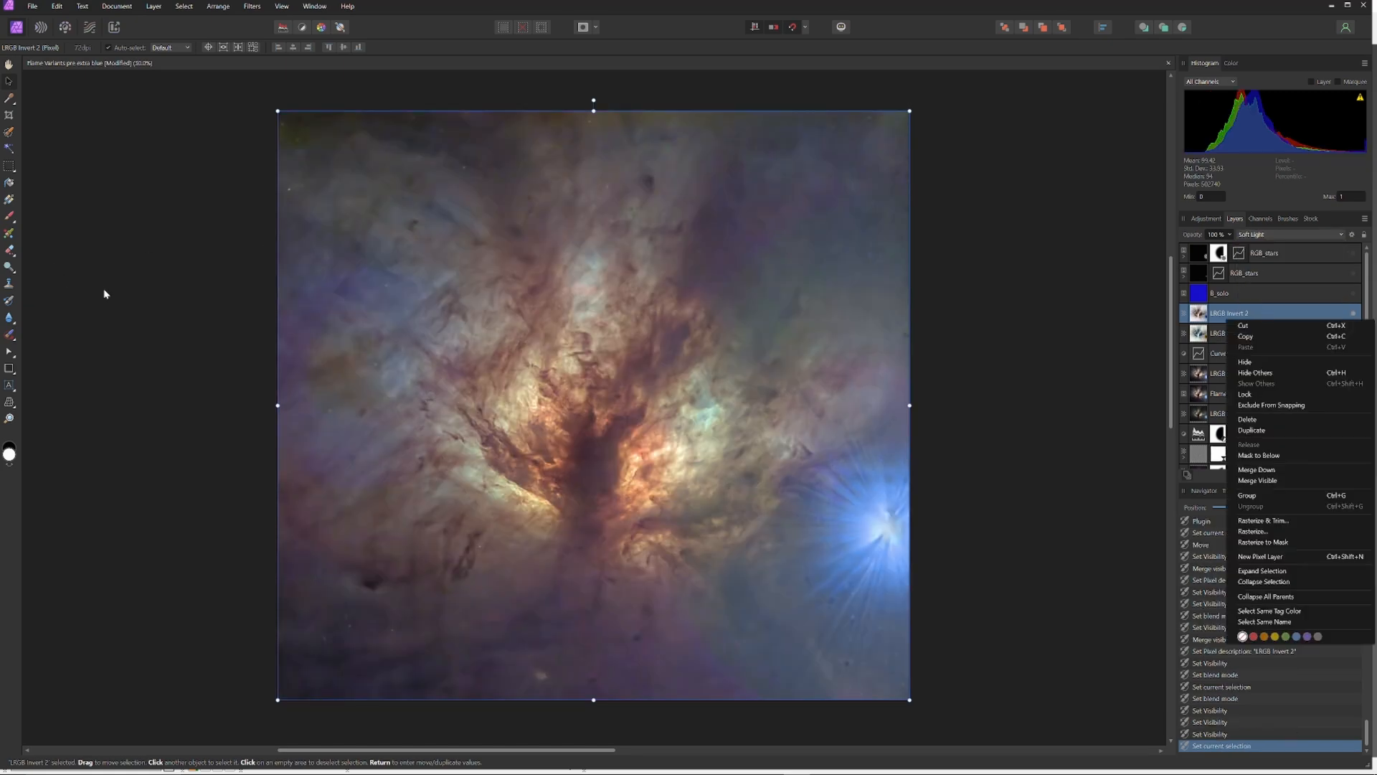
{"action": "mouse_move", "coordinate": [41, 164]}
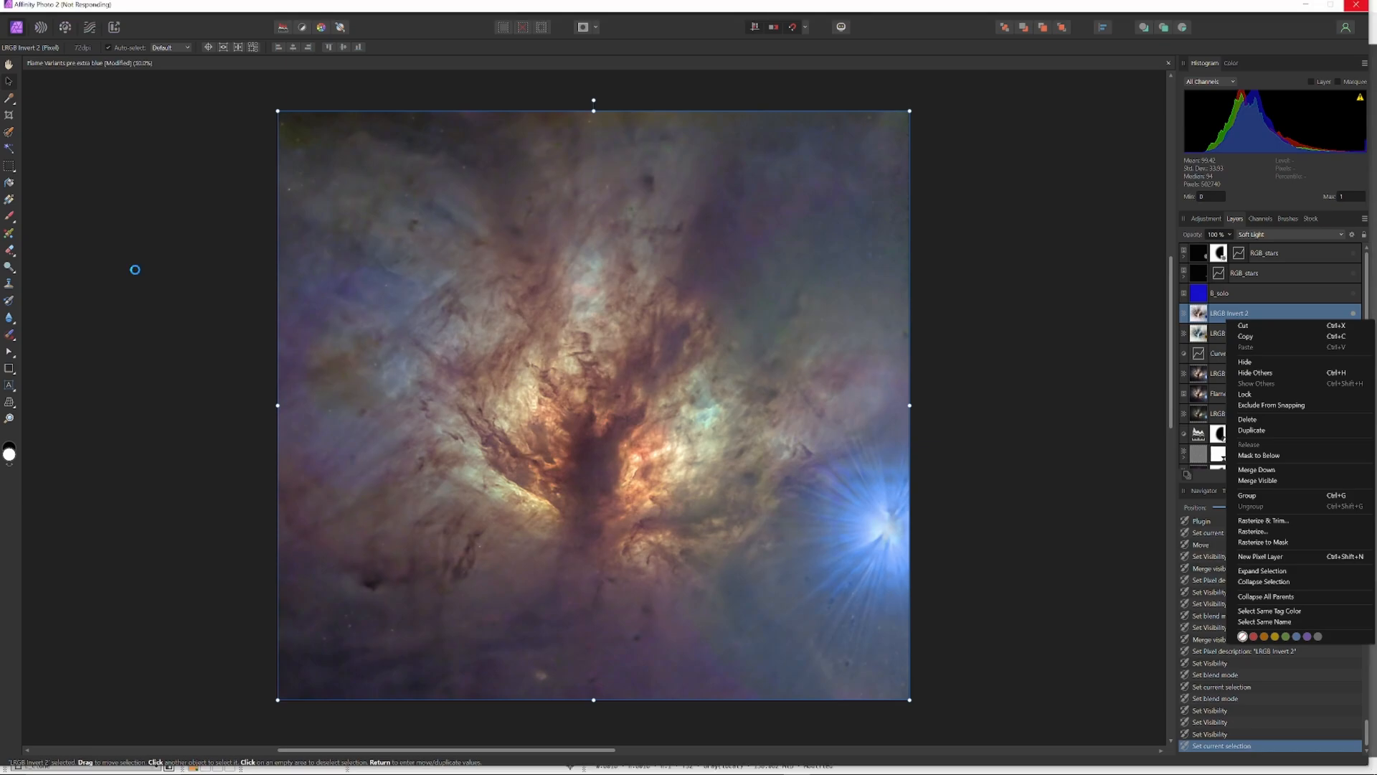
{"action": "left_click", "coordinate": [137, 275]}
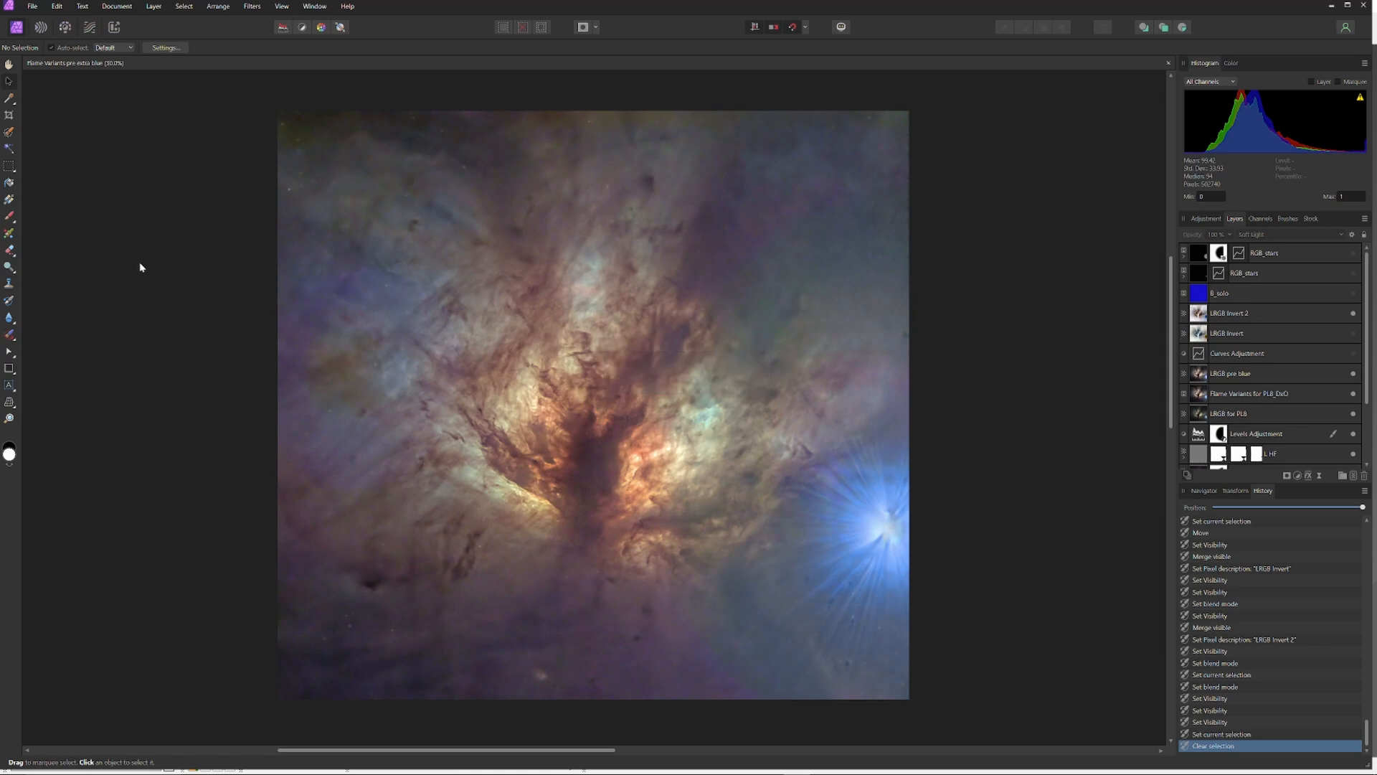
Export a TIFF named 'Flame Variants dark structure with RGB color'.
{"action": "left_click", "coordinate": [37, 5]}
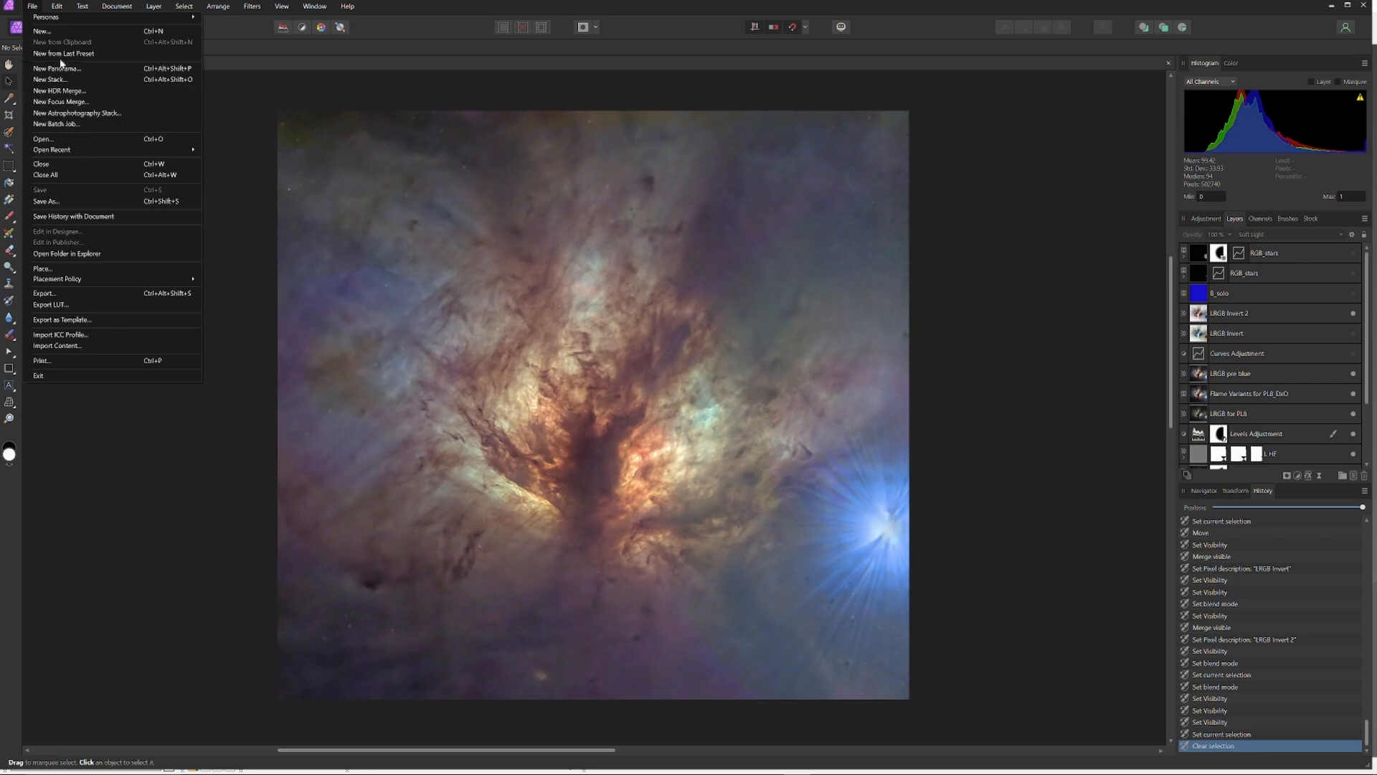
{"action": "mouse_move", "coordinate": [68, 201]}
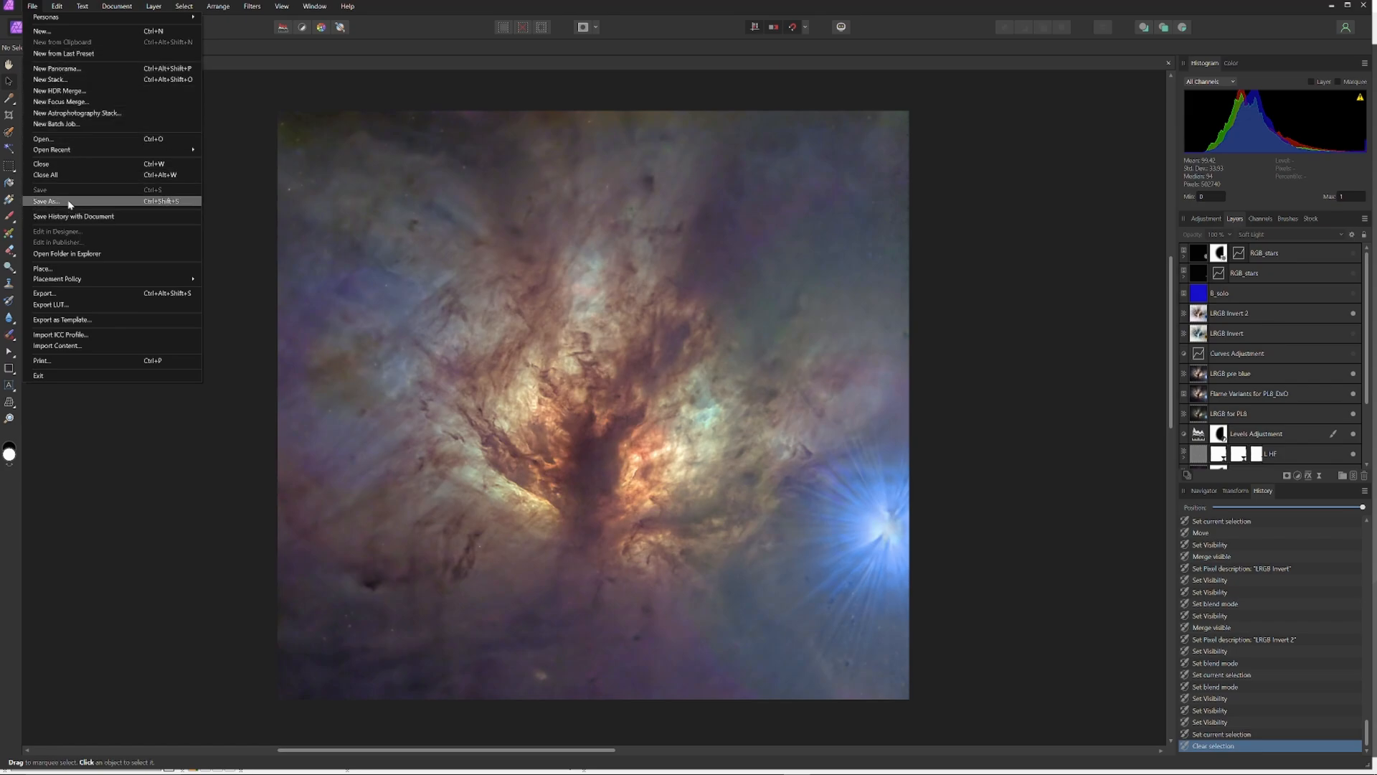
{"action": "left_click", "coordinate": [43, 293]}
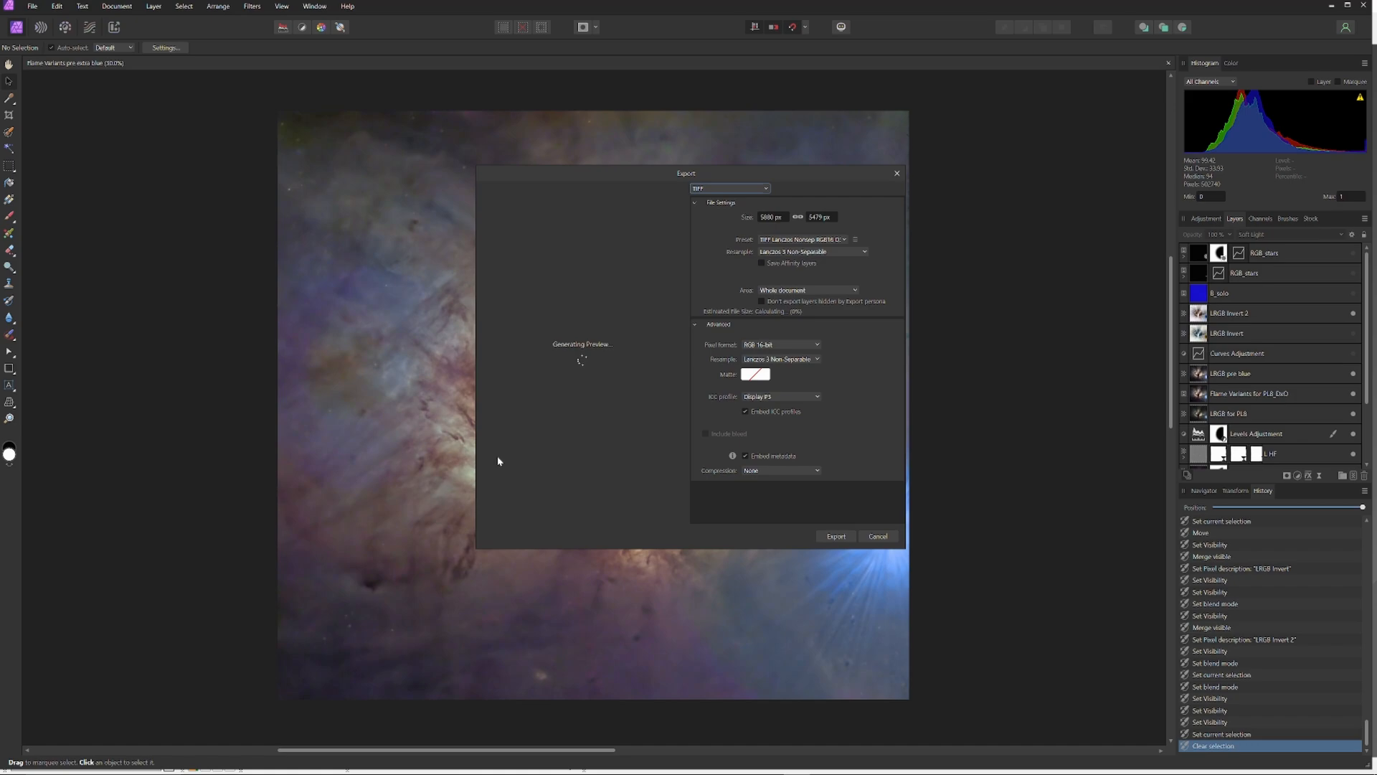
{"action": "left_click", "coordinate": [835, 536]}
{"action": "type", "text": "Flame Variants dark struct"}
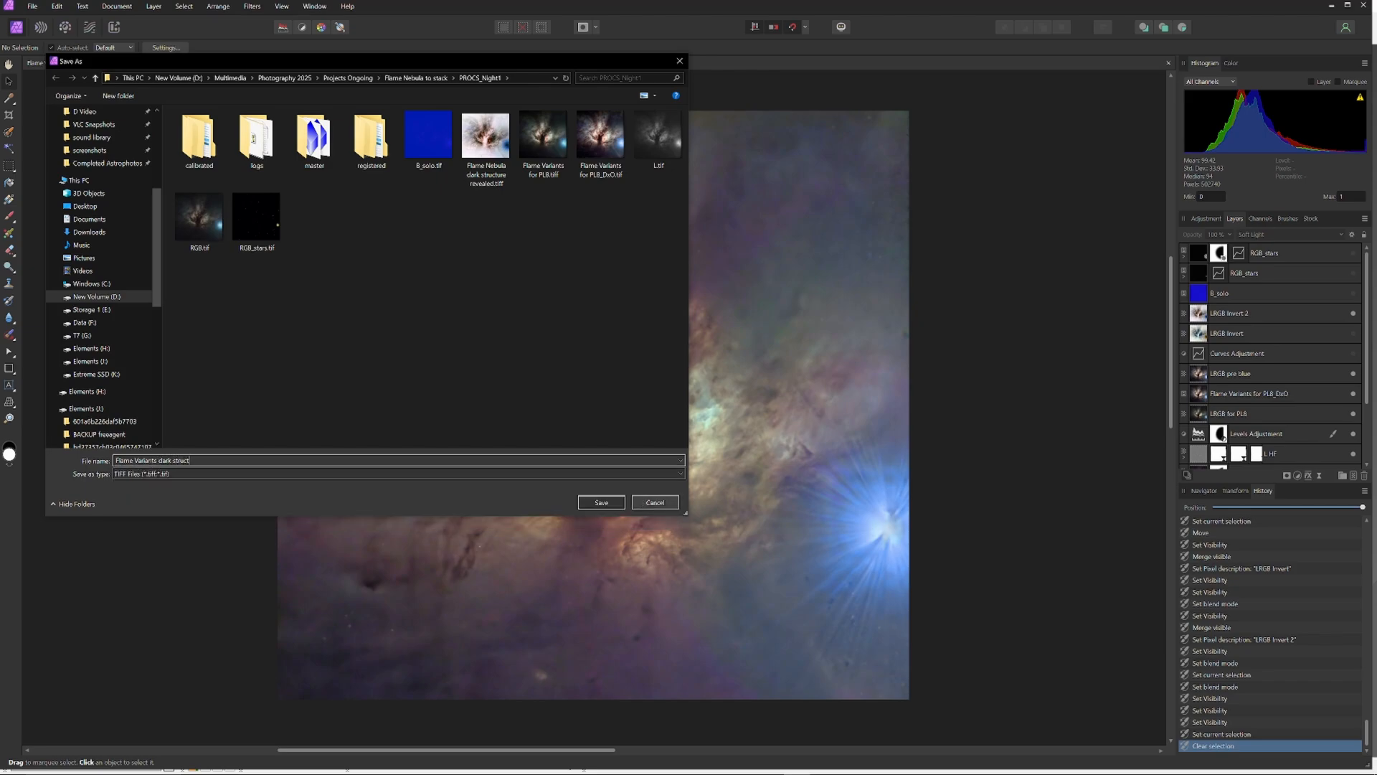
{"action": "type", "text": "ure with RGB color"}
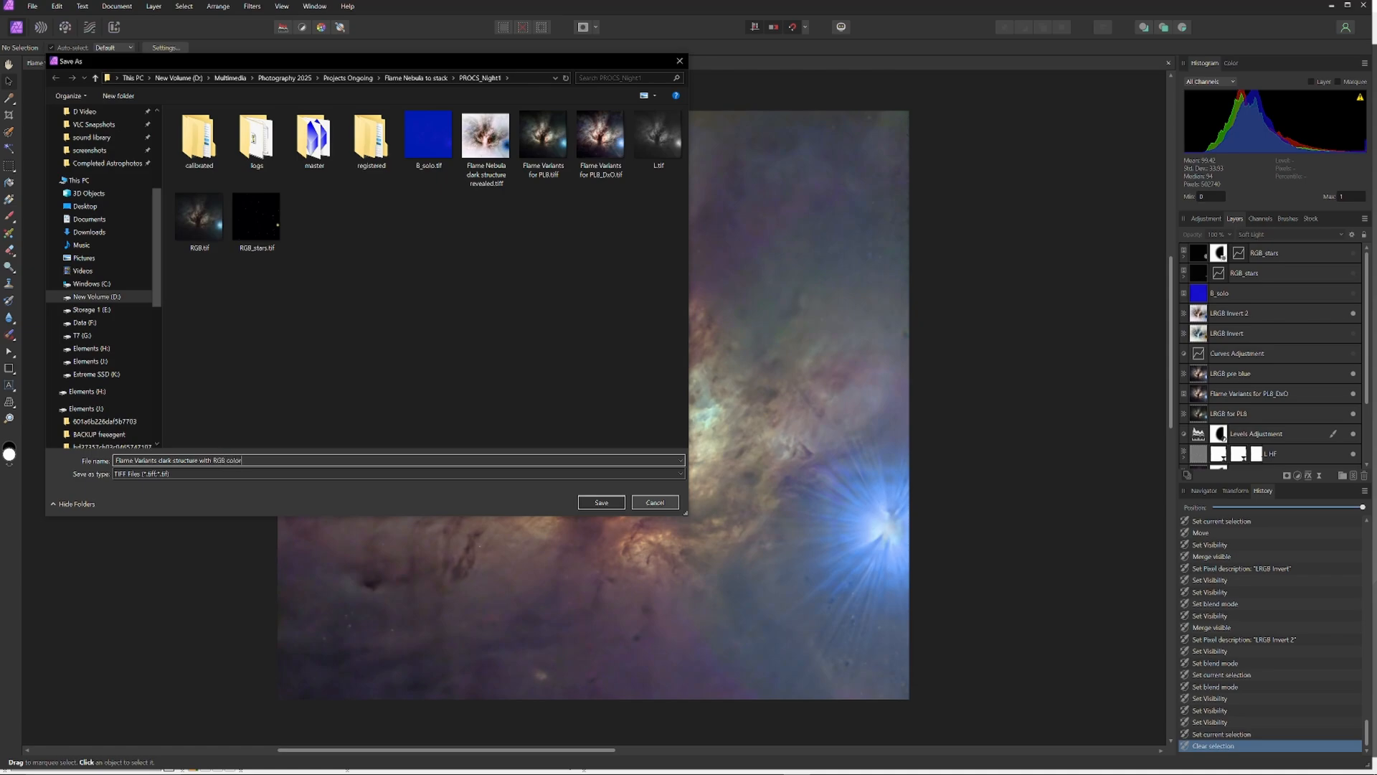
{"action": "left_click", "coordinate": [600, 502]}
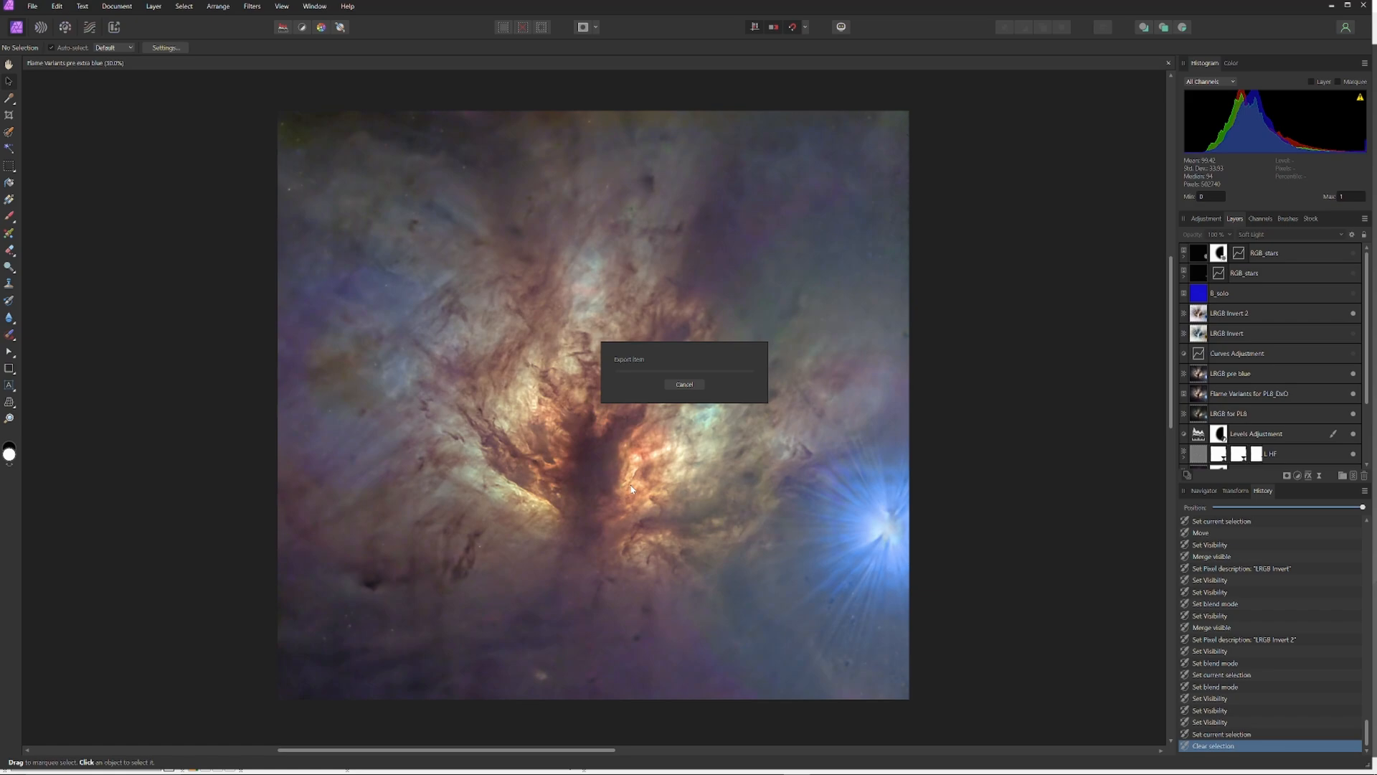
{"action": "mouse_move", "coordinate": [1003, 382]}
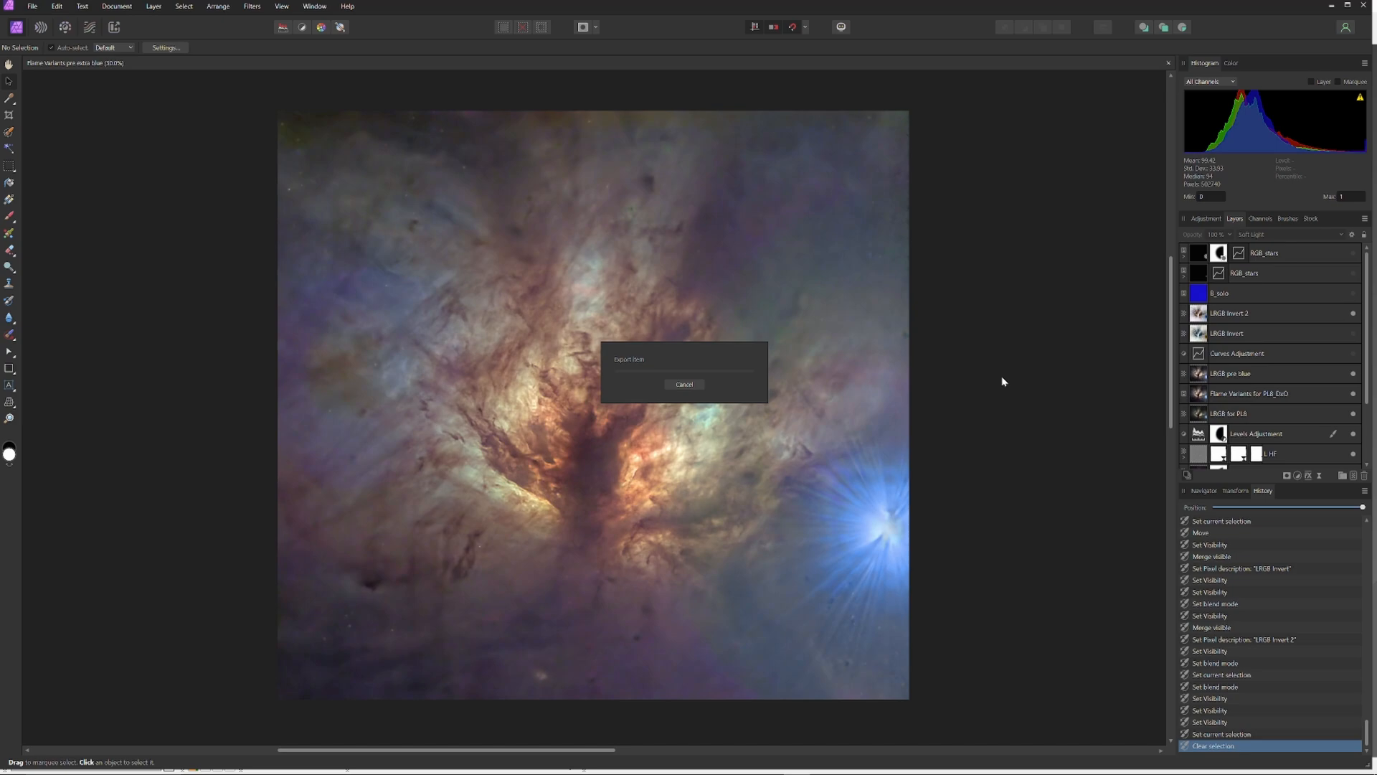
{"action": "mouse_move", "coordinate": [1014, 376]}
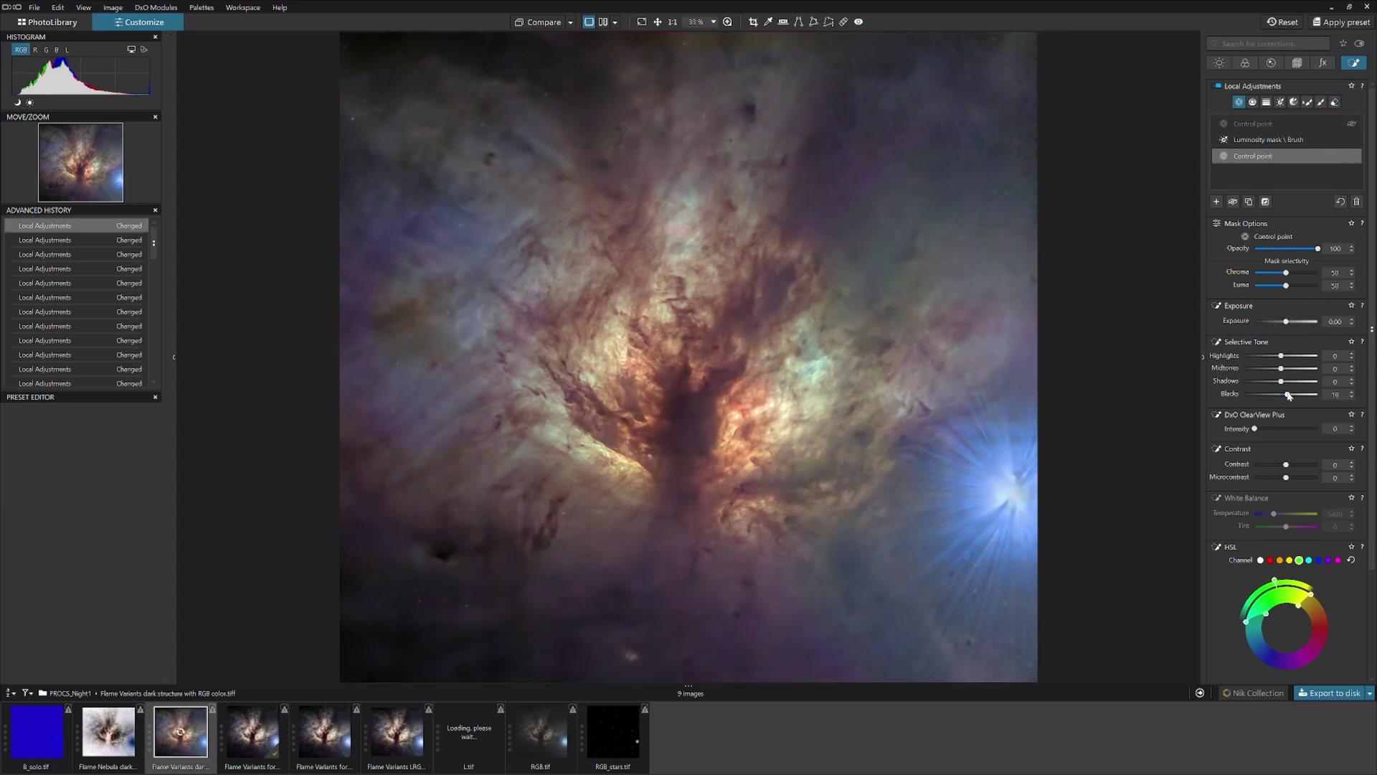
Set the control point's local Blacks to about -10.
{"action": "left_click_drag", "start_coordinate": [1288, 394], "coordinate": [1293, 394]}
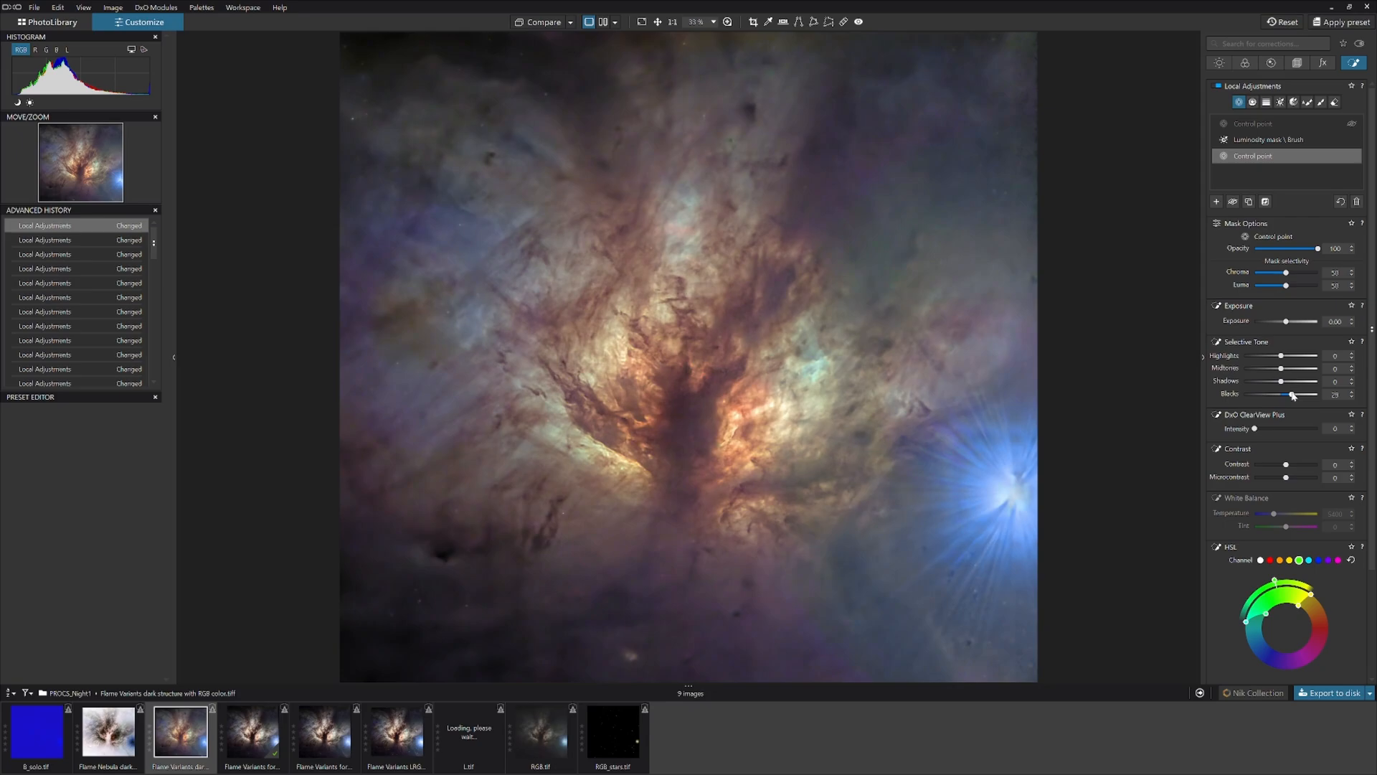
{"action": "left_click", "coordinate": [679, 388]}
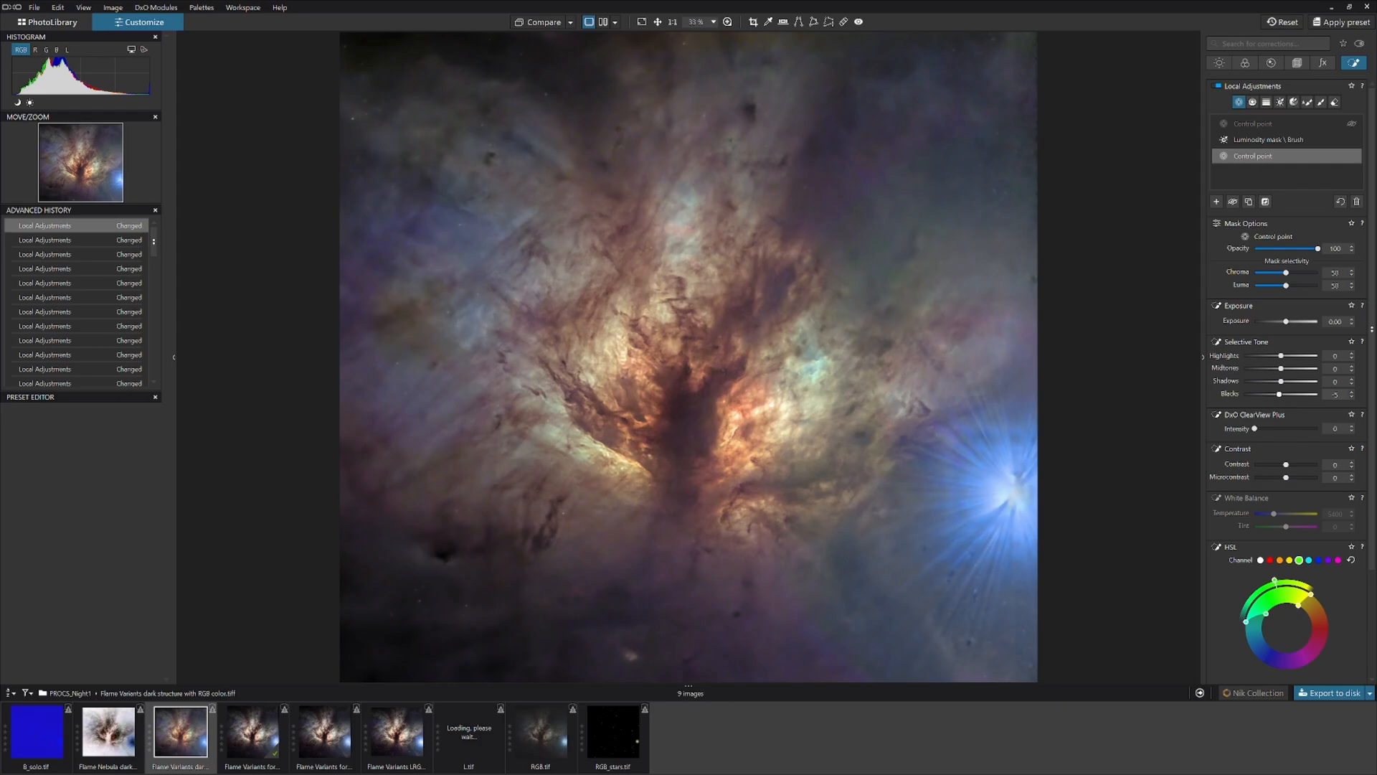
{"action": "left_click_drag", "start_coordinate": [1280, 395], "coordinate": [1269, 395]}
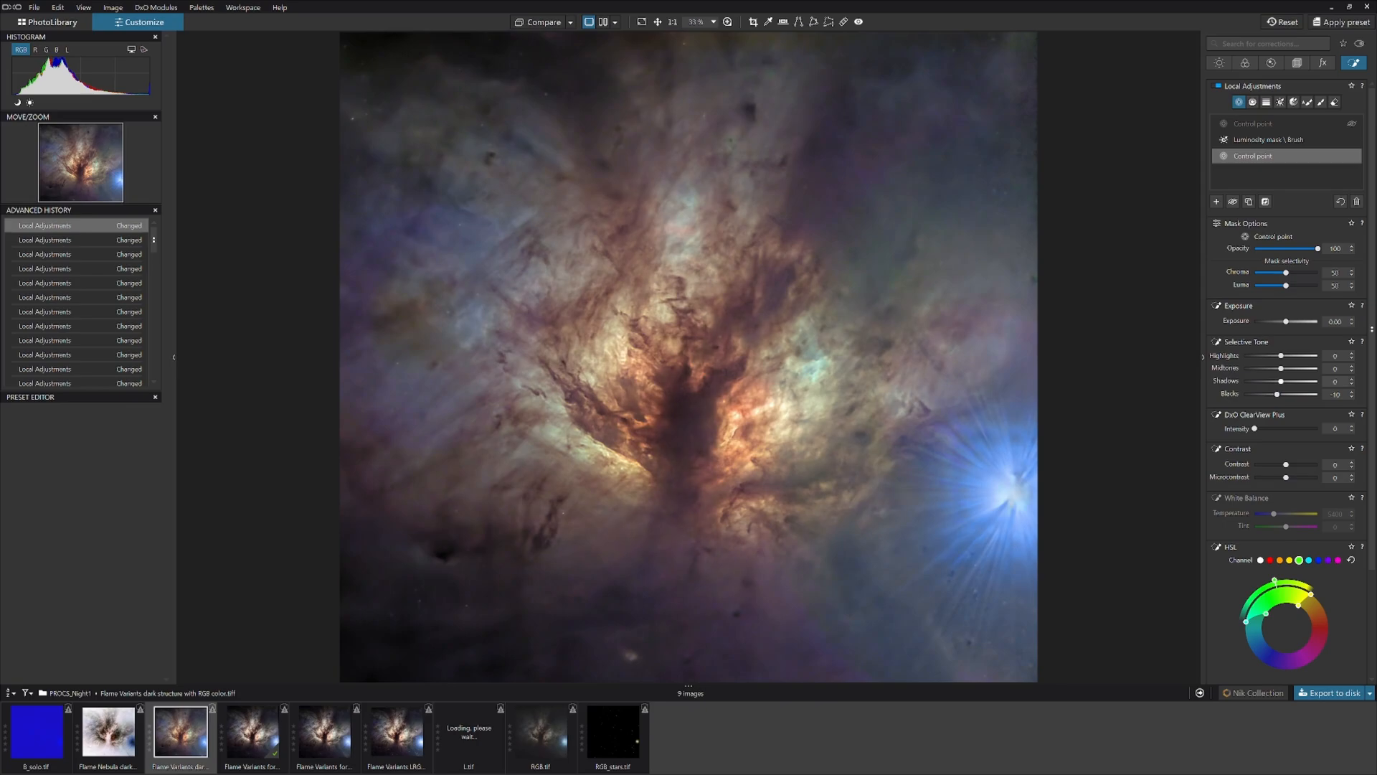
Darken the local midtones and fine-tune image contrast.
{"action": "left_click", "coordinate": [1352, 370]}
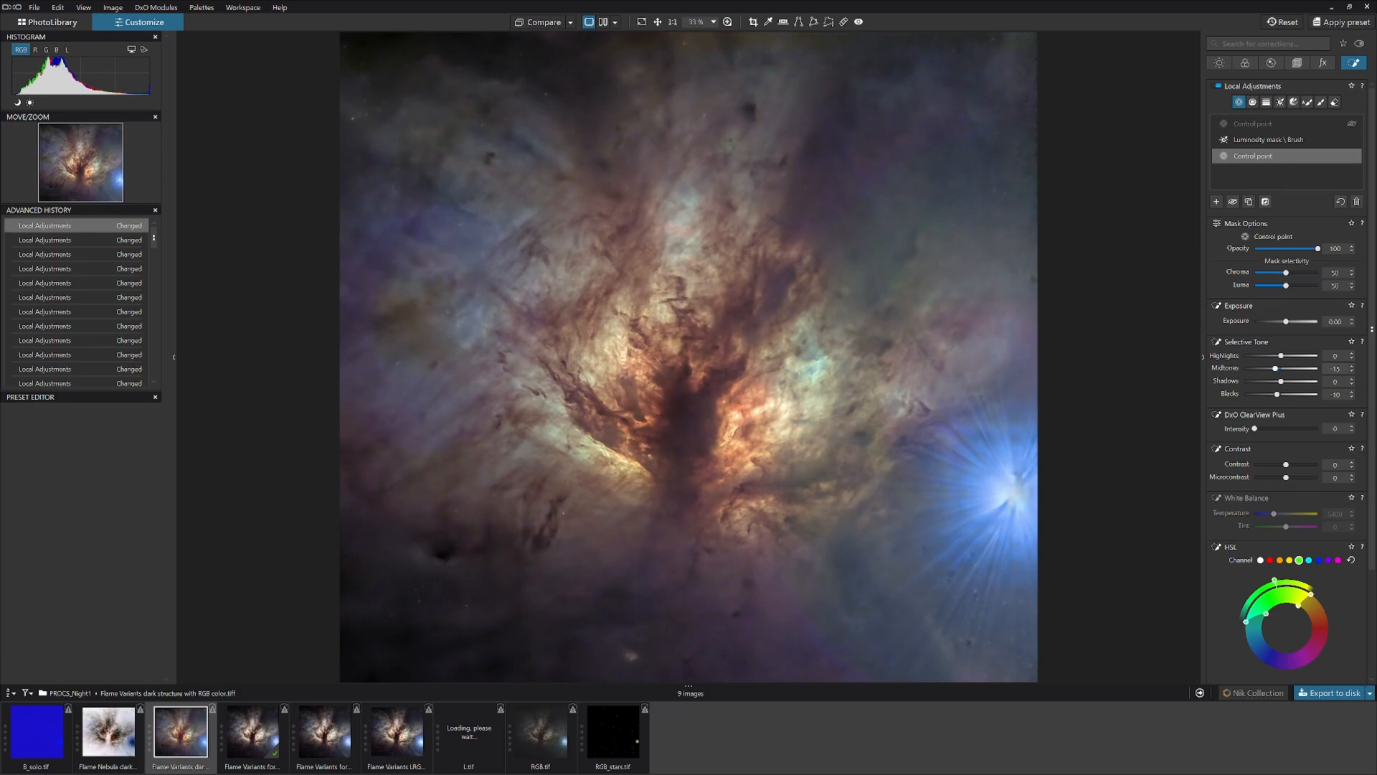
{"action": "left_click_drag", "start_coordinate": [1291, 368], "coordinate": [1278, 368]}
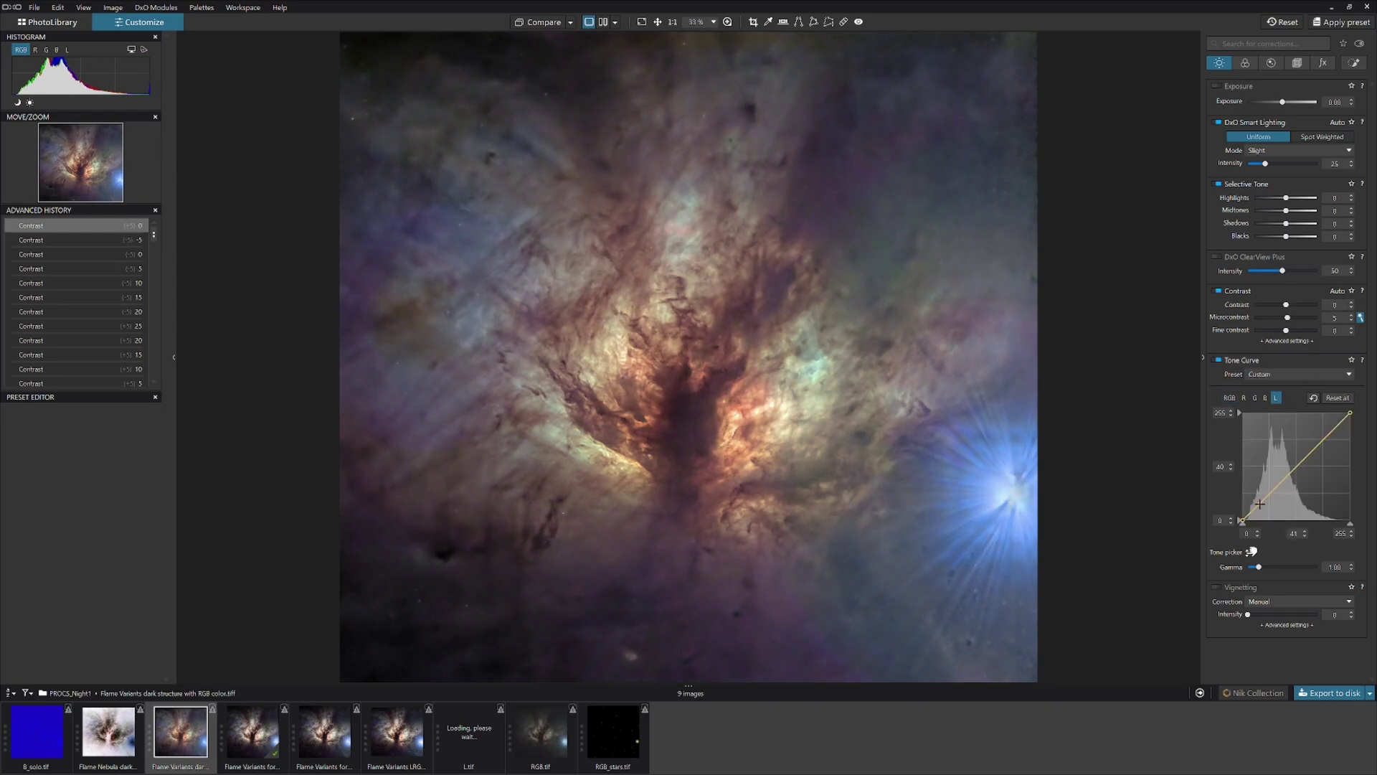
Raise the midtones on the L tone curve and export the image as a 16-bit TIFF.
{"action": "left_click_drag", "start_coordinate": [1259, 504], "coordinate": [1308, 458]}
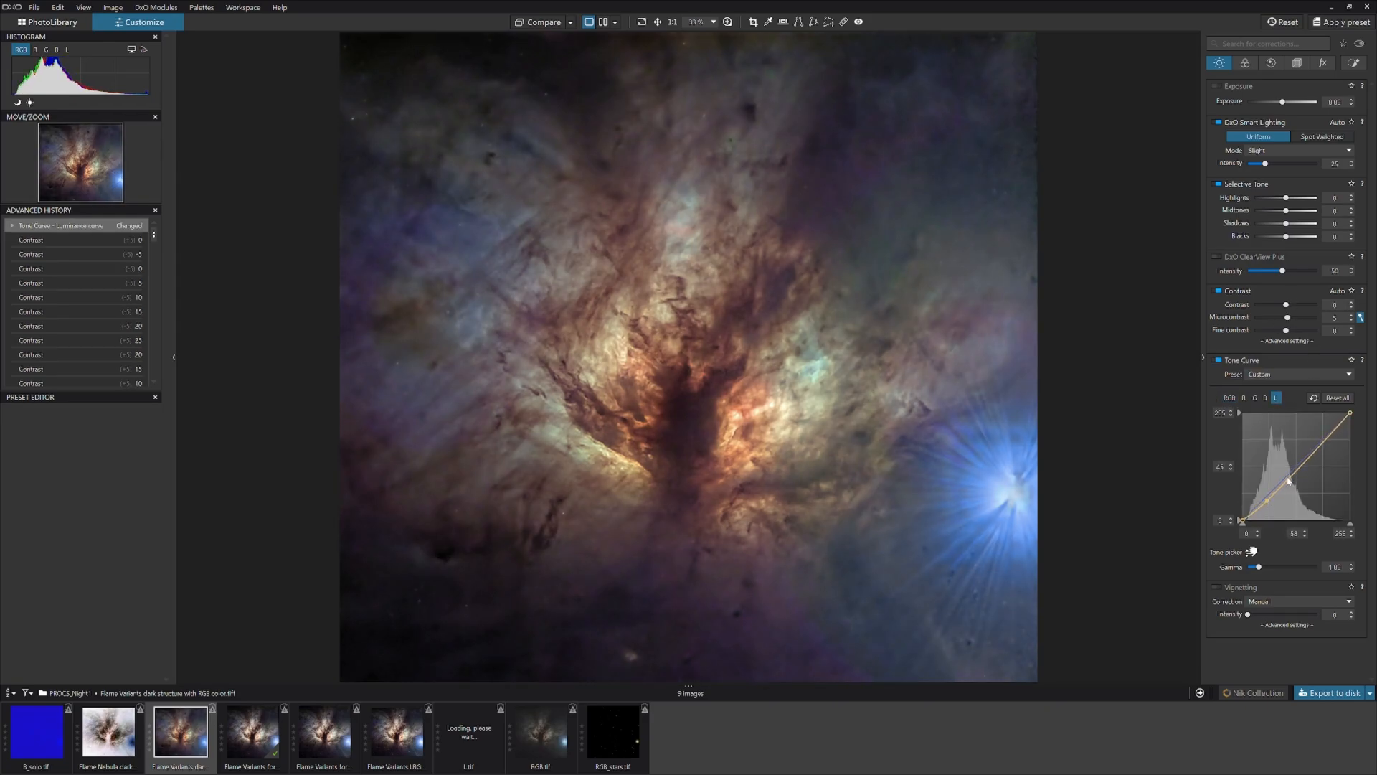
{"action": "left_click_drag", "start_coordinate": [1291, 484], "coordinate": [1309, 474]}
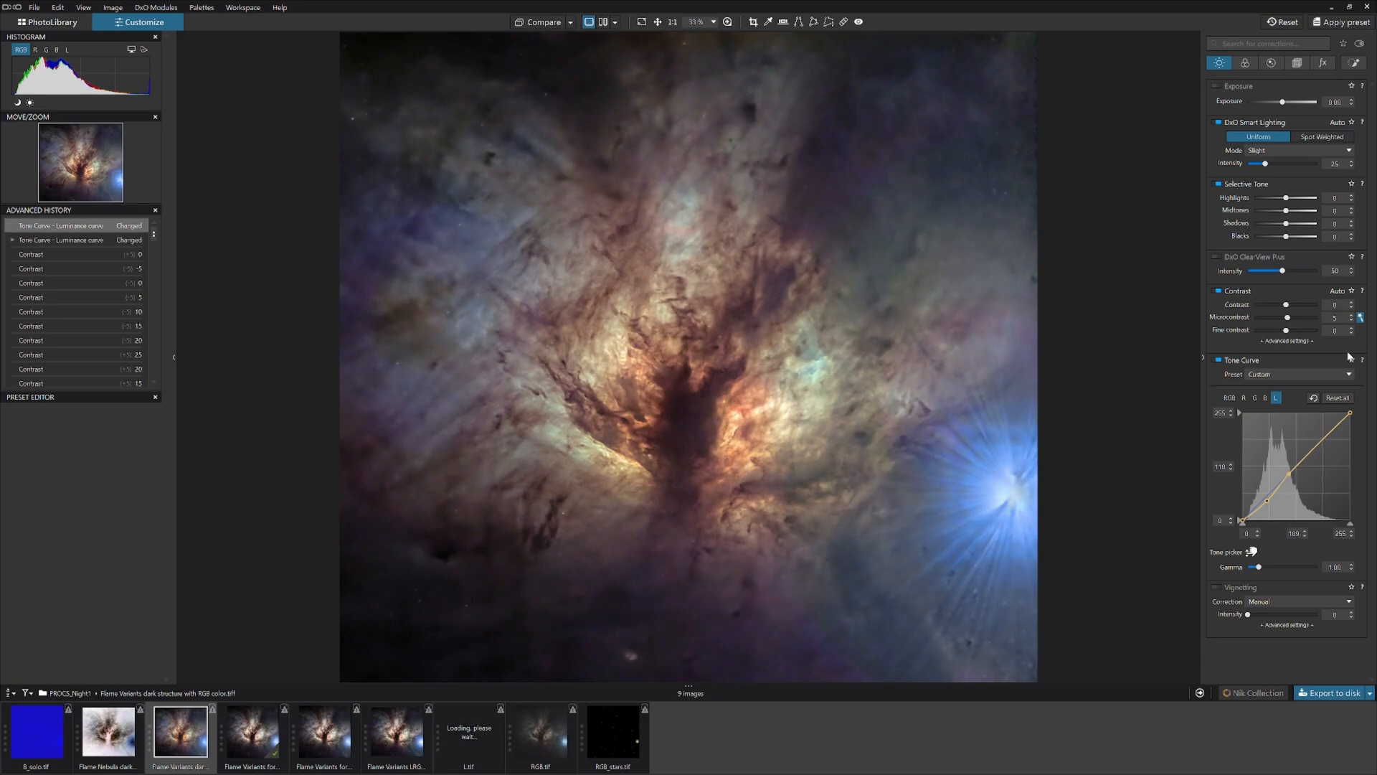
{"action": "left_click", "coordinate": [1333, 692]}
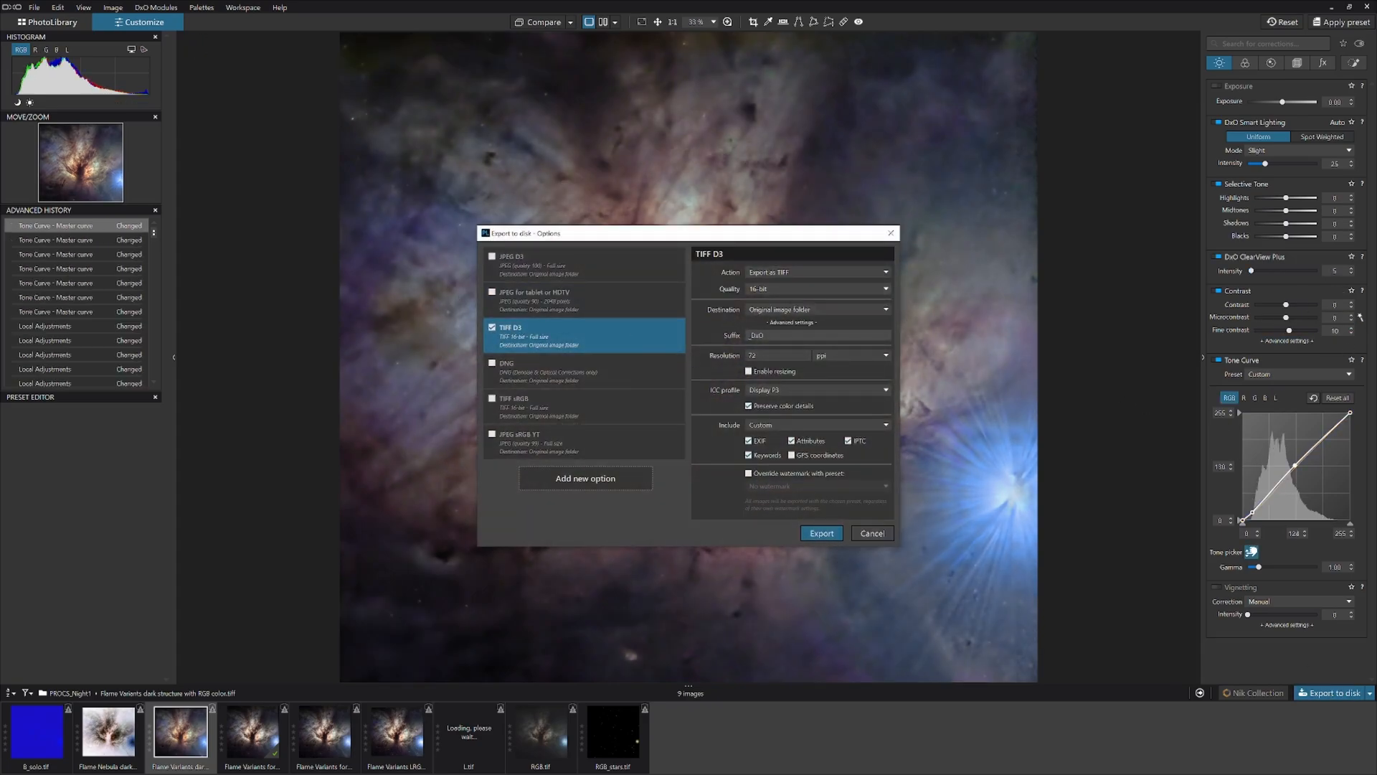
{"action": "left_click", "coordinate": [818, 335]}
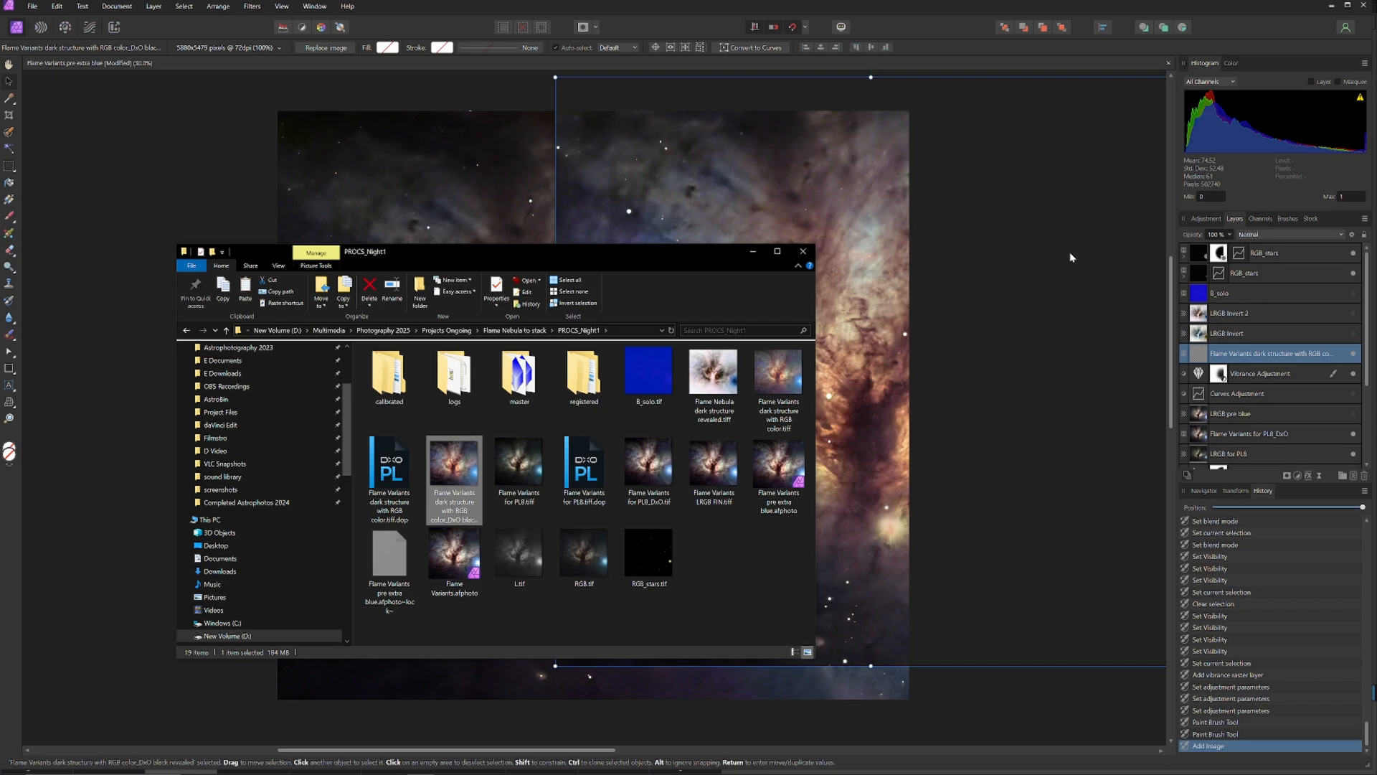
Place the DxO TIFF so it fills the canvas over the nebula composite.
{"action": "left_click", "coordinate": [803, 251]}
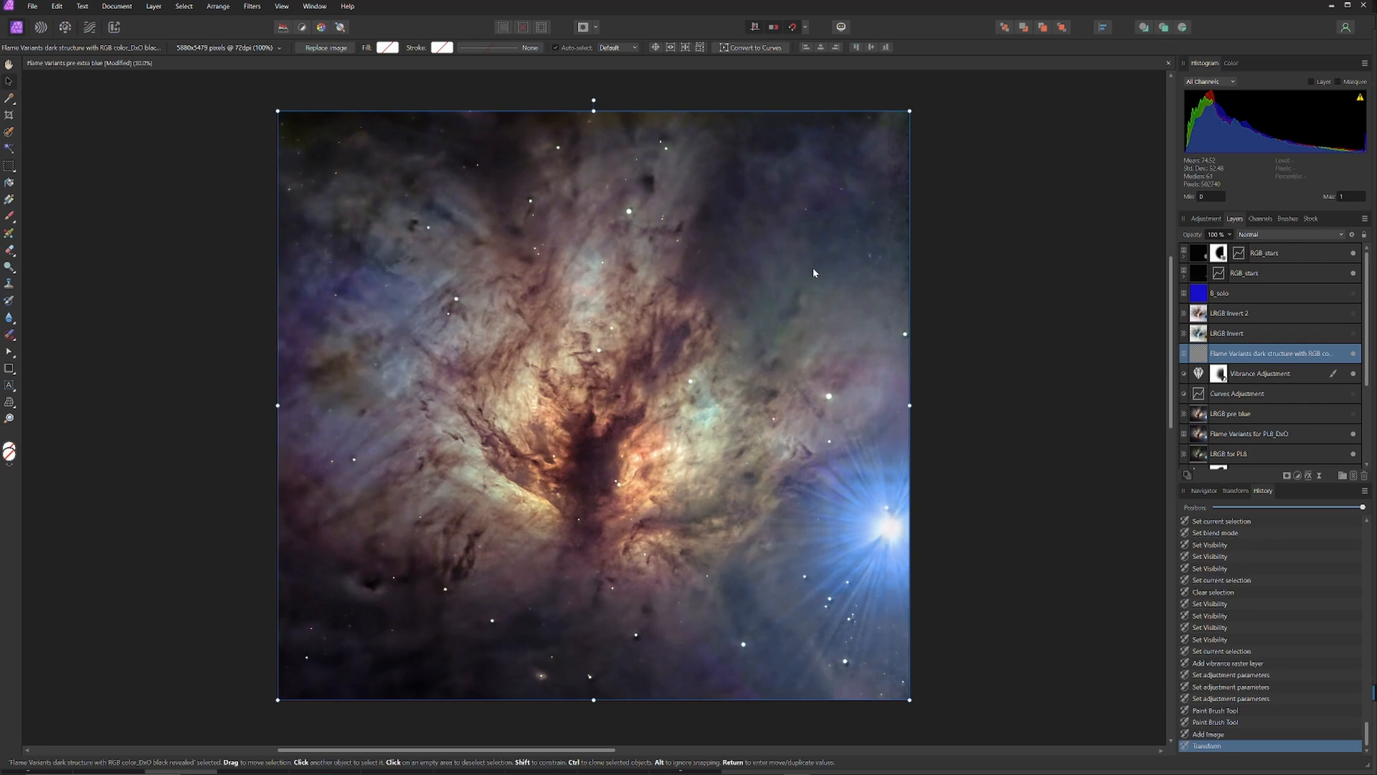
{"action": "mouse_move", "coordinate": [1305, 353]}
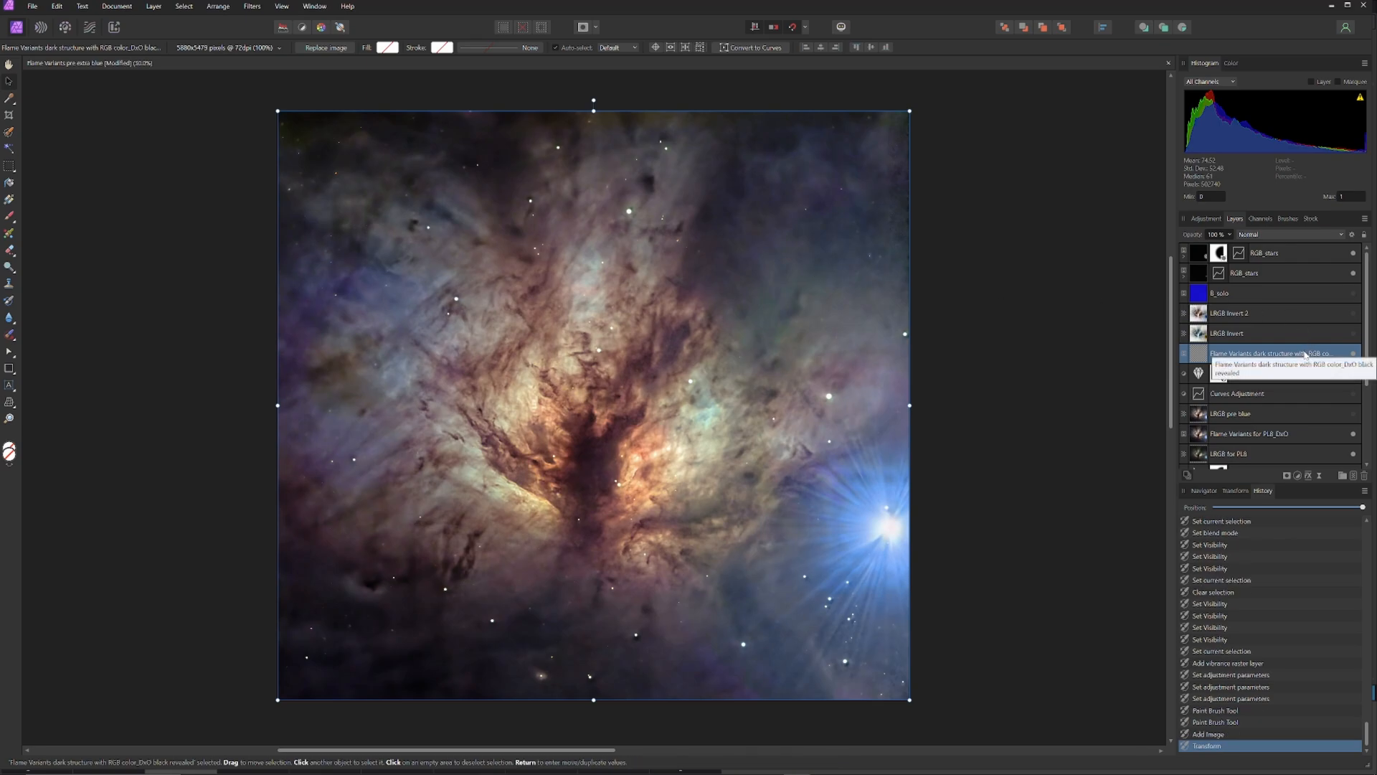